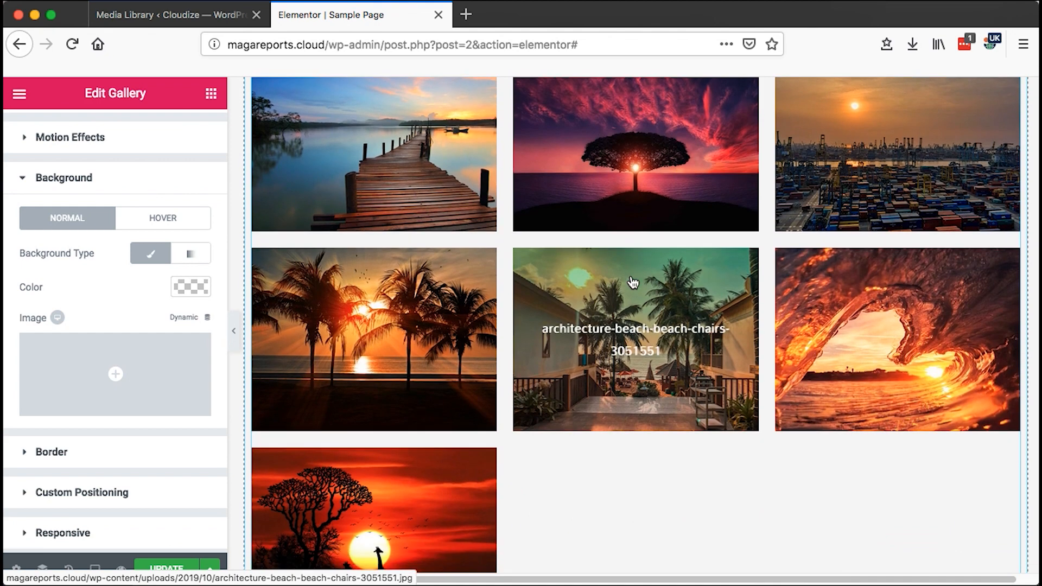
Review the media library, return to the page and scroll down to the gallery section.
click(176, 14)
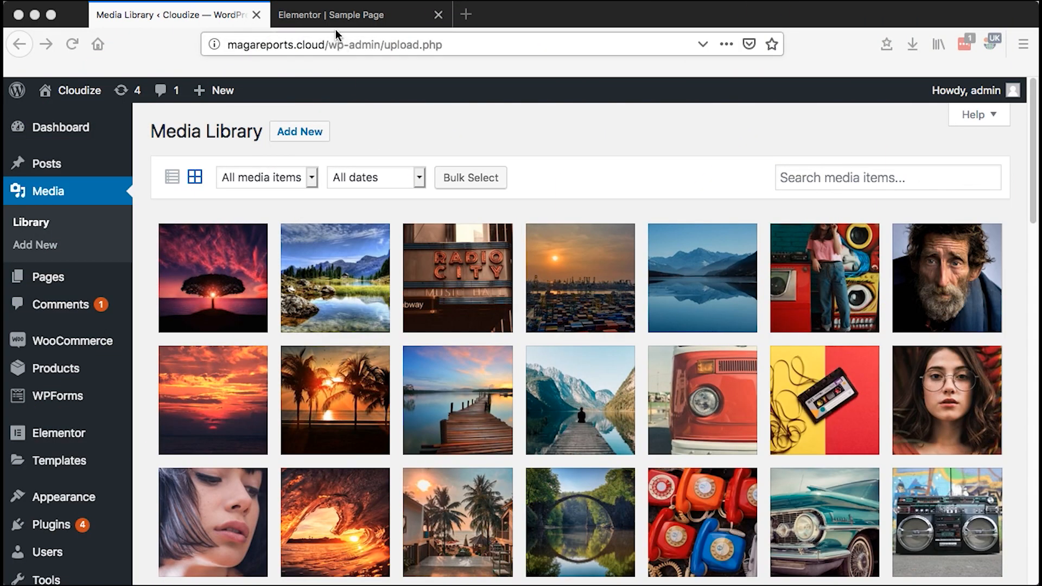
click(330, 14)
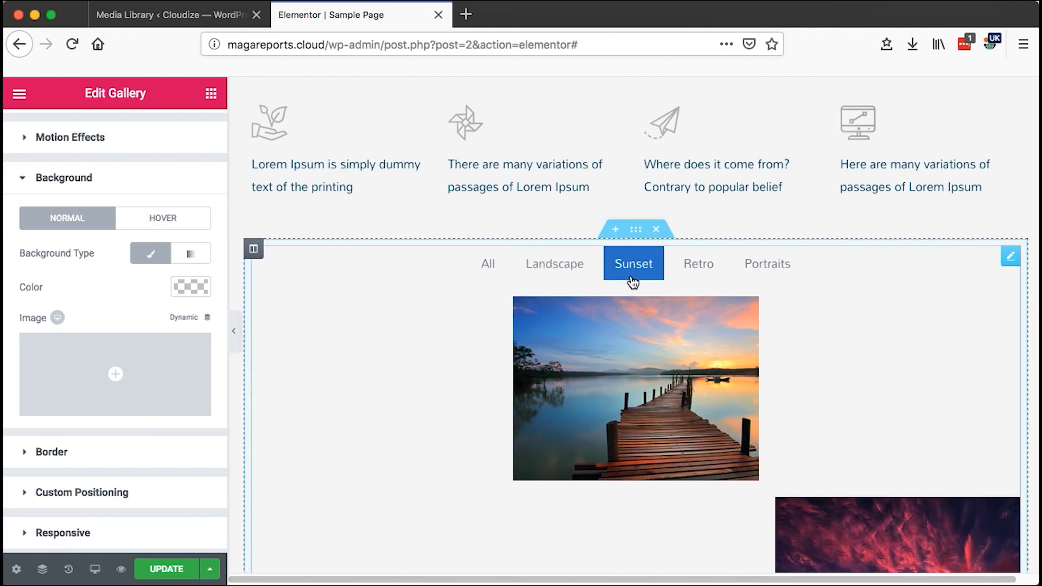
scroll(down, 3)
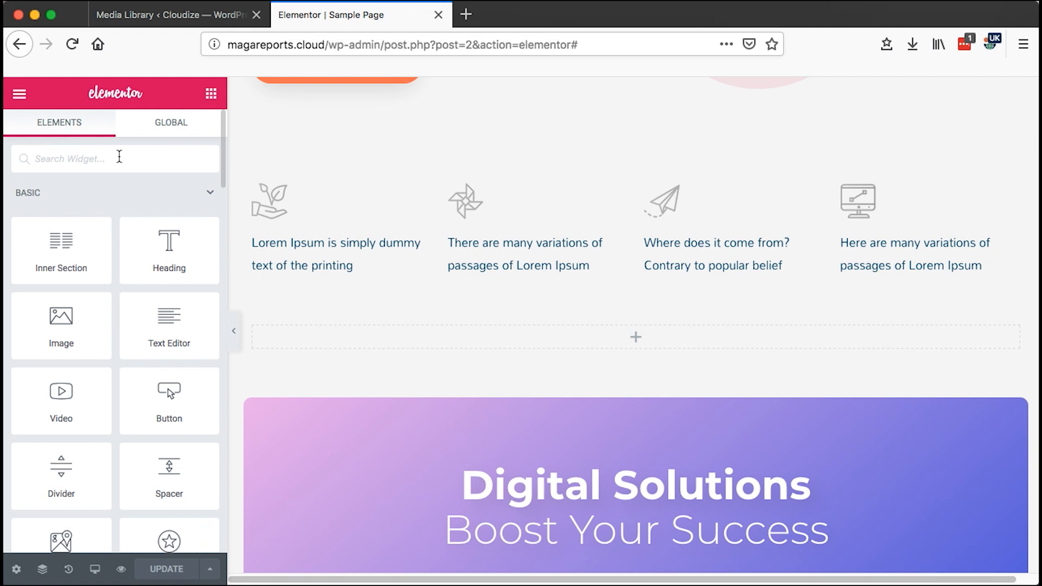
Find the Pro Gallery widget, drop it into the empty section and keep Type as Single.
text(gar)
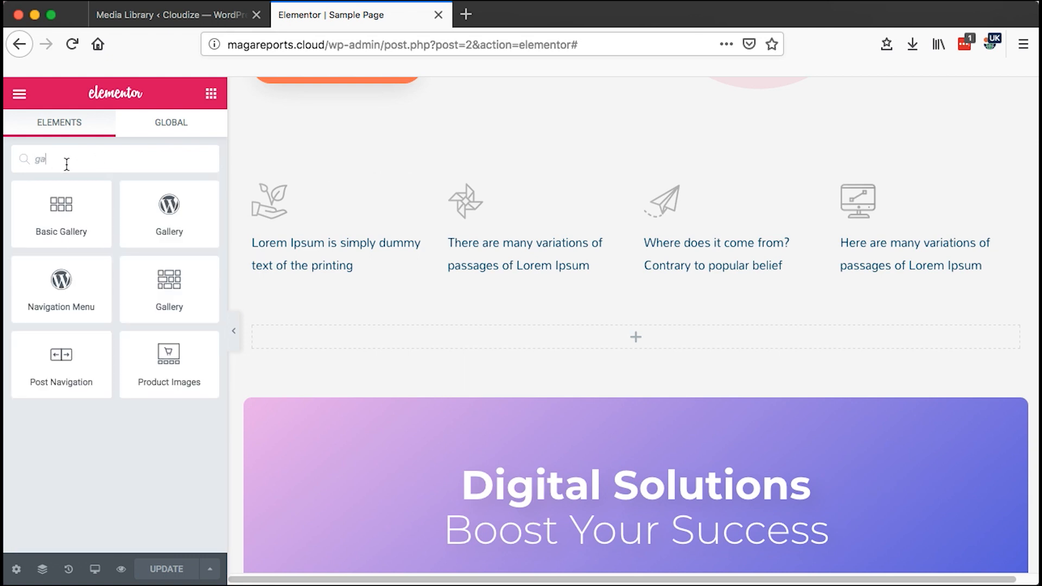
mouse_move(169, 289)
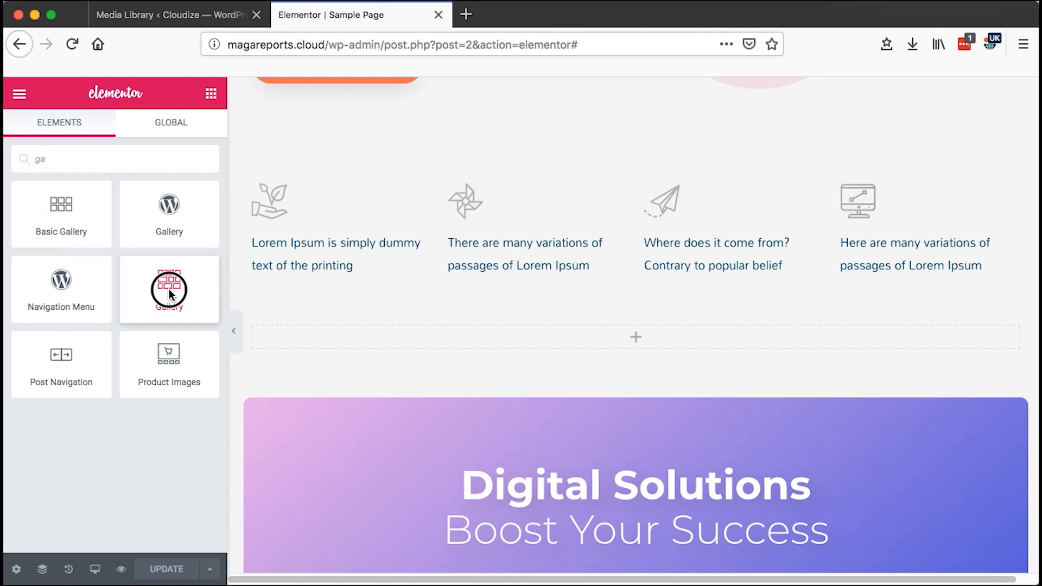
click(169, 289)
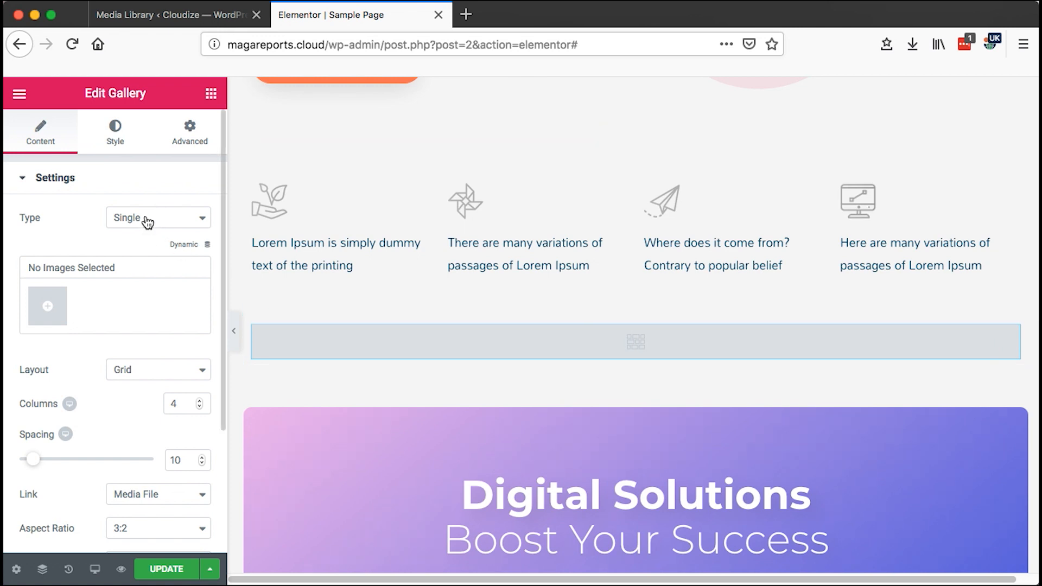
click(157, 217)
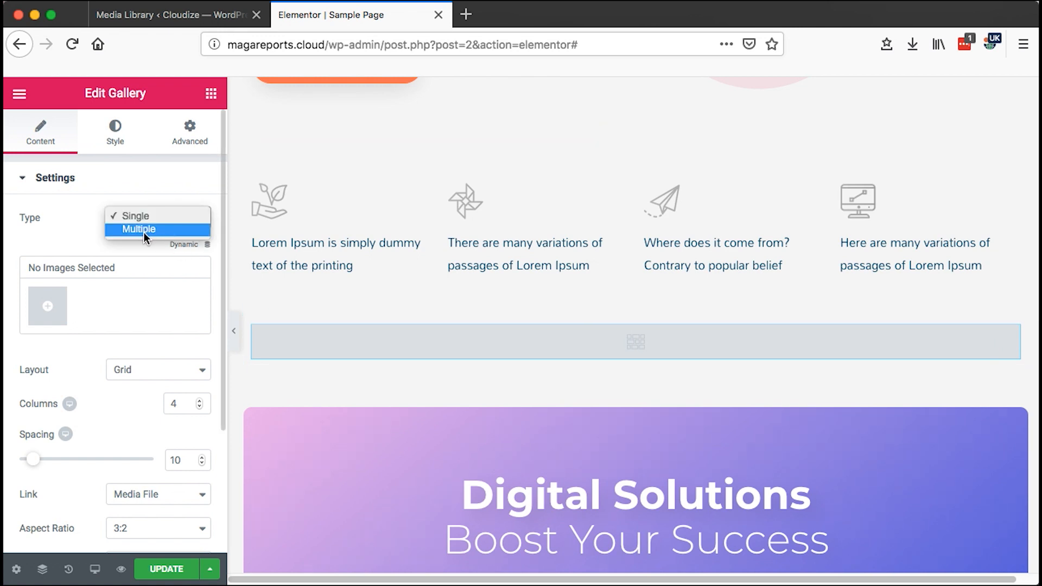
click(134, 215)
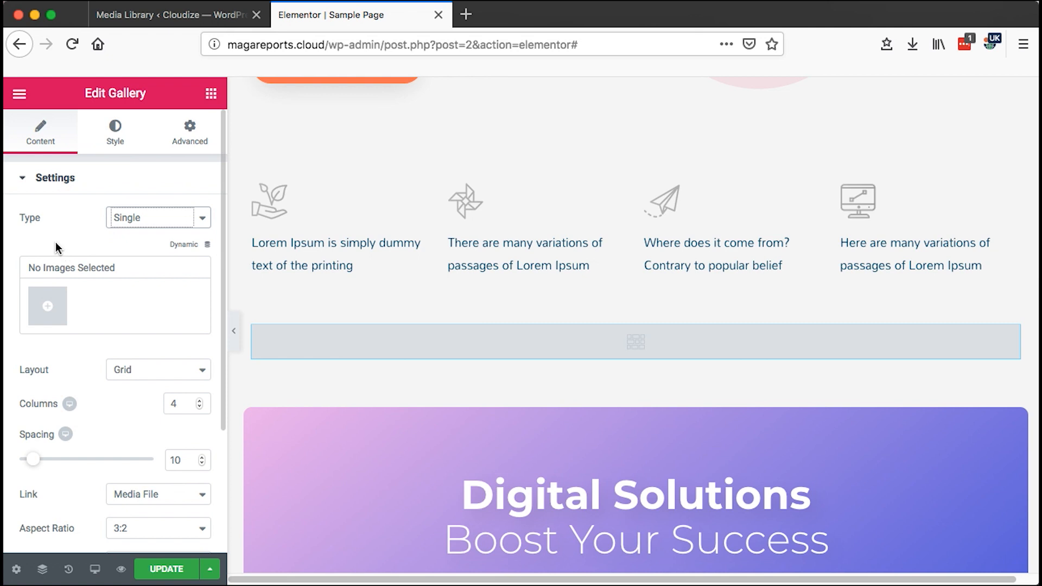
mouse_move(72, 306)
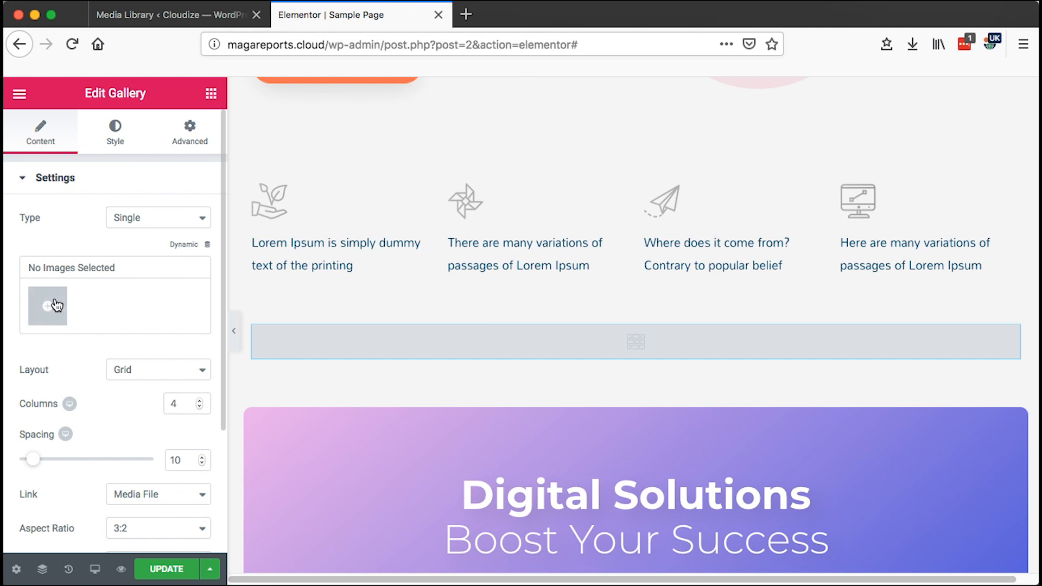
Select ten media-library images, starting with the red tree sunset, and create the gallery from them.
click(46, 306)
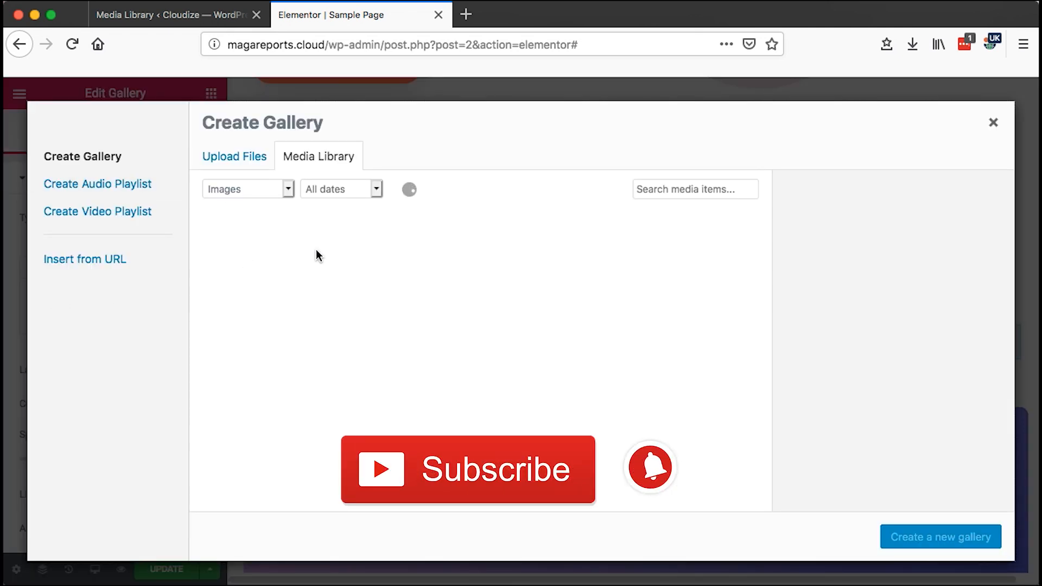
click(251, 267)
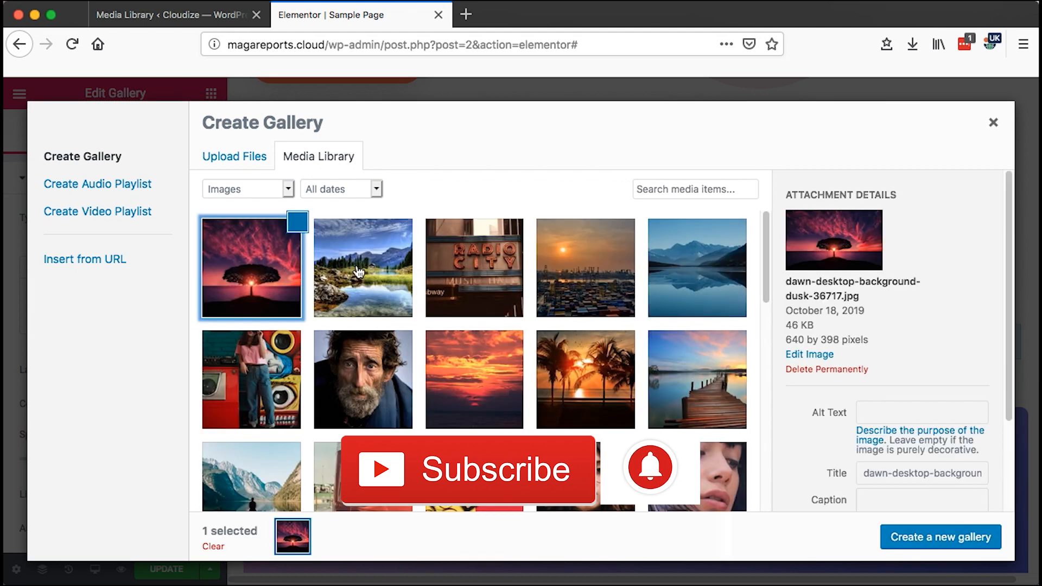
click(697, 267)
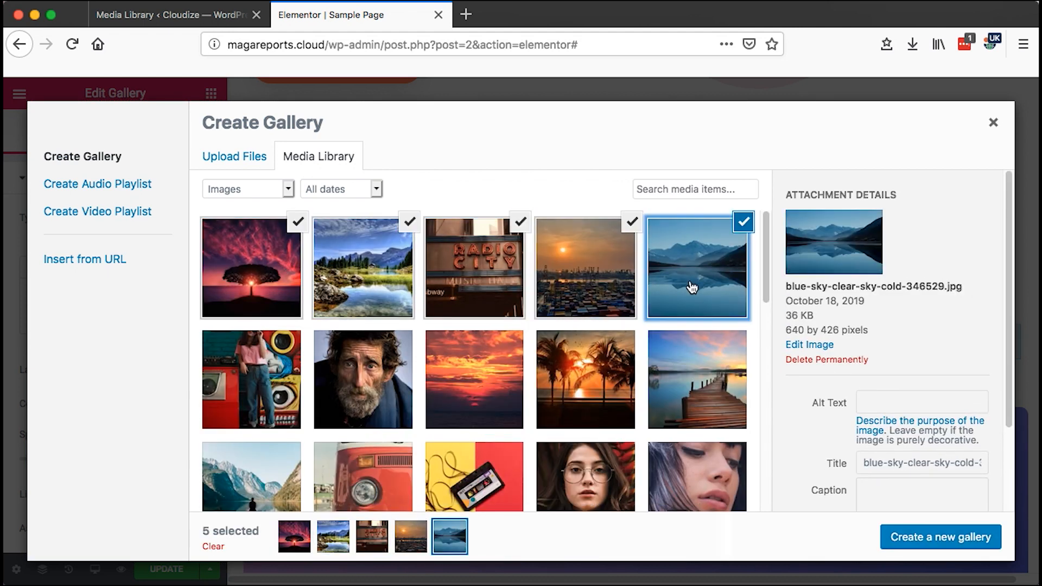
click(474, 379)
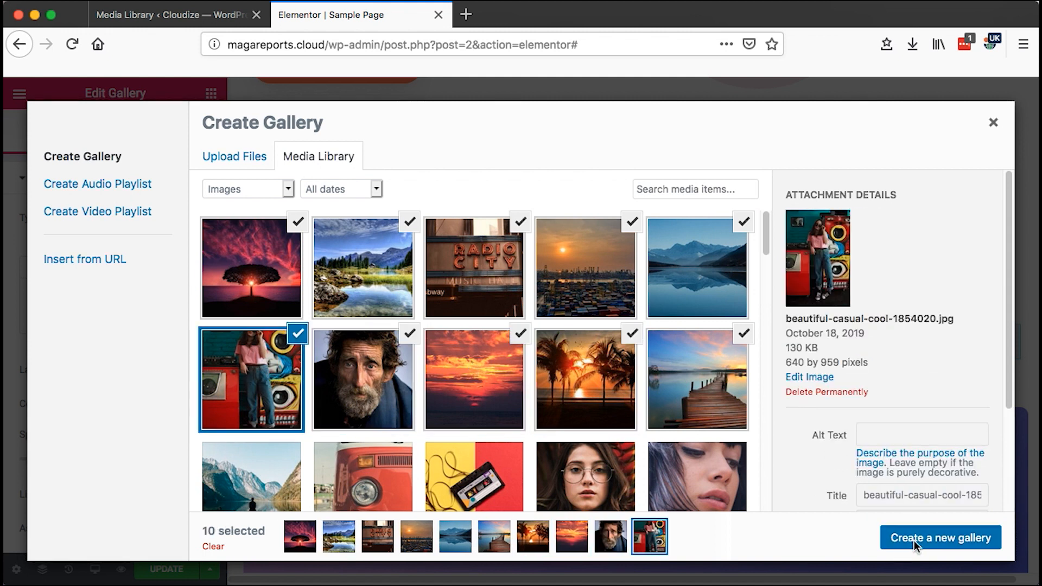
click(939, 537)
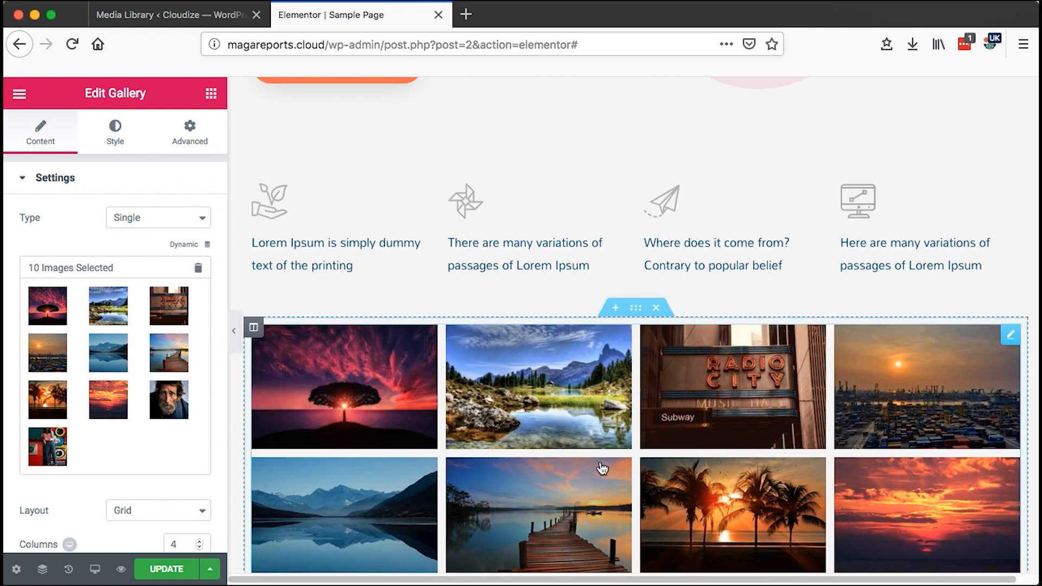
Use a Grid layout with 3 columns and 20 spacing between images.
scroll(down, 3)
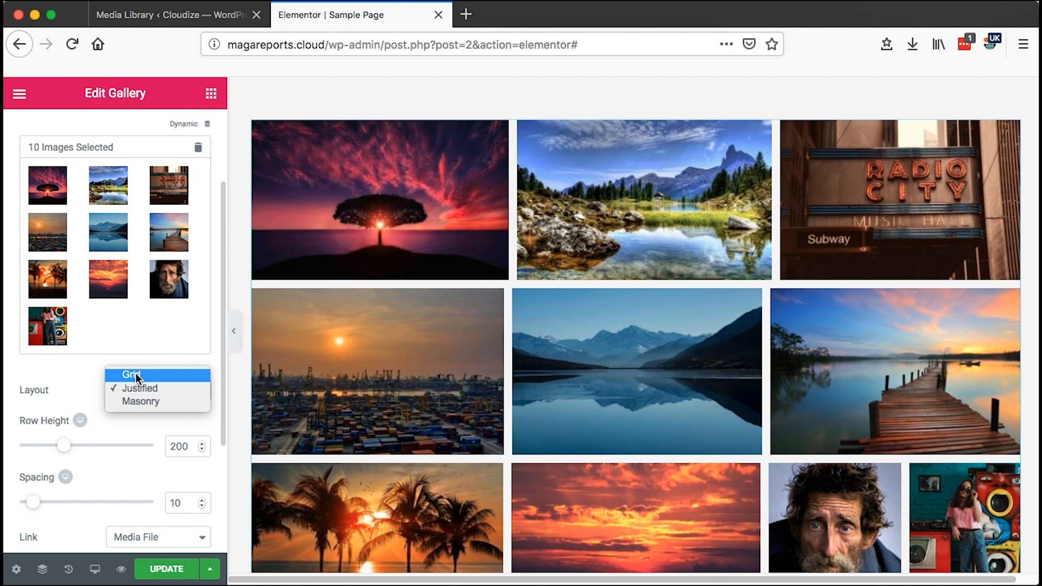
click(128, 374)
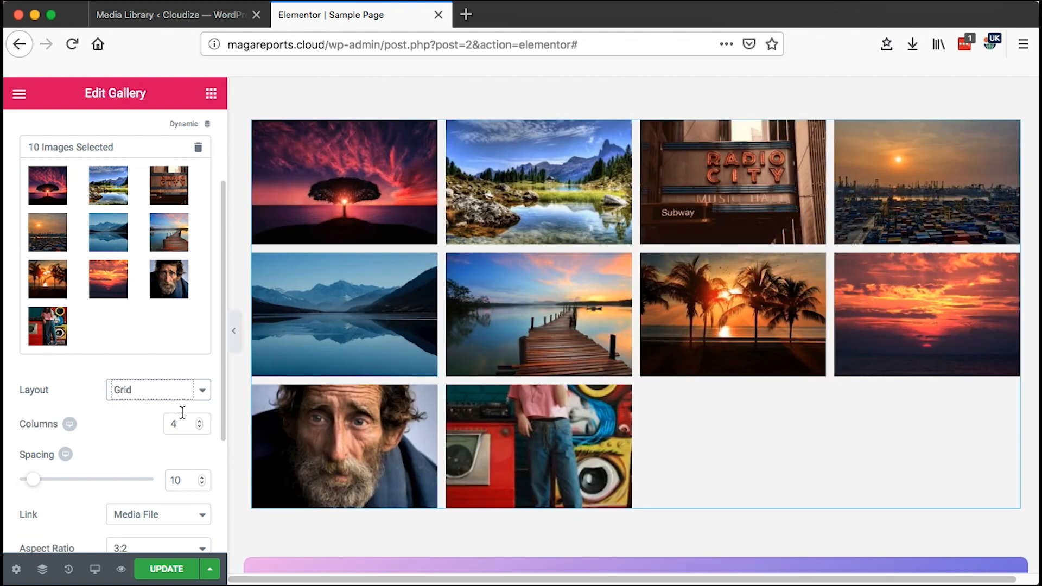
text(3)
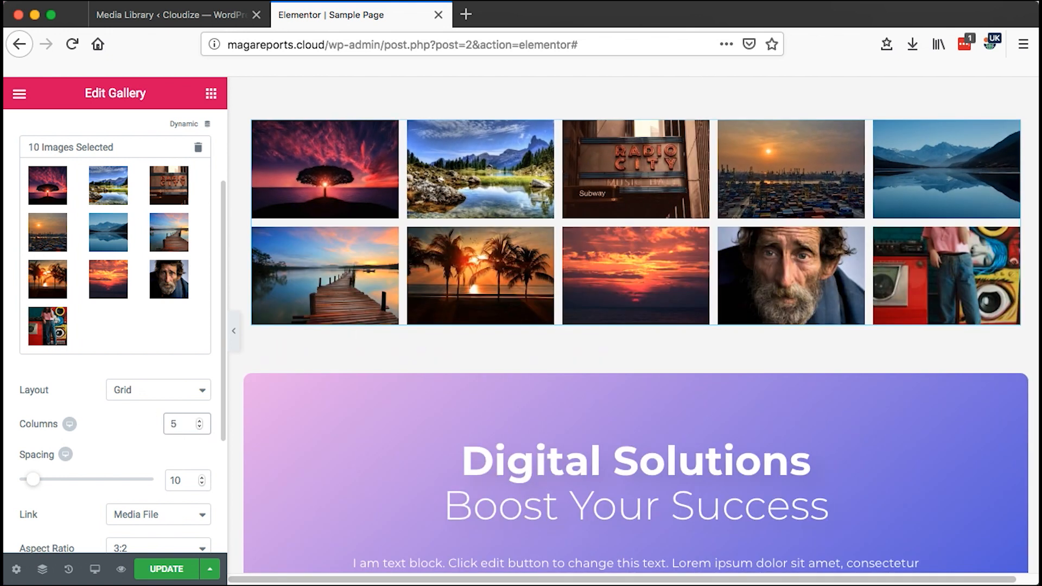
click(181, 424)
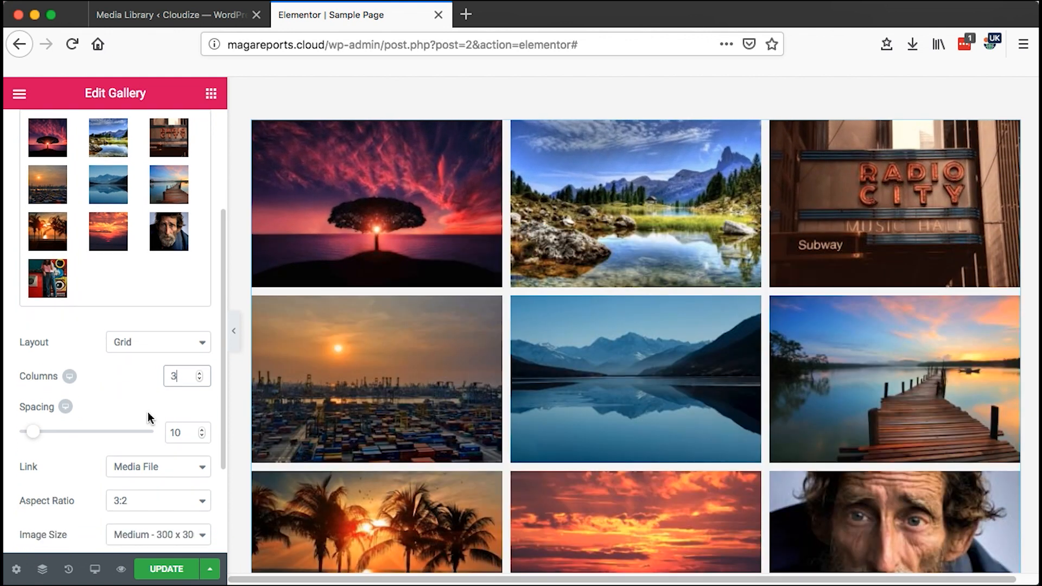
drag(33, 431, 88, 431)
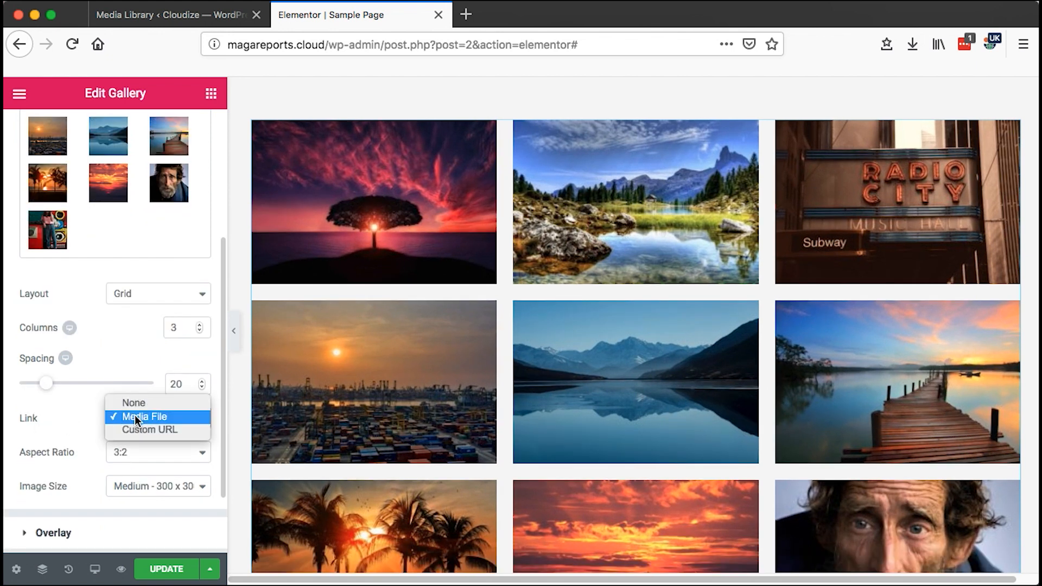
Keep images linking to the media file and choose a larger image size.
click(144, 417)
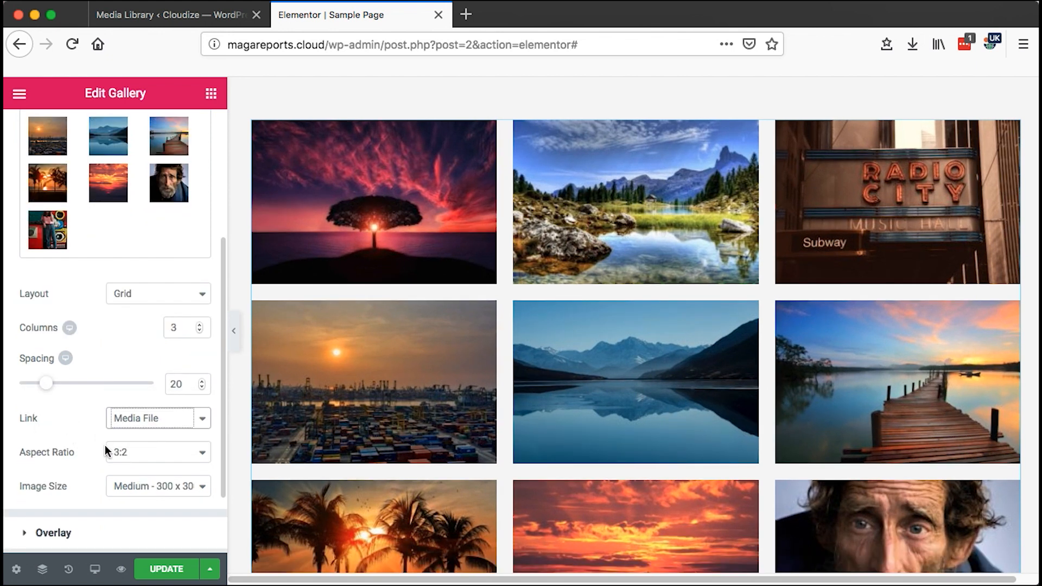
click(157, 451)
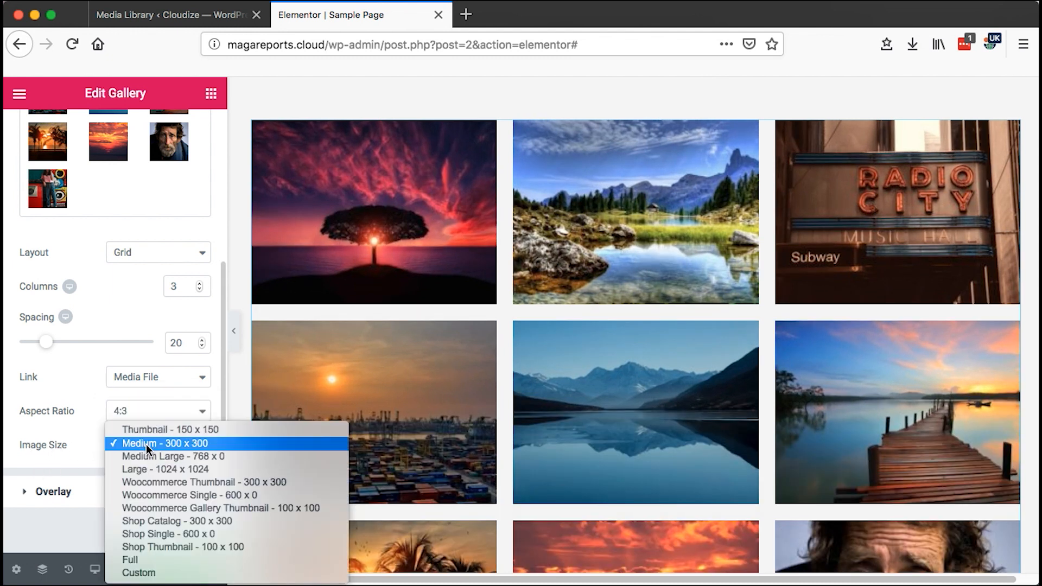
mouse_move(202, 495)
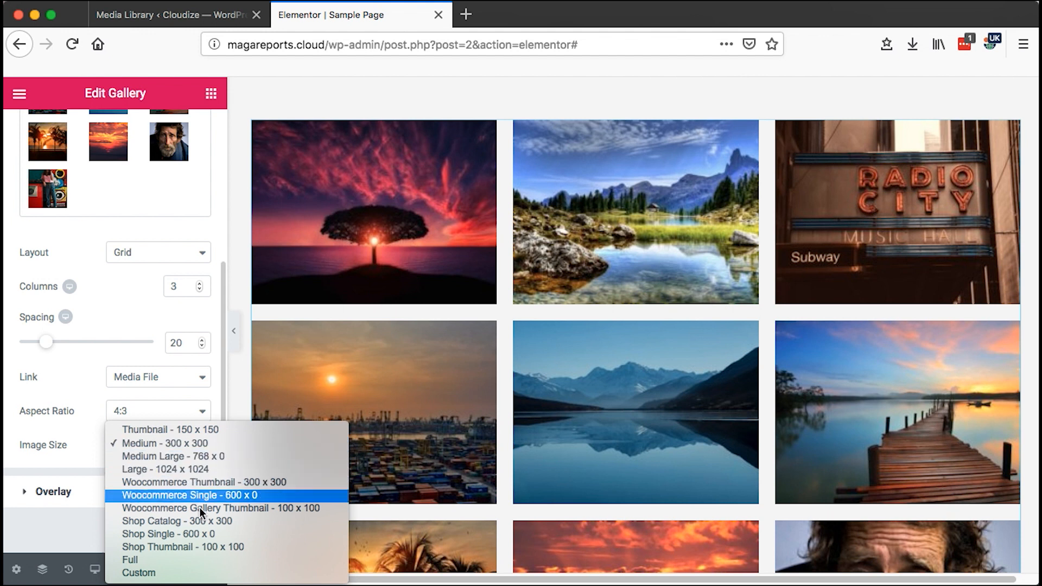
click(130, 559)
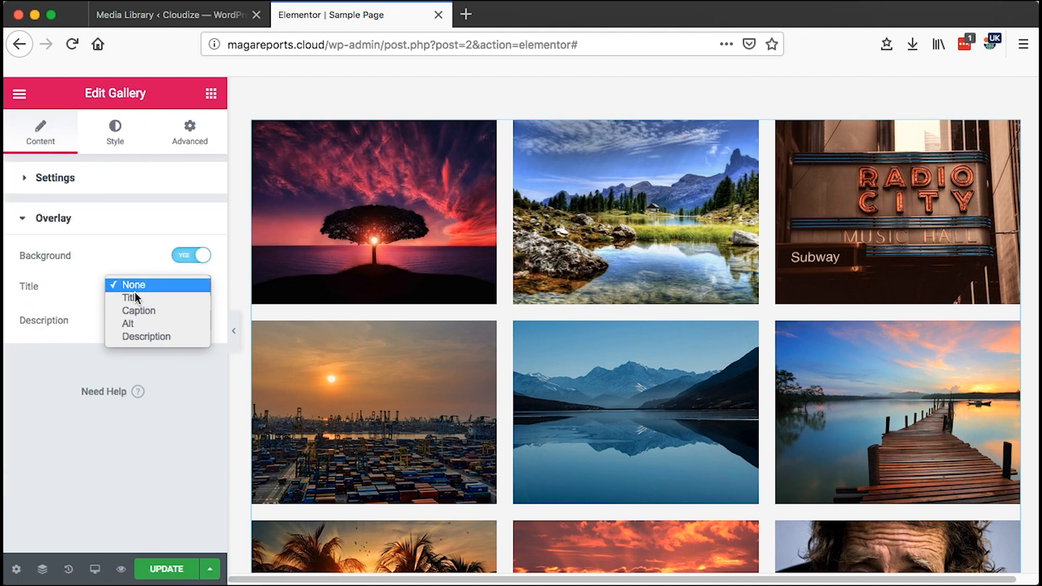
Show each image's title in the hover overlay with Description set to None.
click(130, 297)
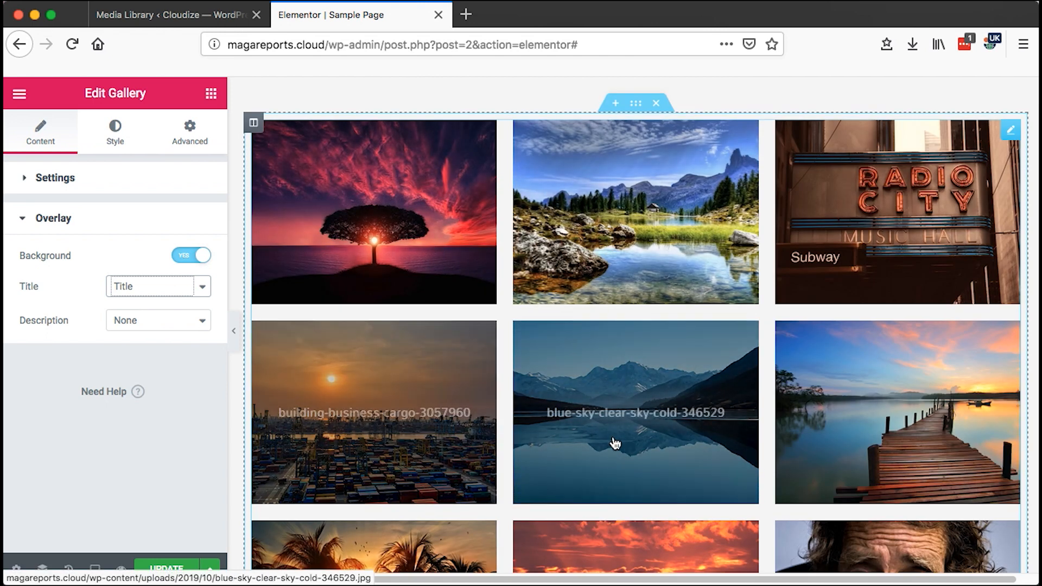
click(159, 320)
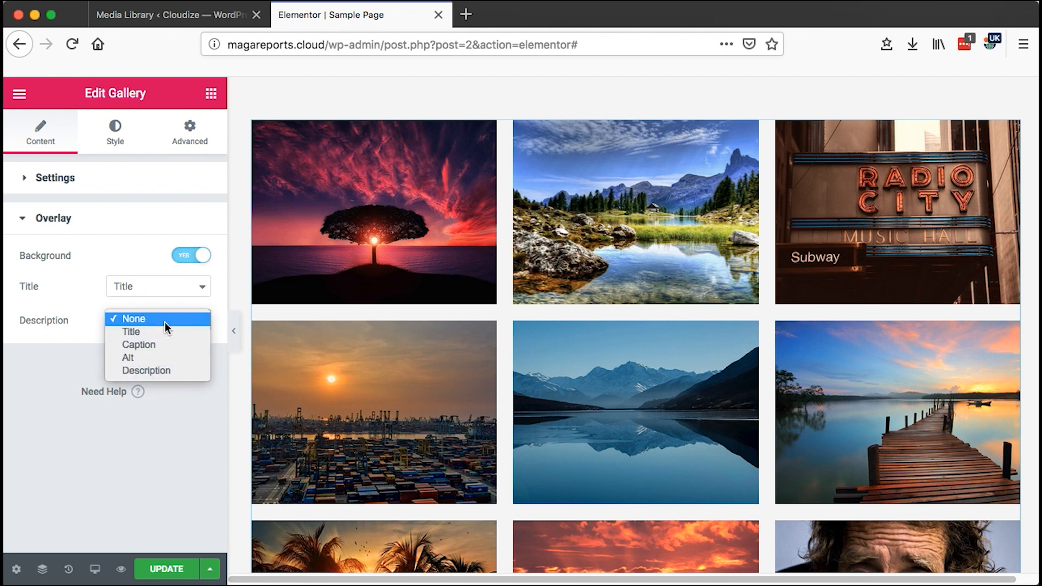
click(133, 318)
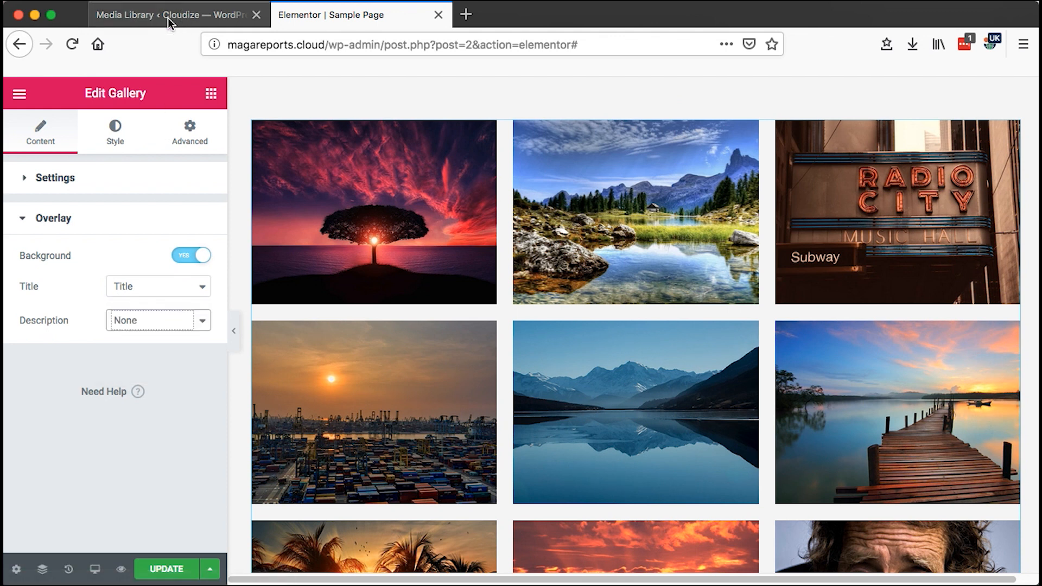
Check the Radio City image's description in the media library, return and move to the Style settings.
click(175, 14)
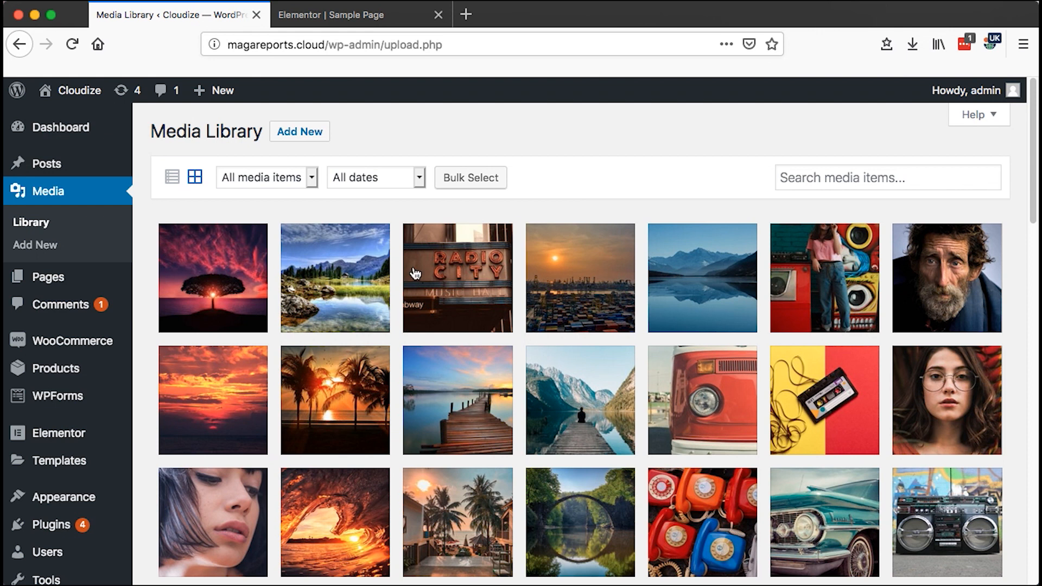
click(457, 277)
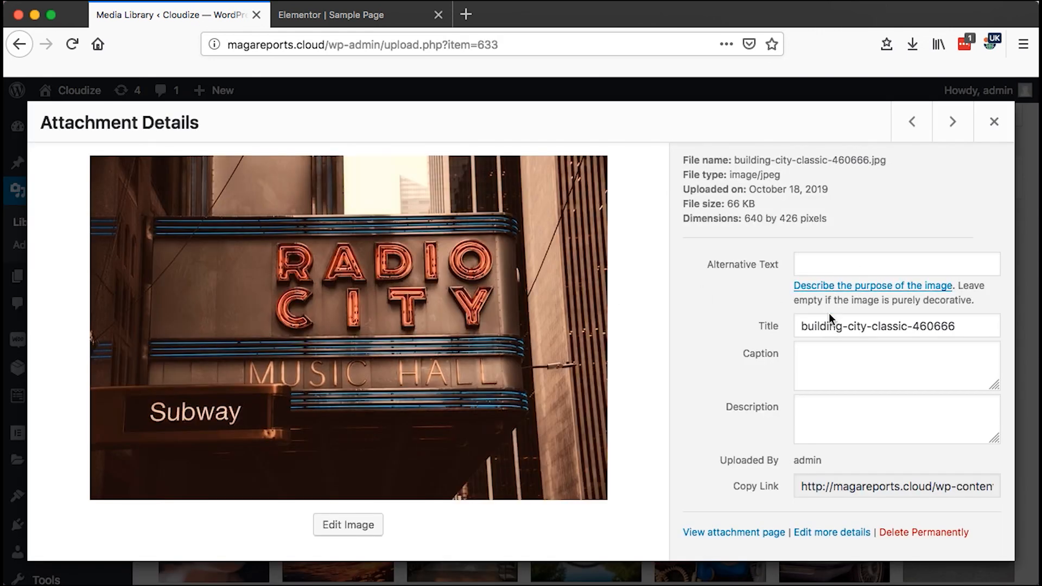
click(895, 419)
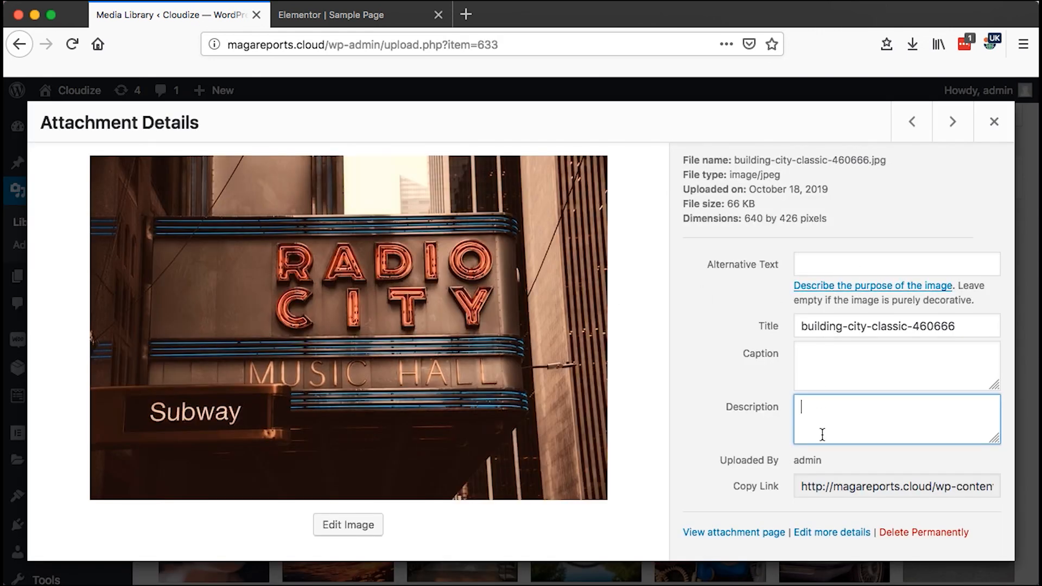
click(331, 14)
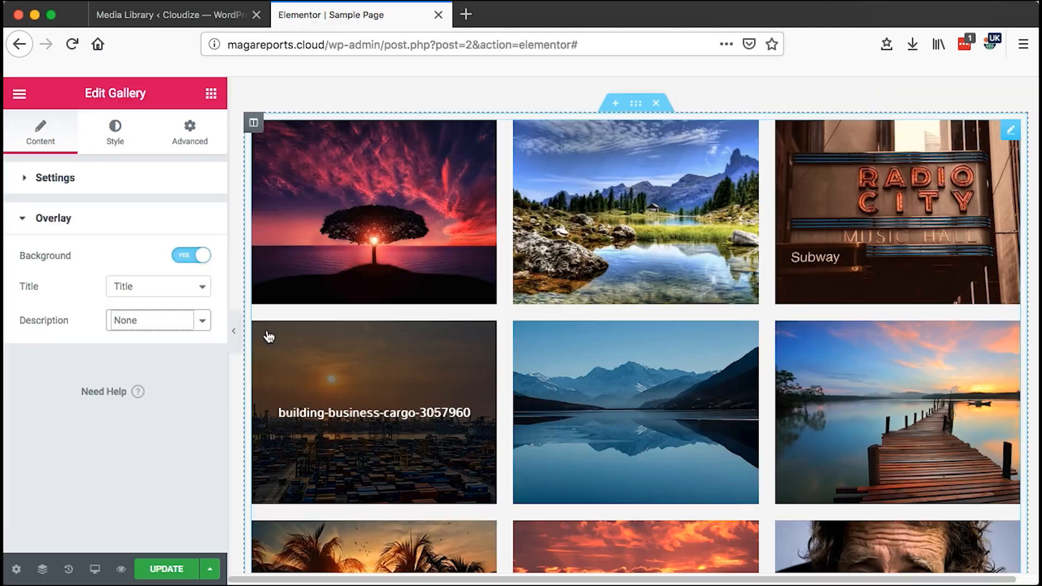
click(158, 319)
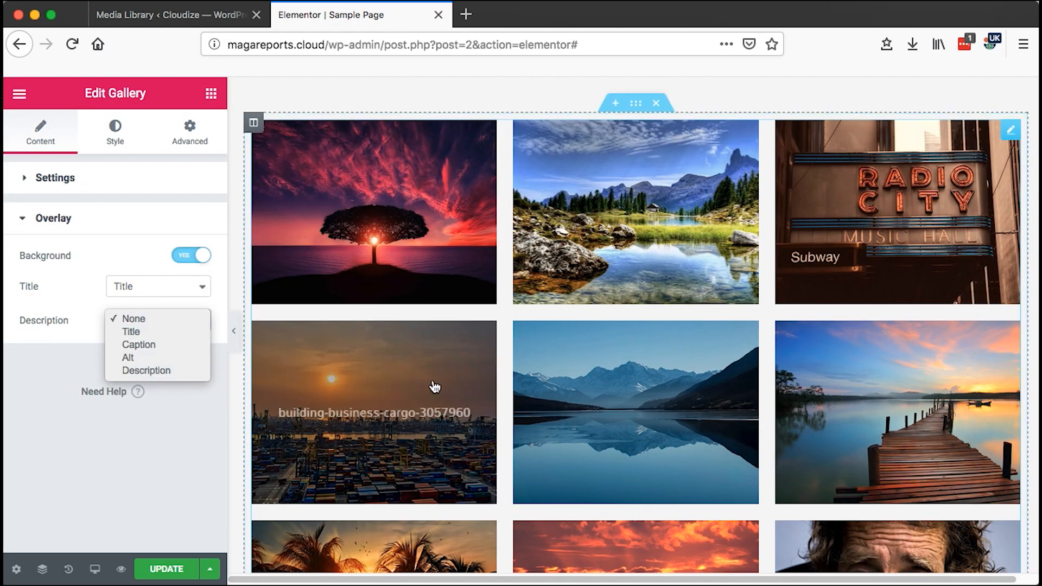
click(114, 131)
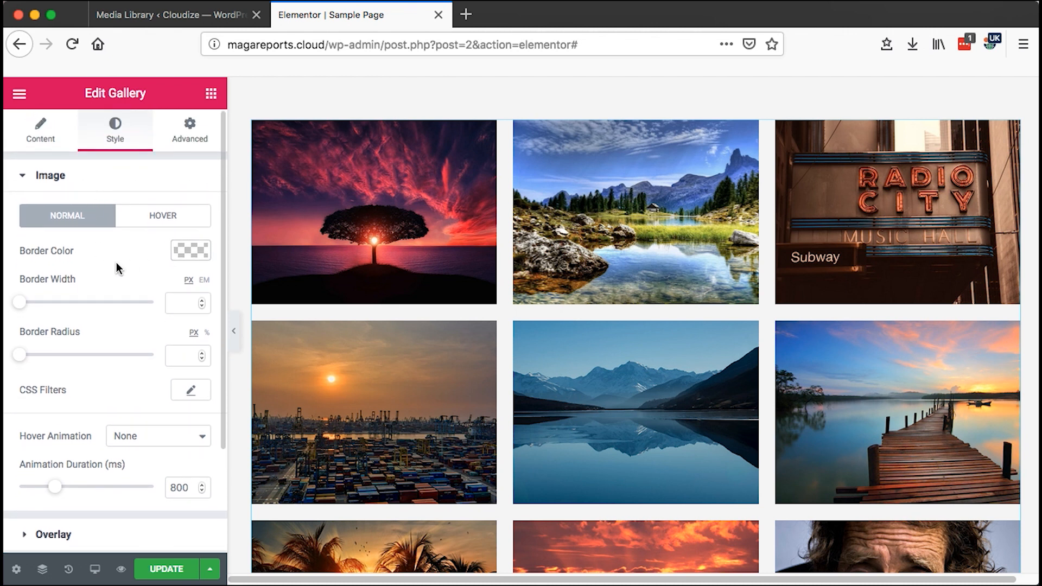
Choose an image hover animation and reach the overlay's hover-state styling.
click(190, 251)
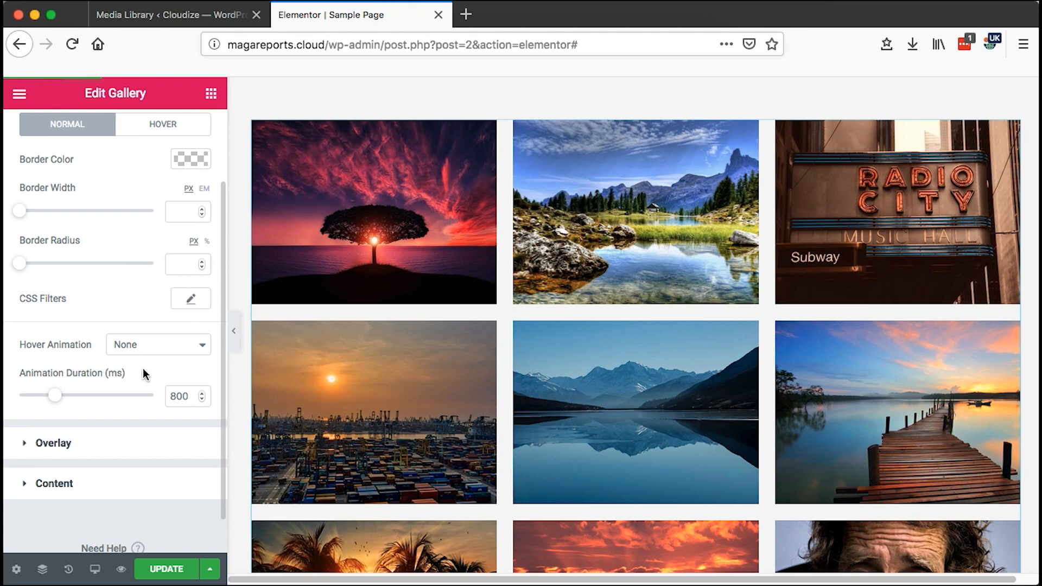
click(157, 344)
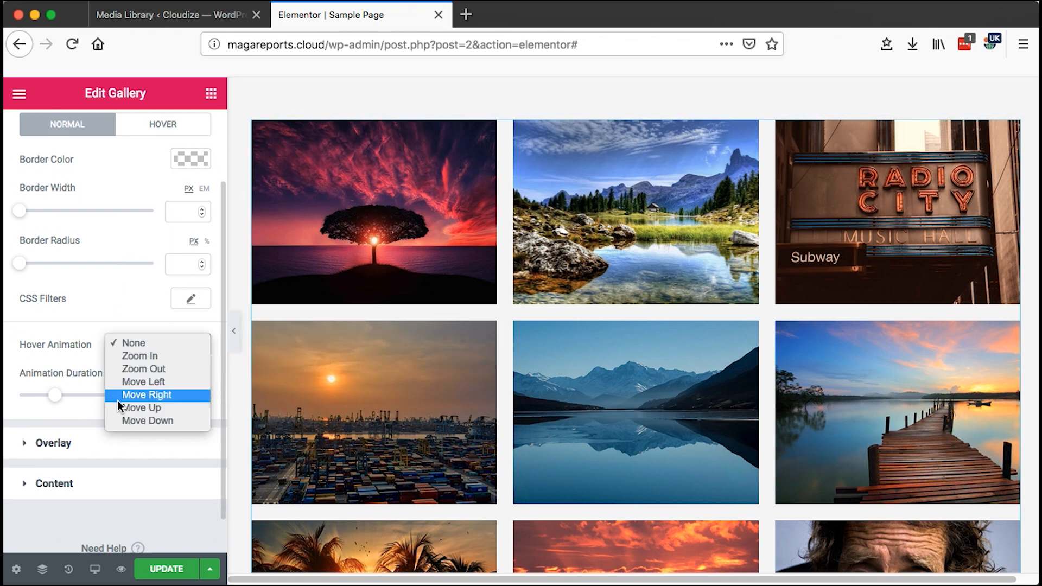
click(142, 408)
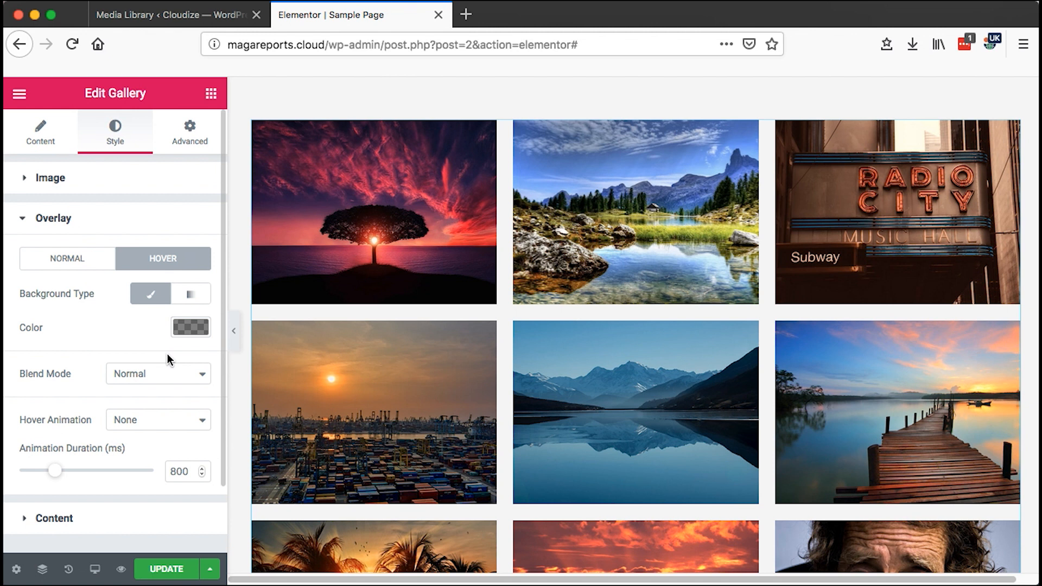
Give the hover overlay a pink-to-purple gradient background, then switch to the Normal state.
click(190, 327)
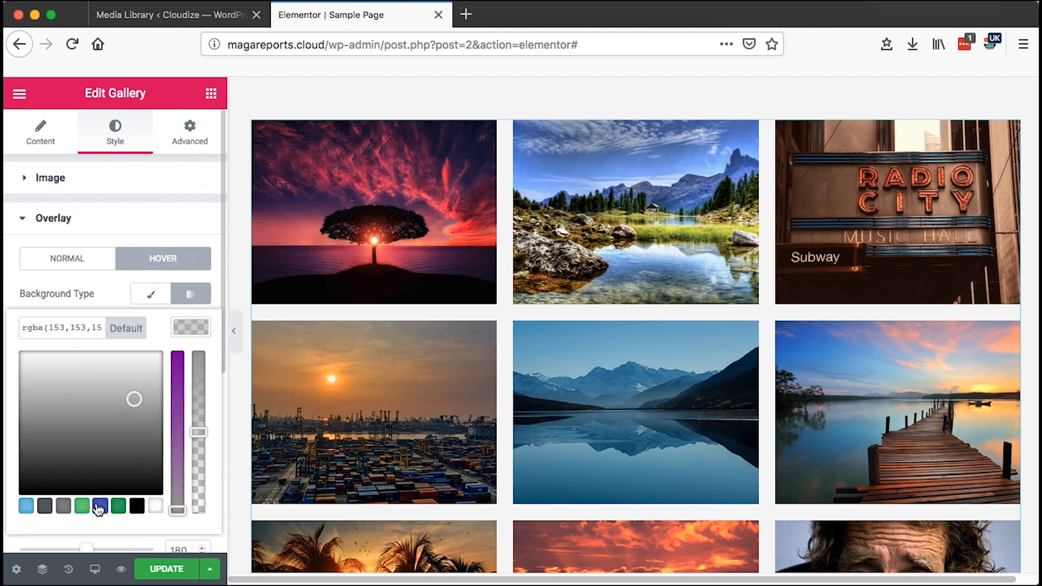
click(140, 368)
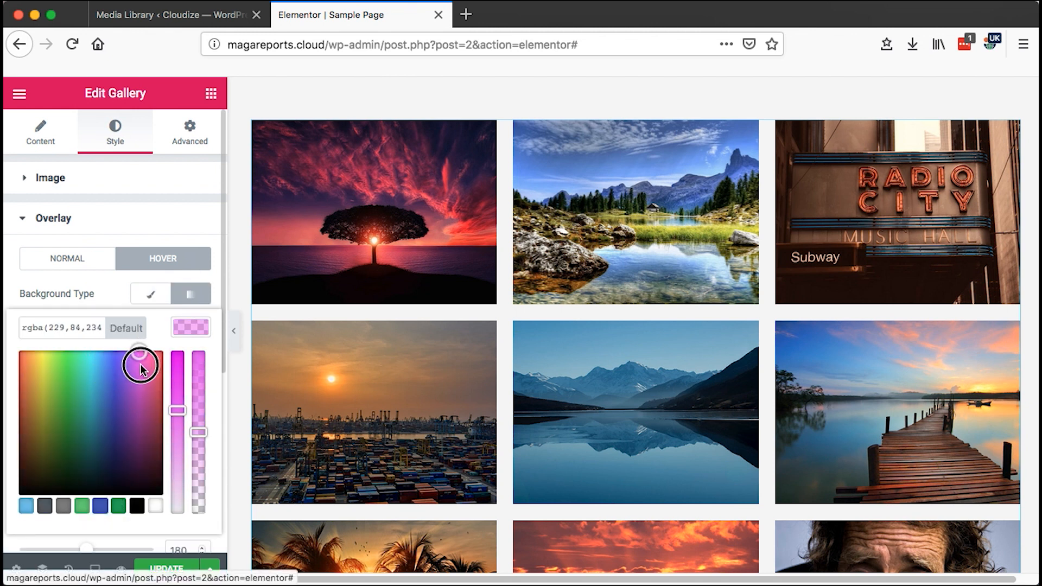
drag(140, 369, 147, 383)
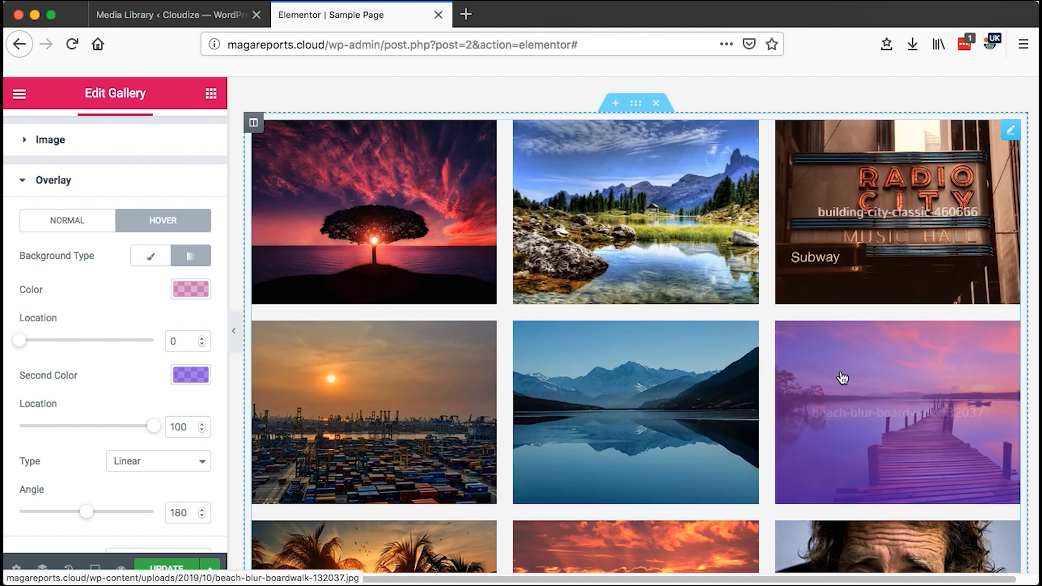
click(190, 374)
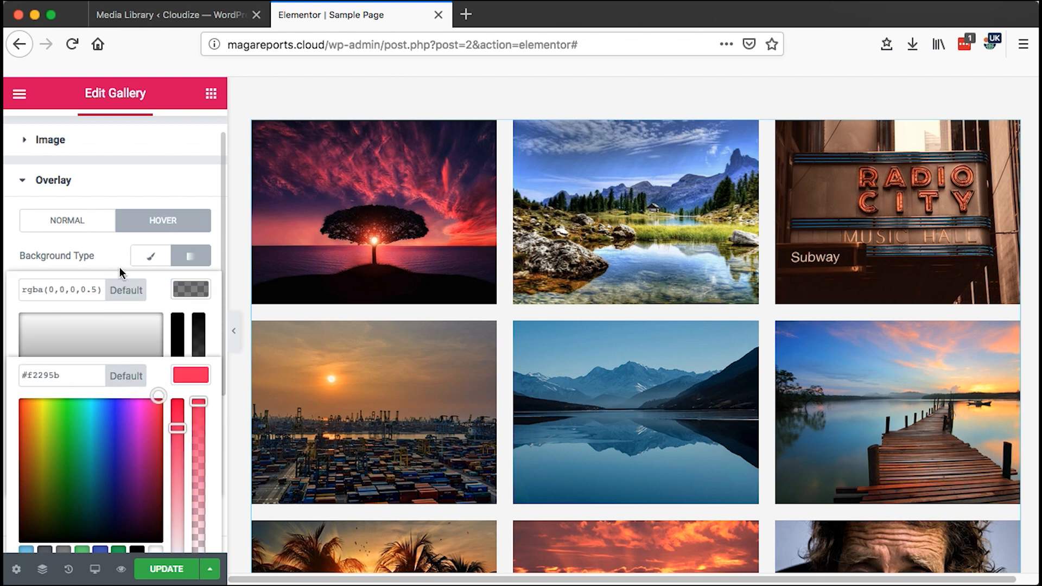
click(191, 255)
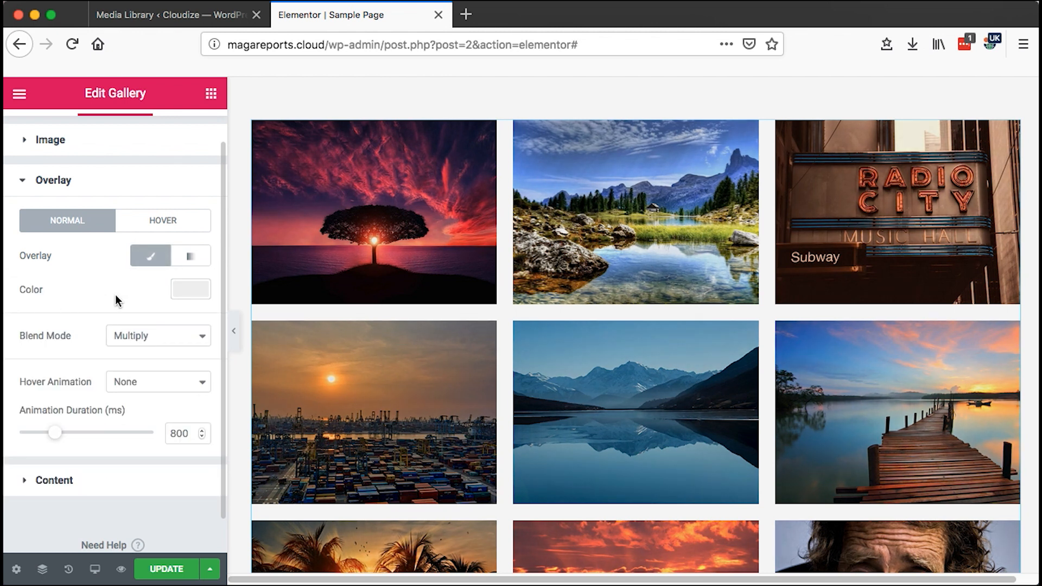
Set the normal overlay's Blend Mode to Overlay and return to the gallery's Content settings.
click(190, 289)
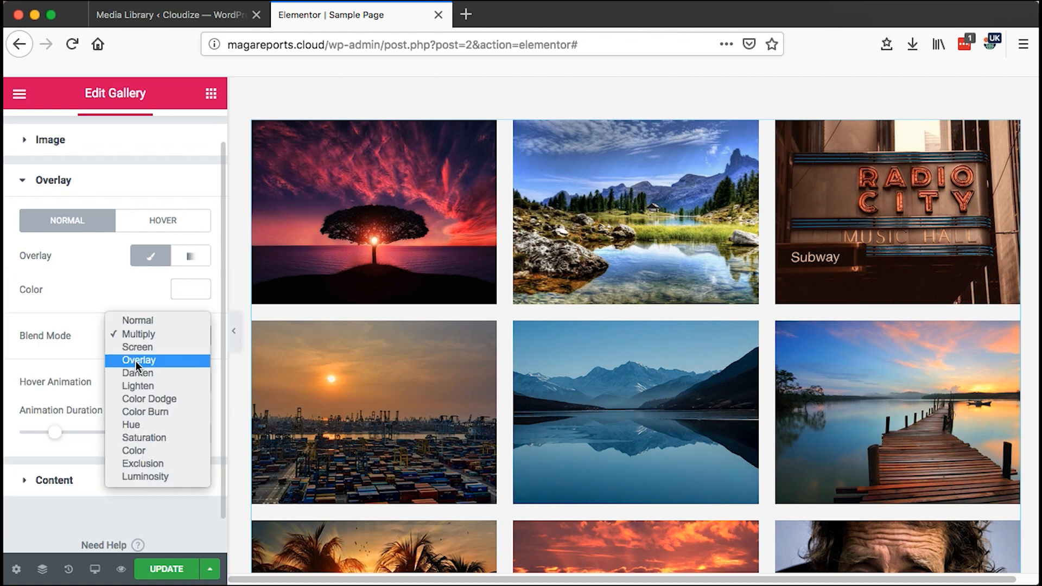
click(191, 289)
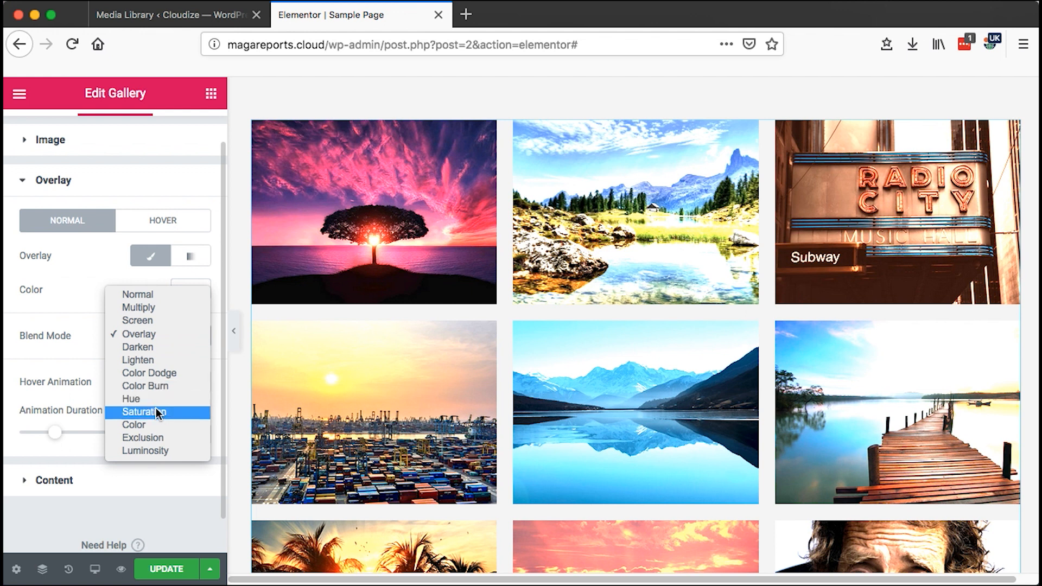
click(138, 361)
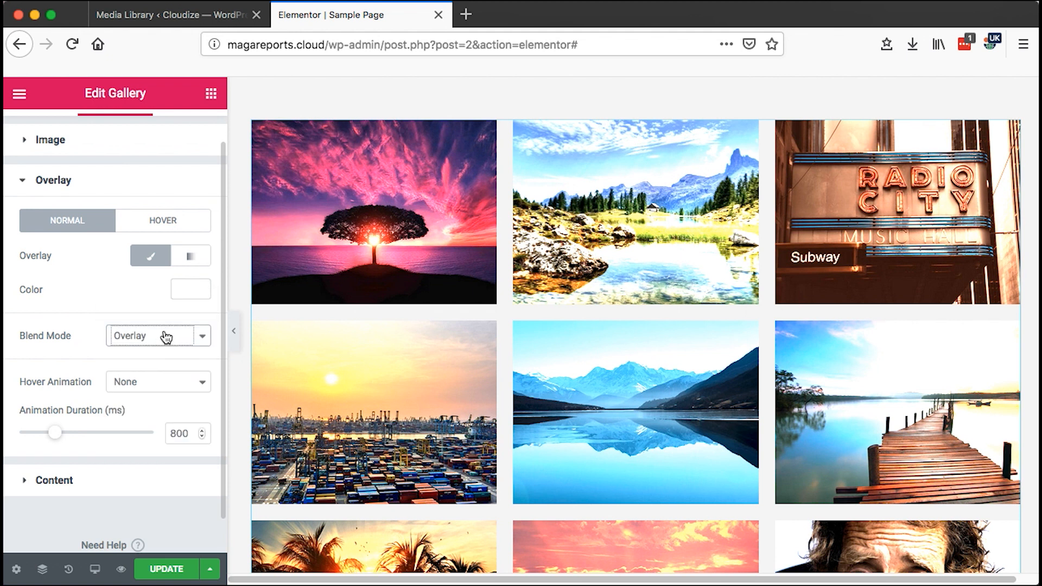
click(157, 335)
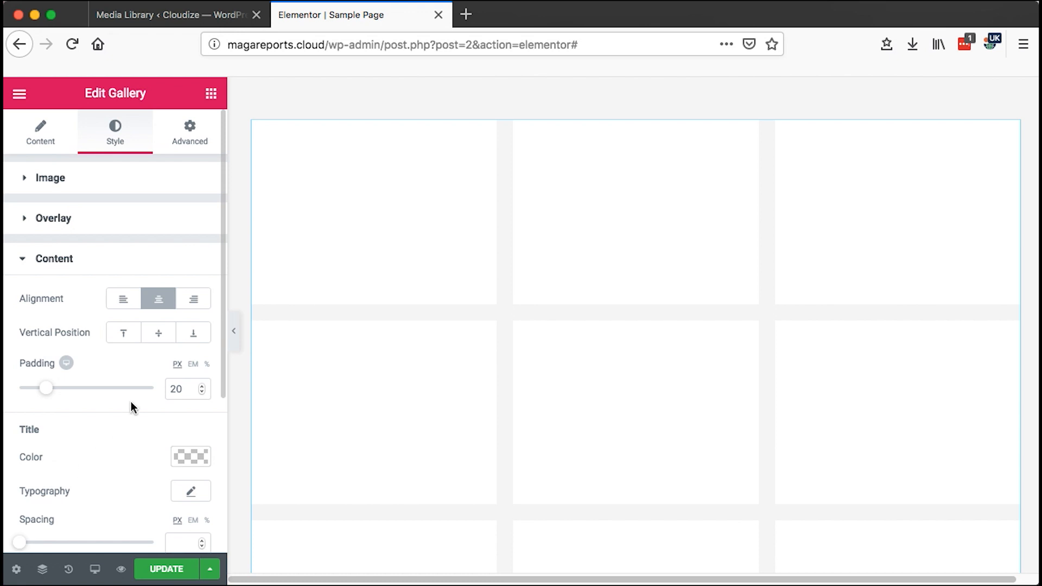
click(40, 131)
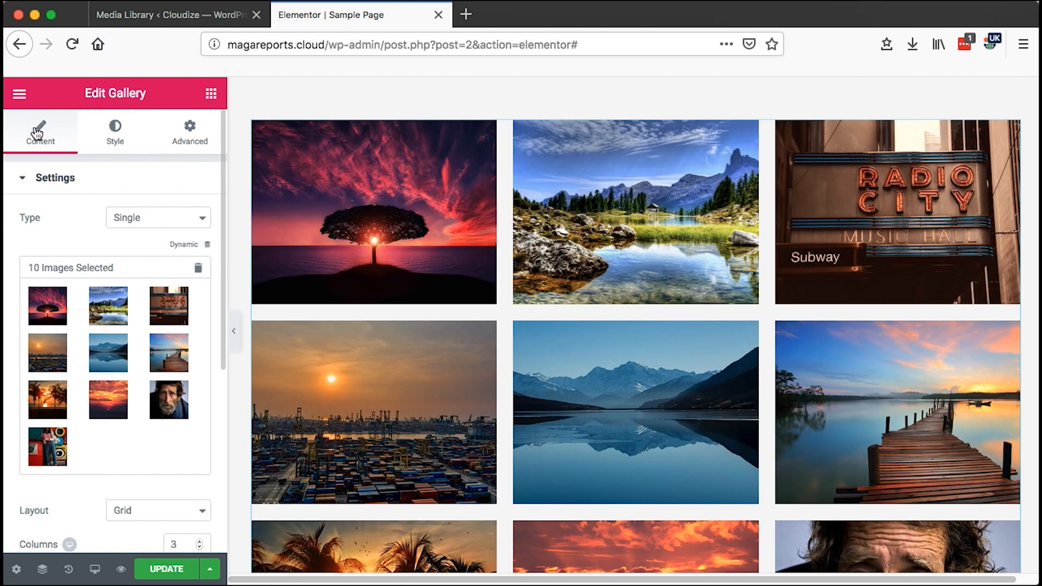
mouse_move(96, 199)
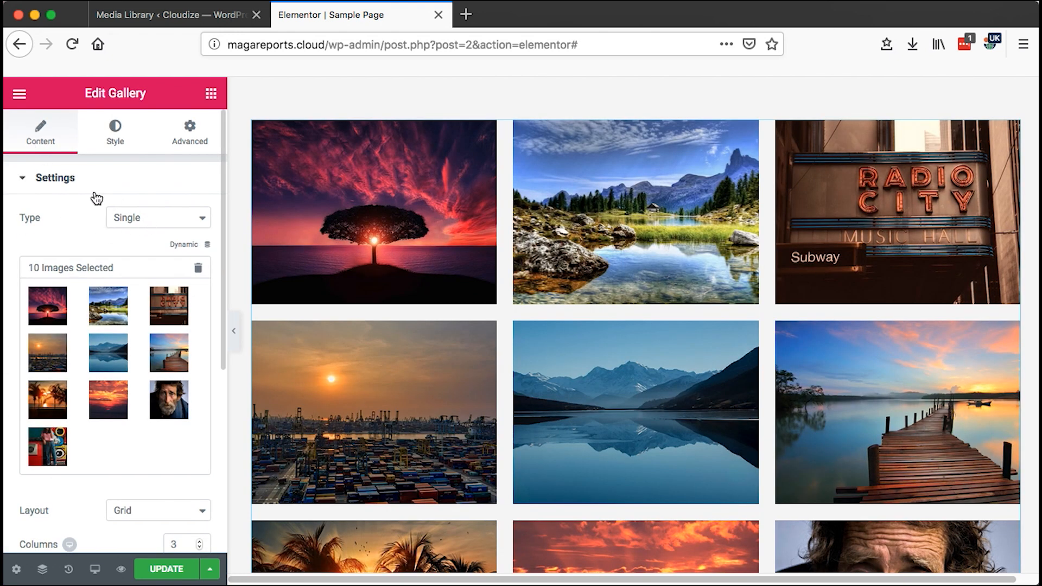
Switch Type to Multiple and name the first two galleries Landscape and Sunset.
click(157, 217)
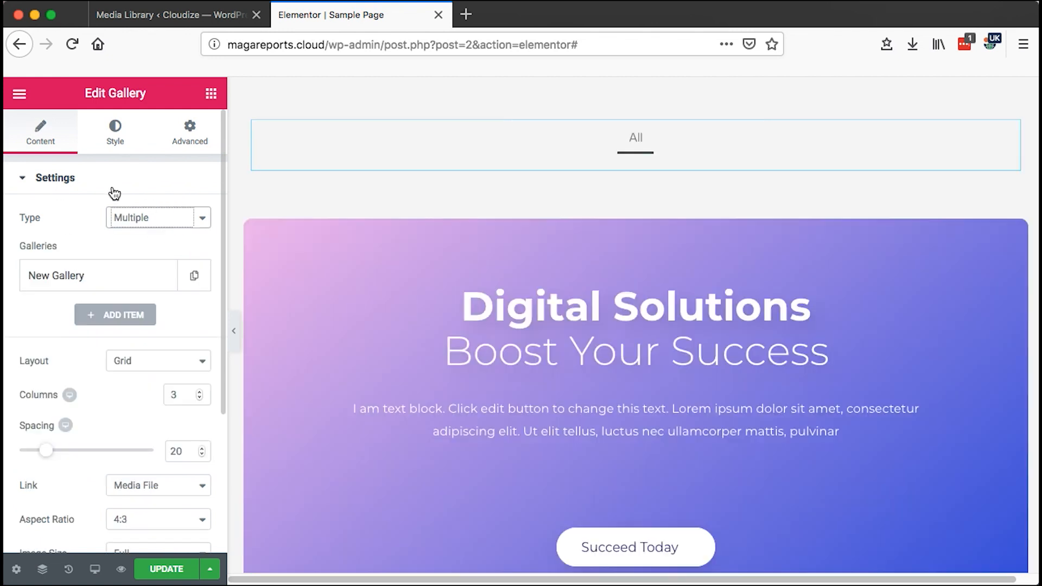
mouse_move(172, 225)
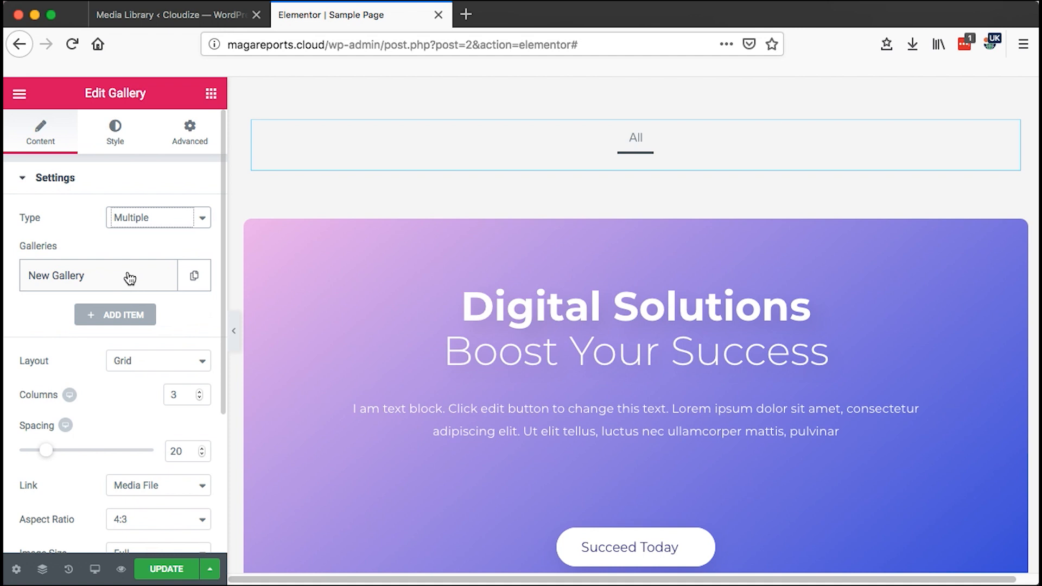
click(98, 275)
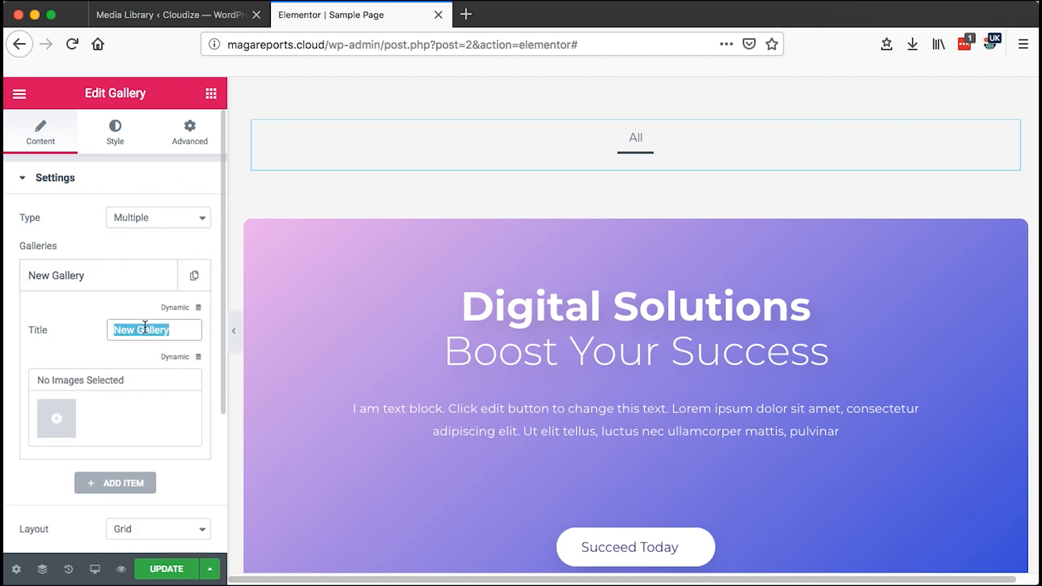
text(Land)
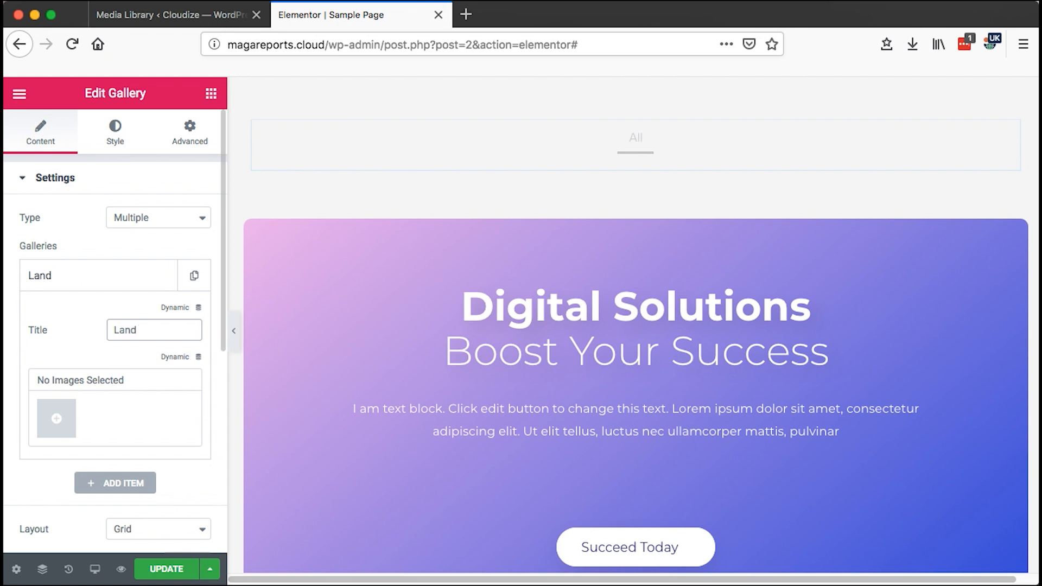
click(114, 482)
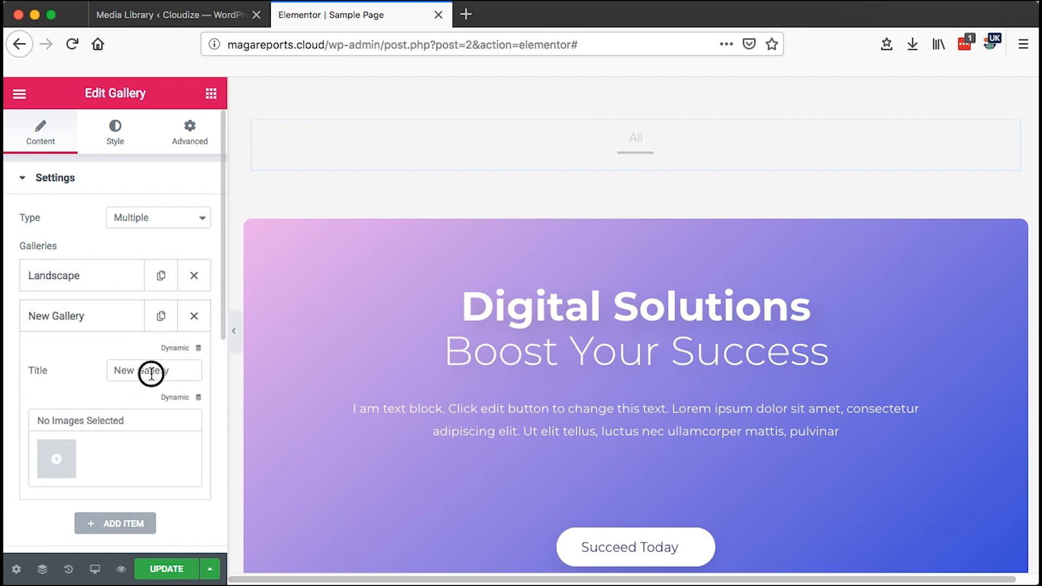
text(Sunset)
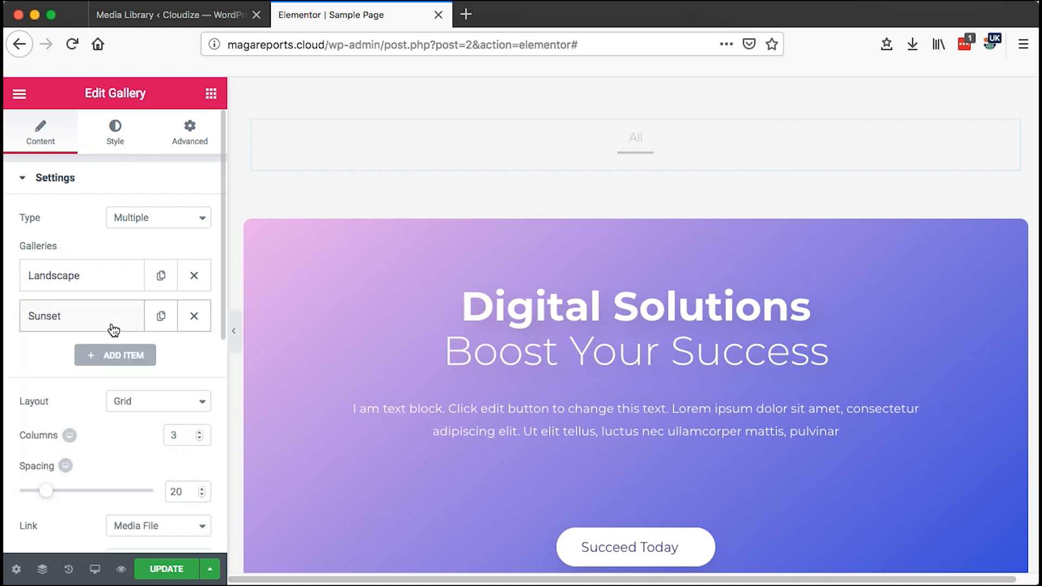
Add further galleries titled Retro and Portraits.
click(114, 355)
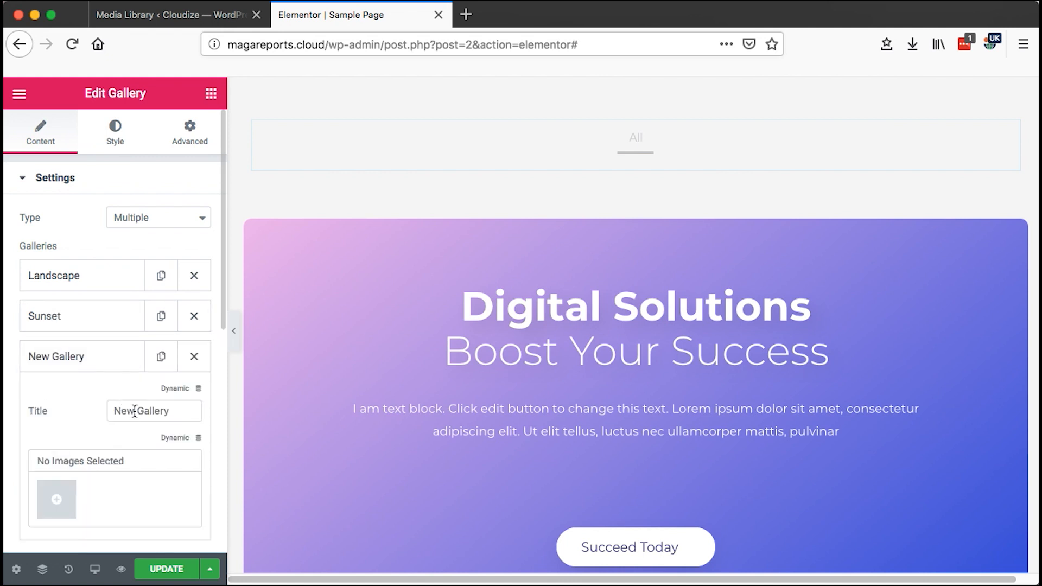
text(Retro)
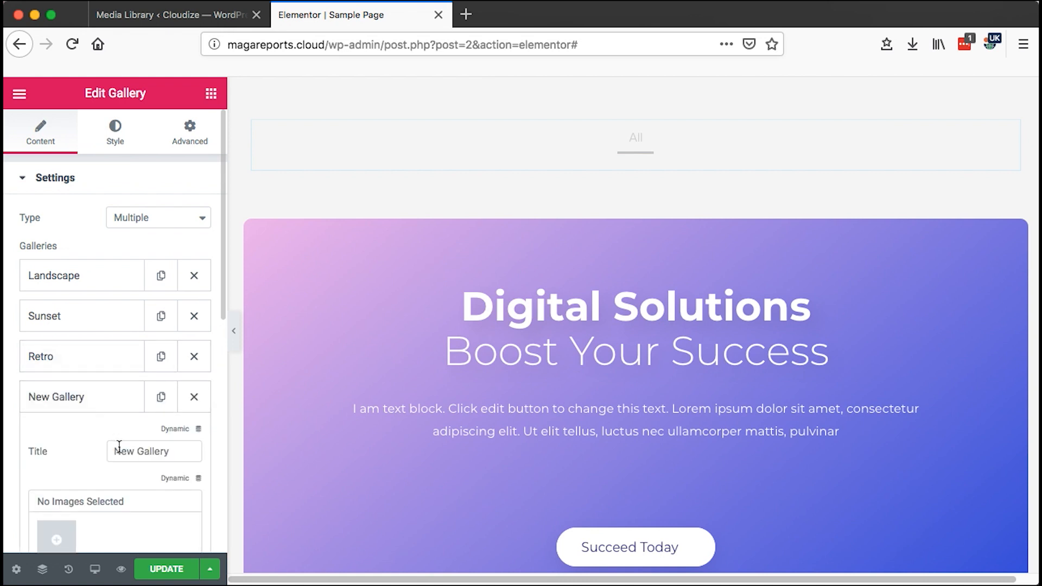
text(Por)
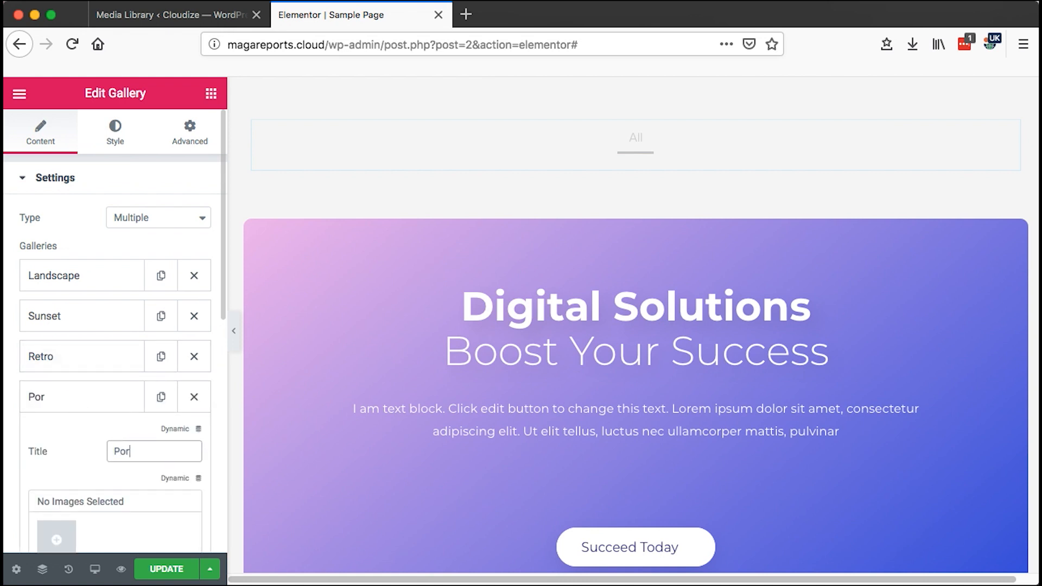
text(traits)
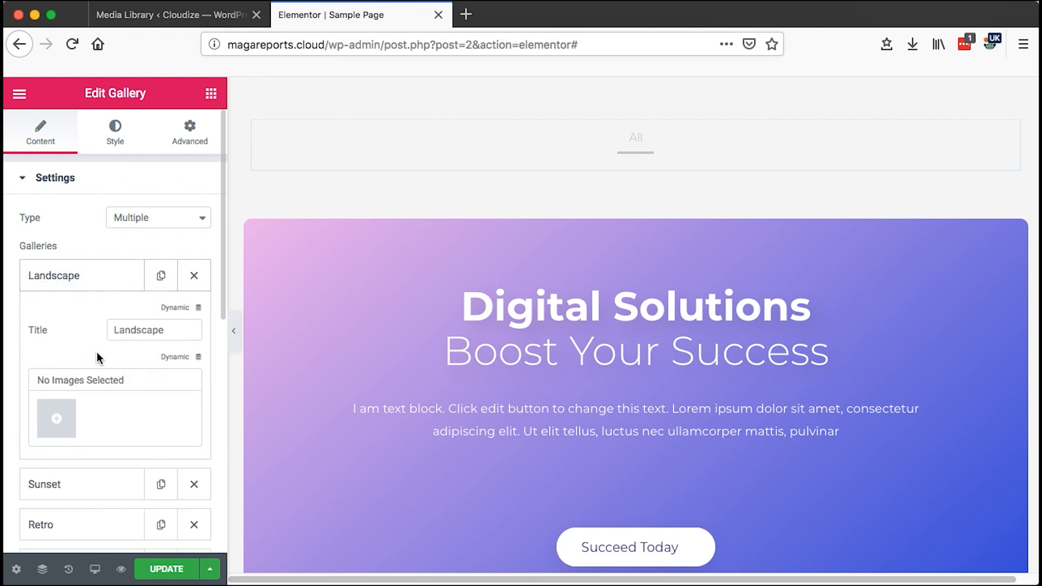
Fill the Landscape gallery with mountain, lake and arch bridge photos.
click(55, 419)
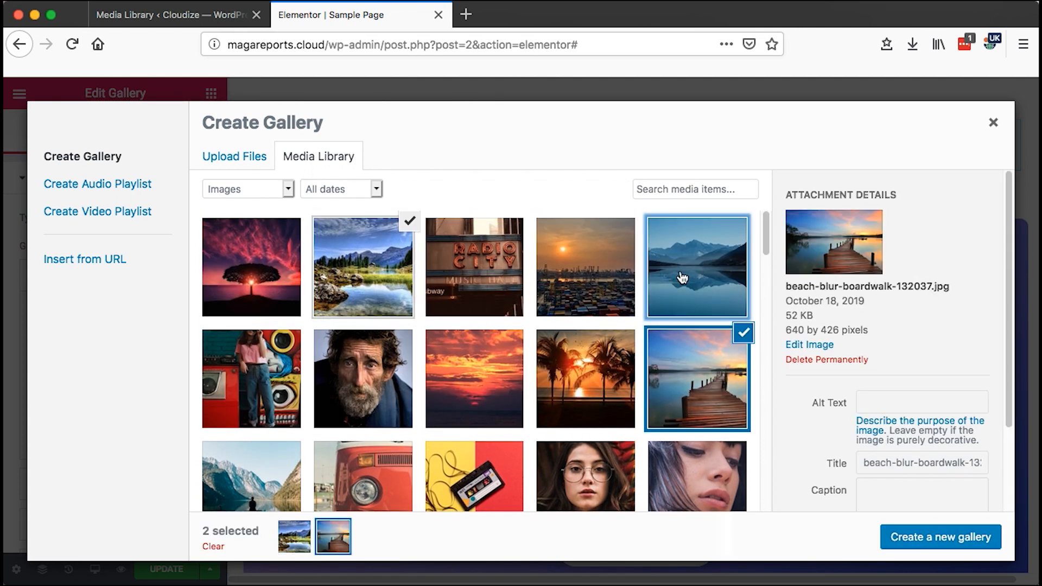
click(251, 340)
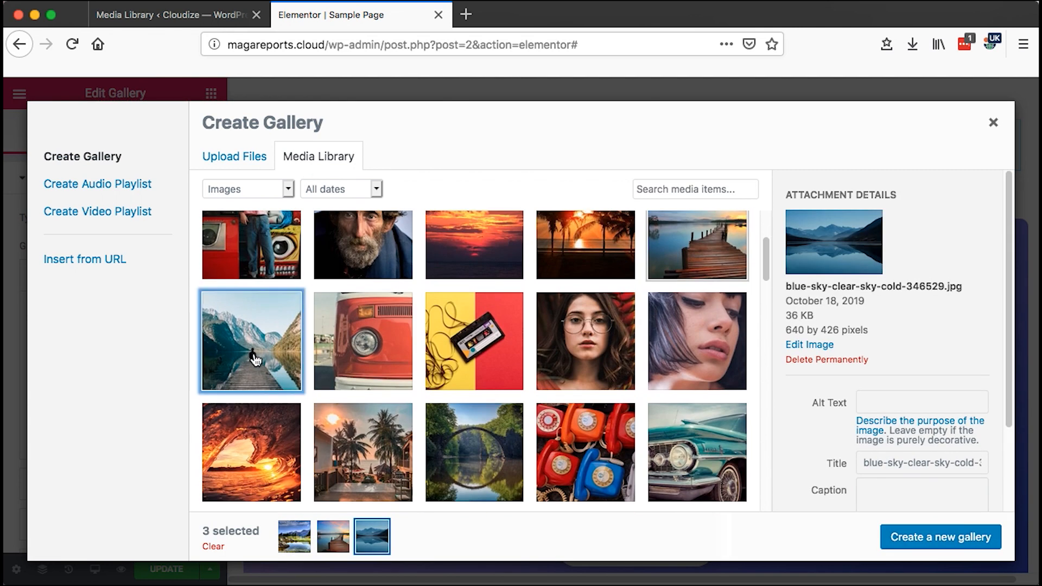
click(474, 395)
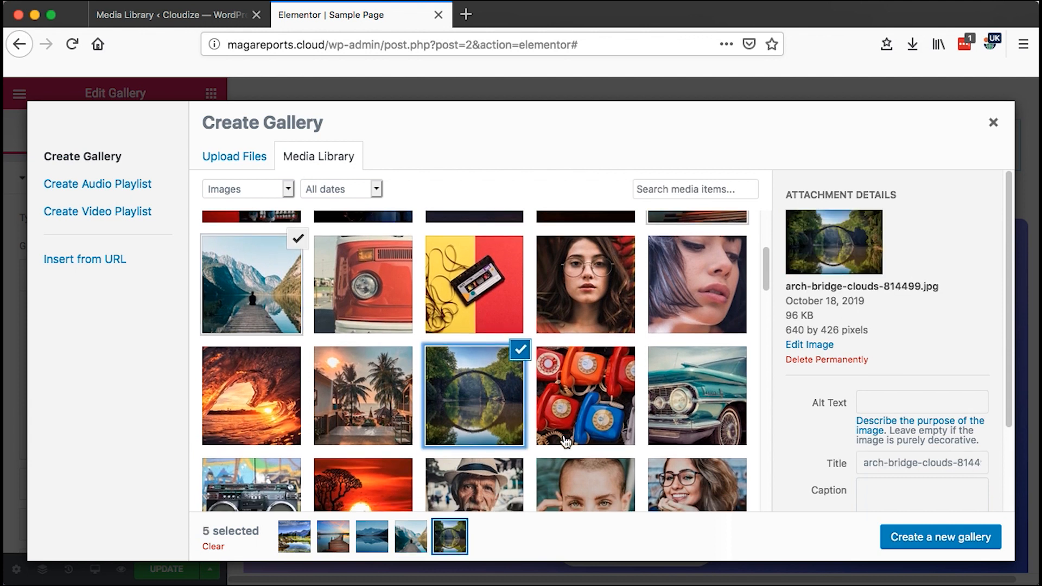
click(939, 537)
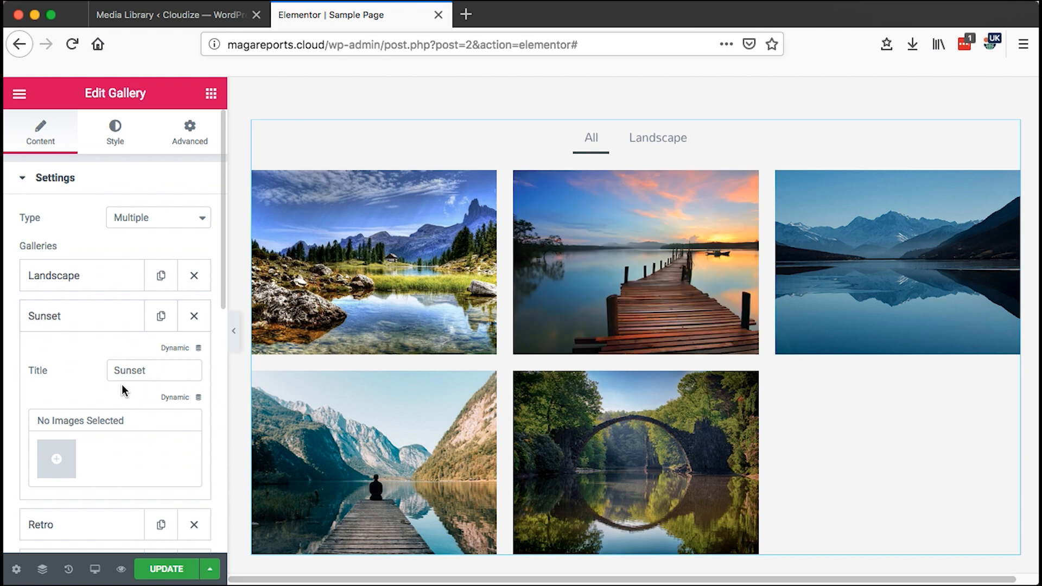
Fill the Sunset gallery with the six sunset shots and insert them.
click(55, 459)
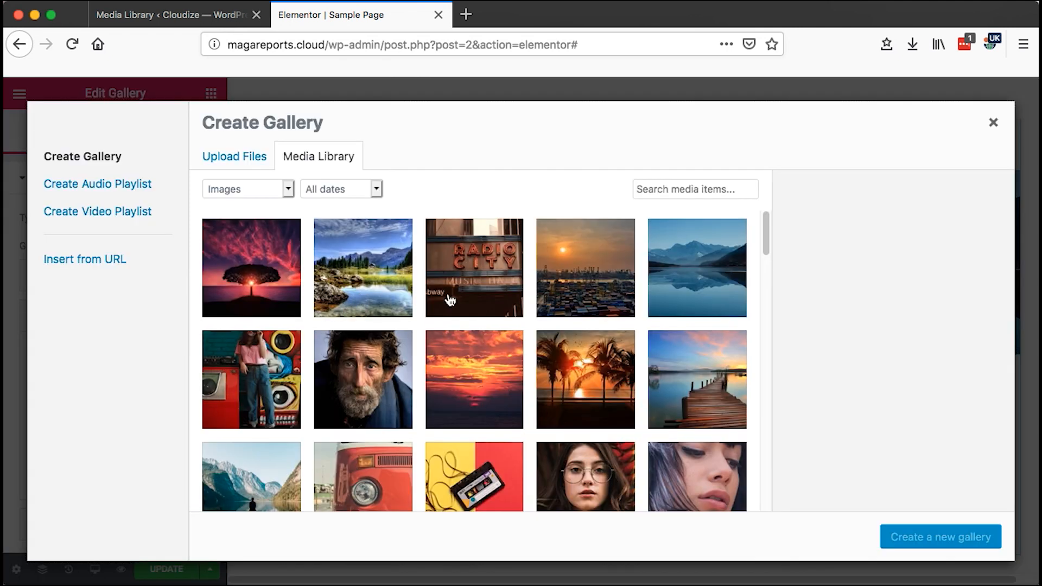
click(696, 378)
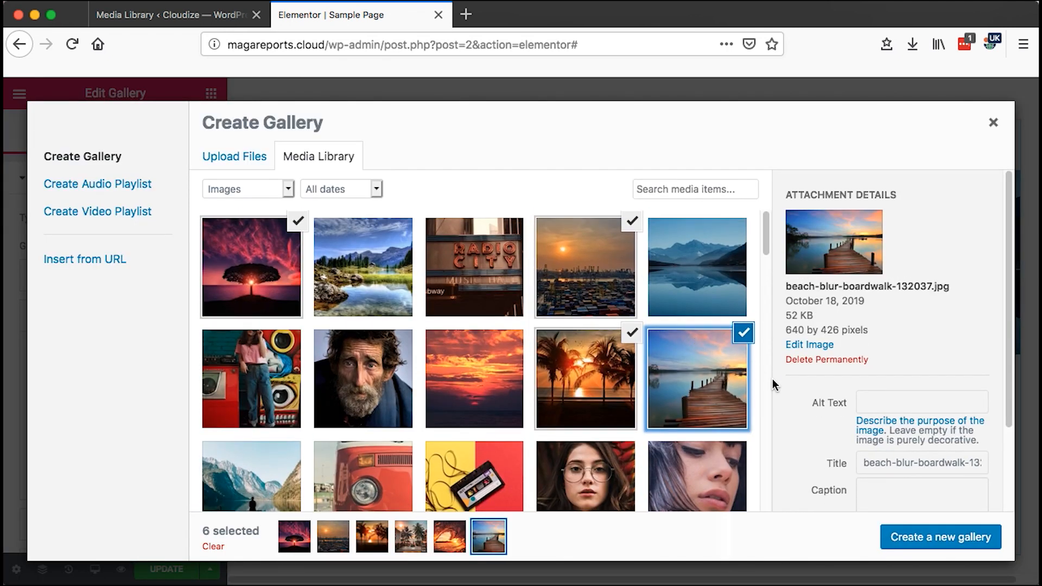
click(940, 537)
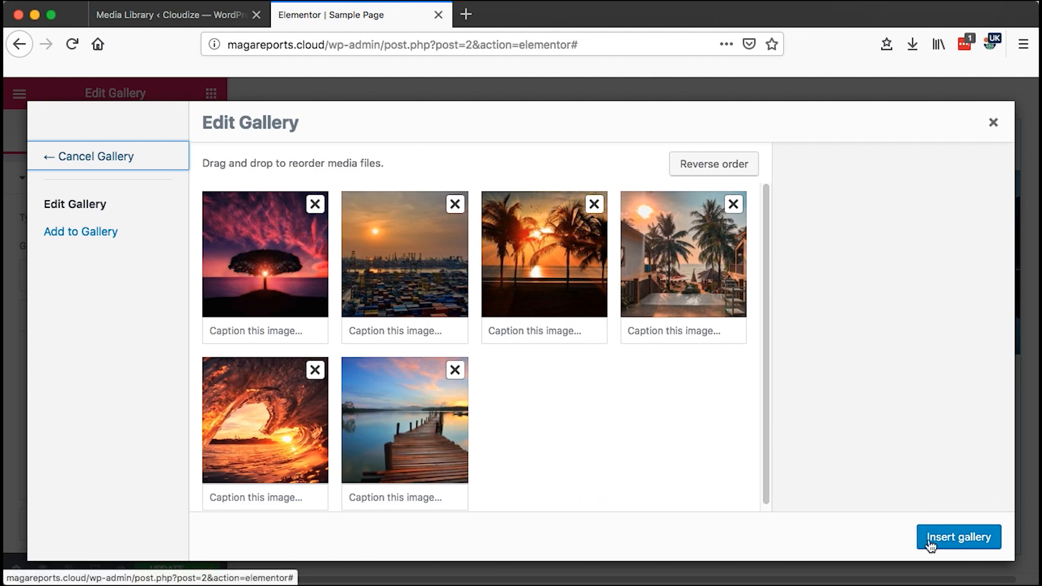
click(957, 537)
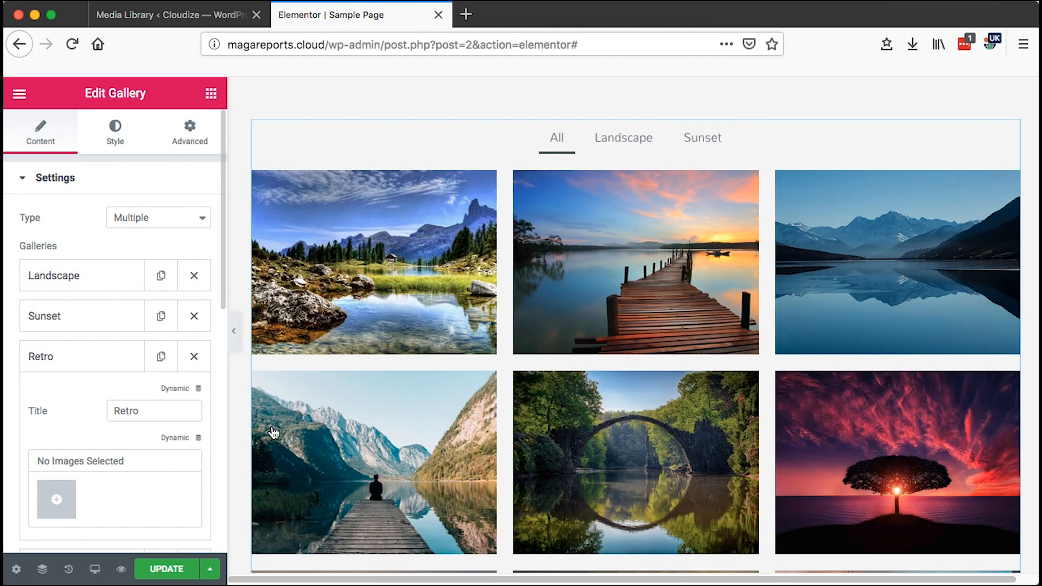
Fill the Retro gallery with the selected retro photos from the media library.
click(55, 499)
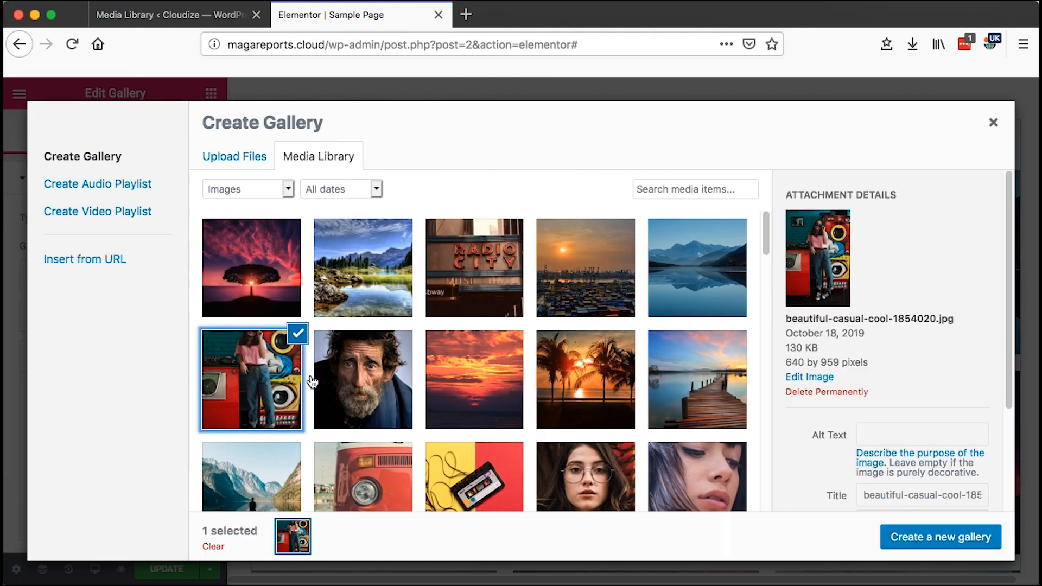
click(474, 465)
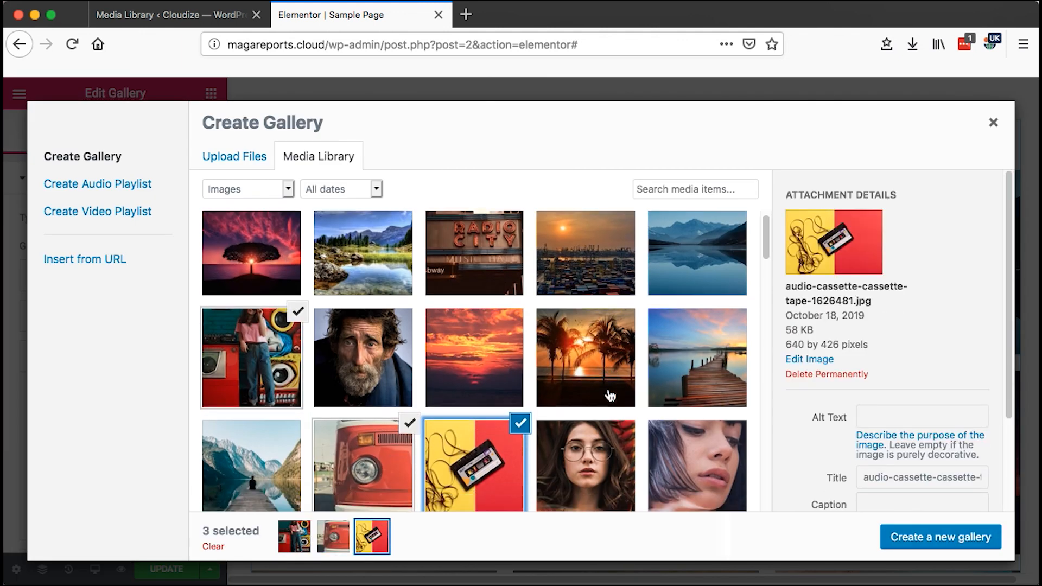
click(940, 538)
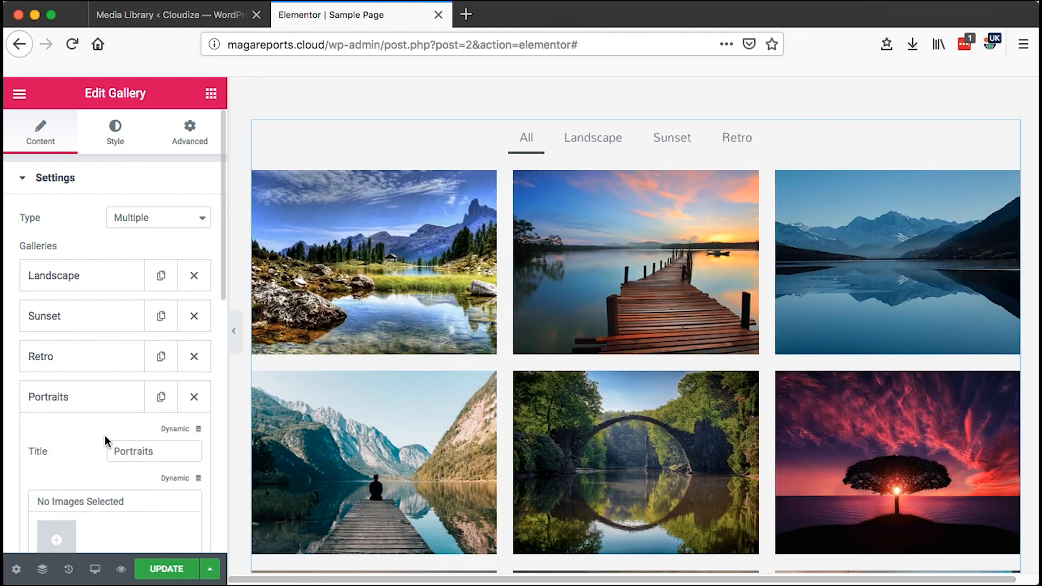
Build the Portraits gallery from the chosen portrait photos.
click(55, 537)
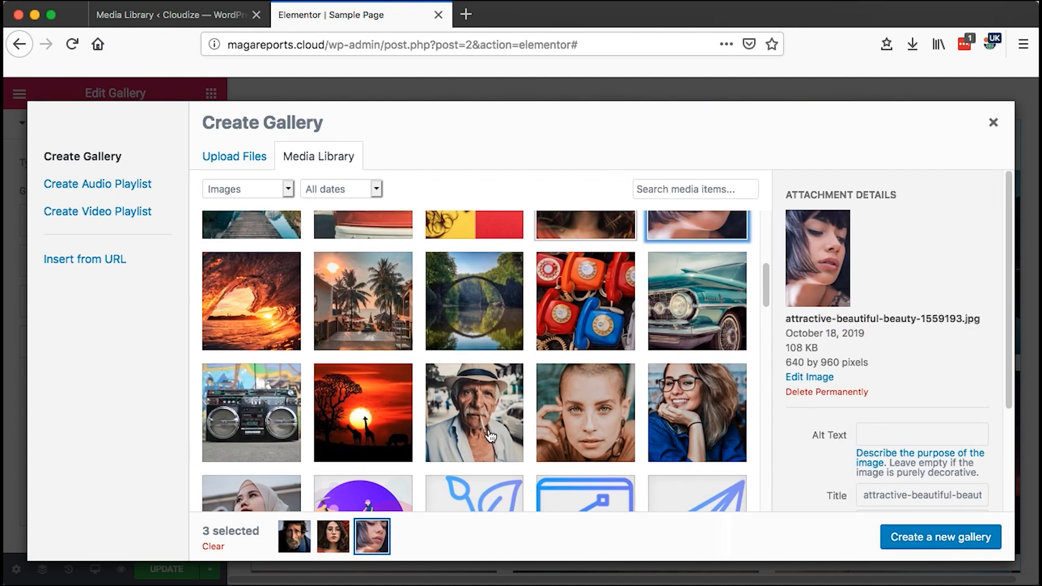
click(585, 412)
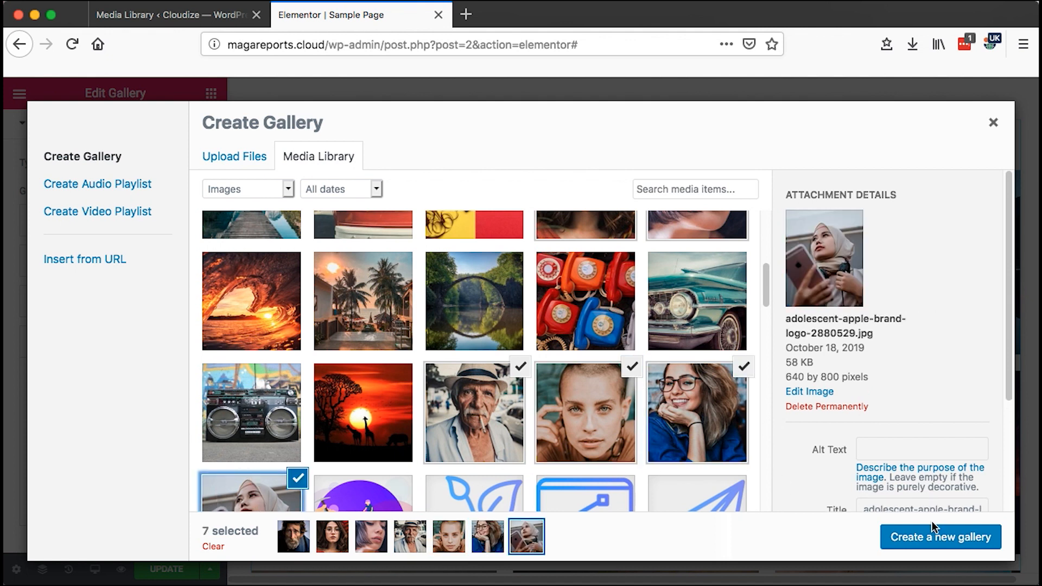
click(940, 537)
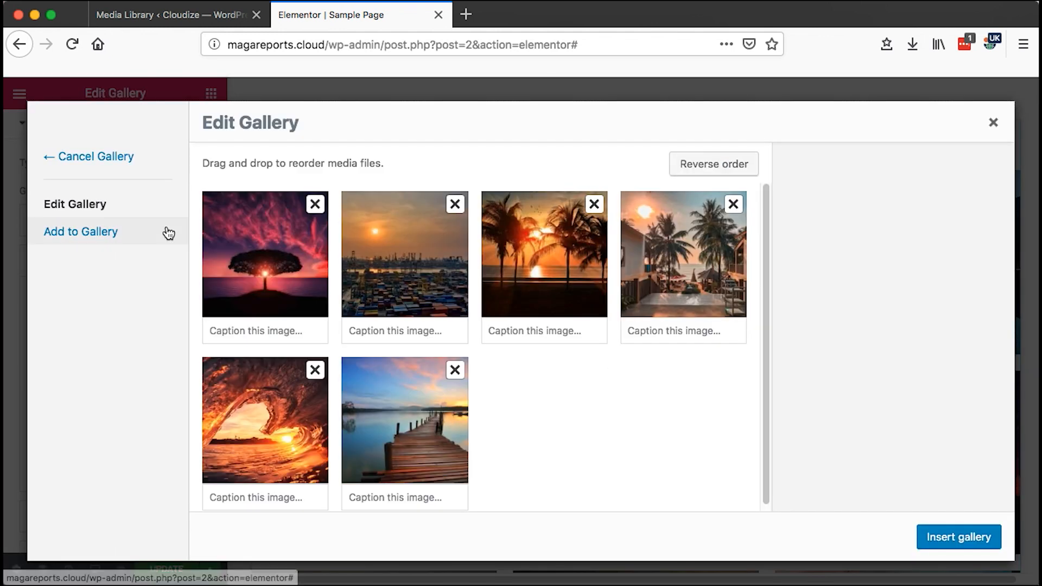
Add the savanna giraffe sunset photo to the Sunset gallery, making seven images.
click(80, 231)
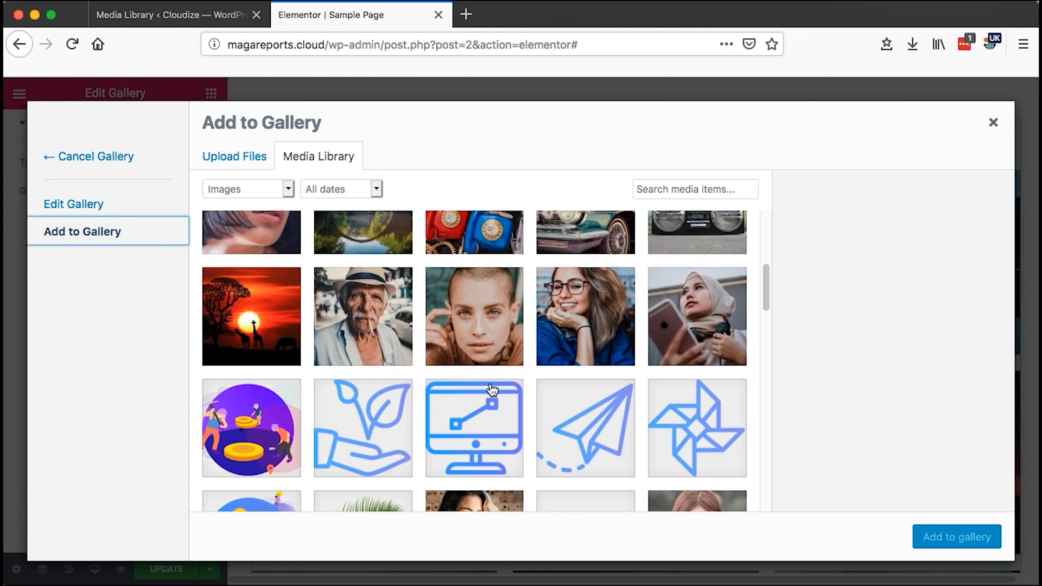
click(251, 316)
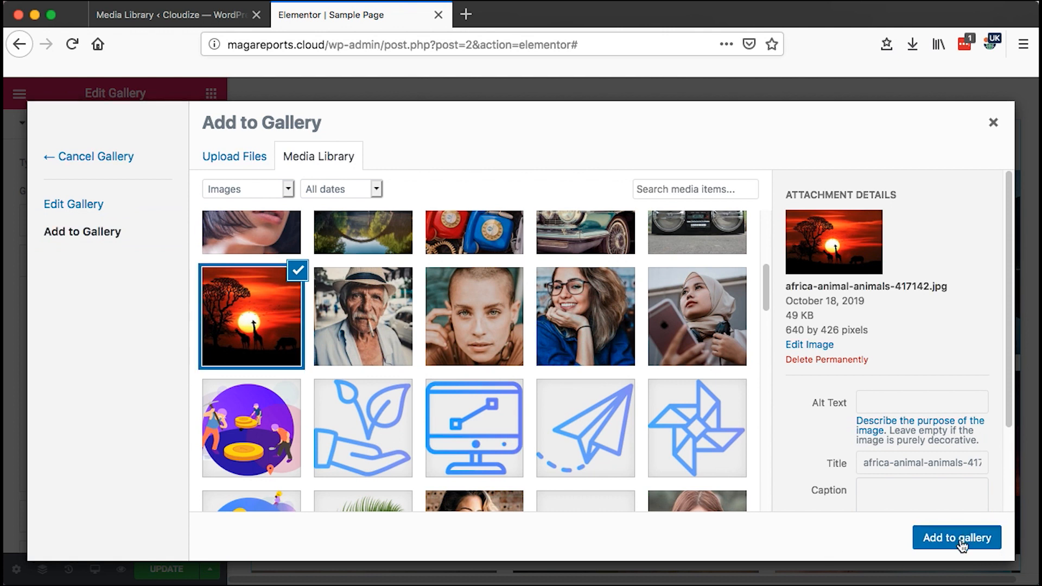
click(954, 537)
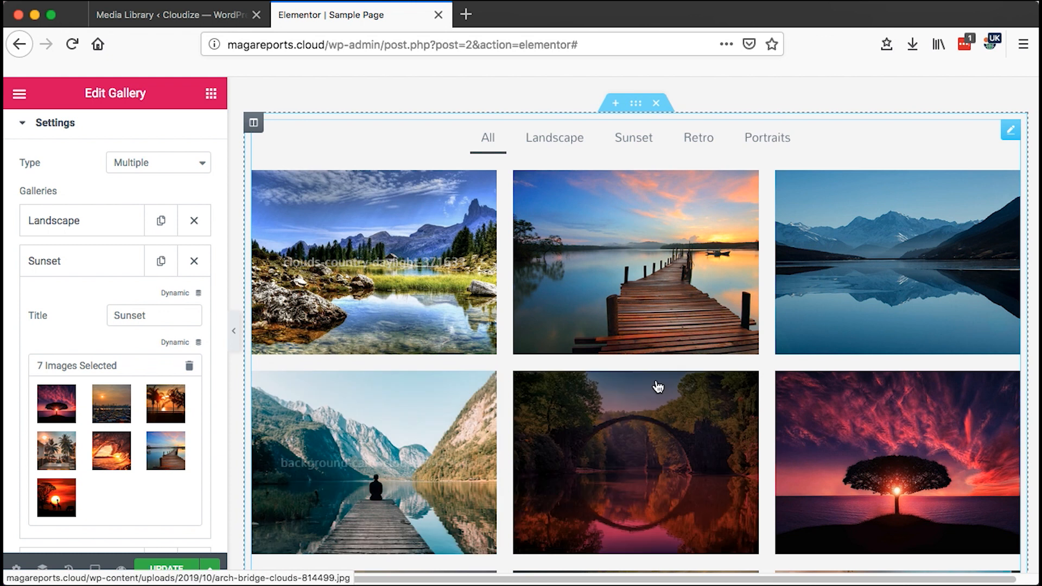
Preview the gallery filtered to Sunset, then to Retro photos.
click(633, 138)
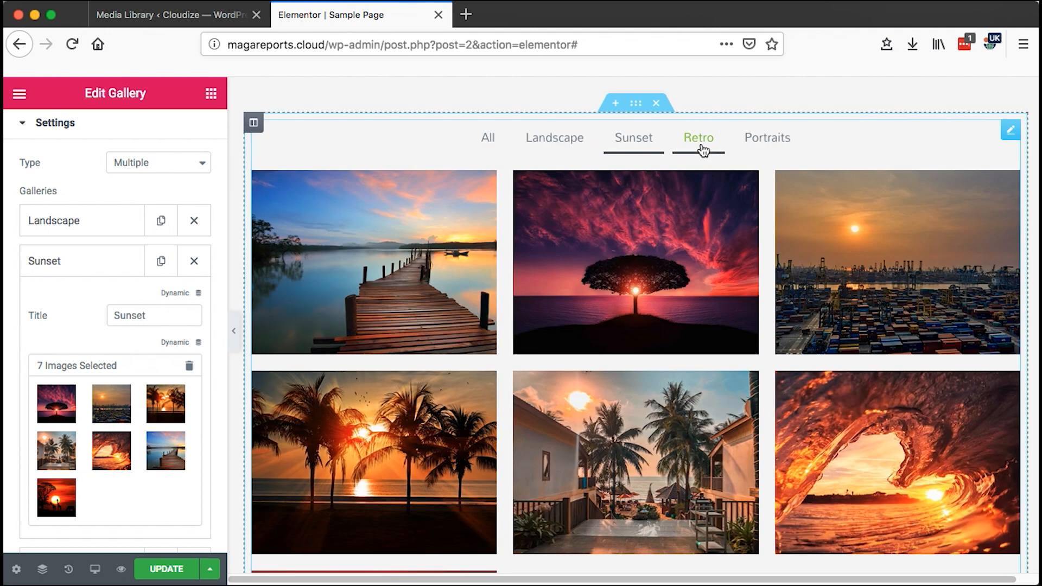
click(766, 137)
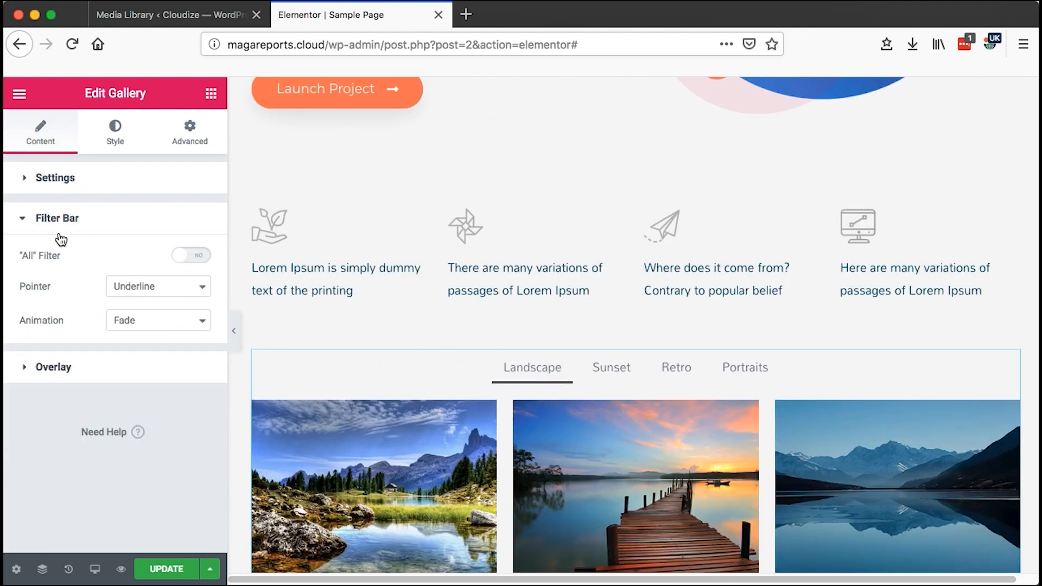
mouse_move(30, 259)
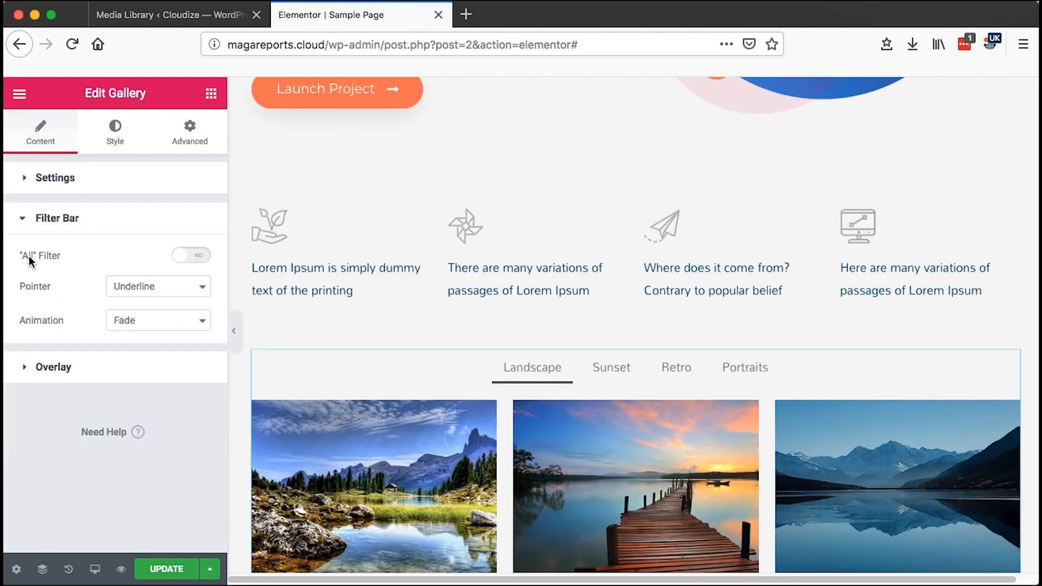
Turn the "All" filter tab back on in the Filter Bar settings.
click(610, 368)
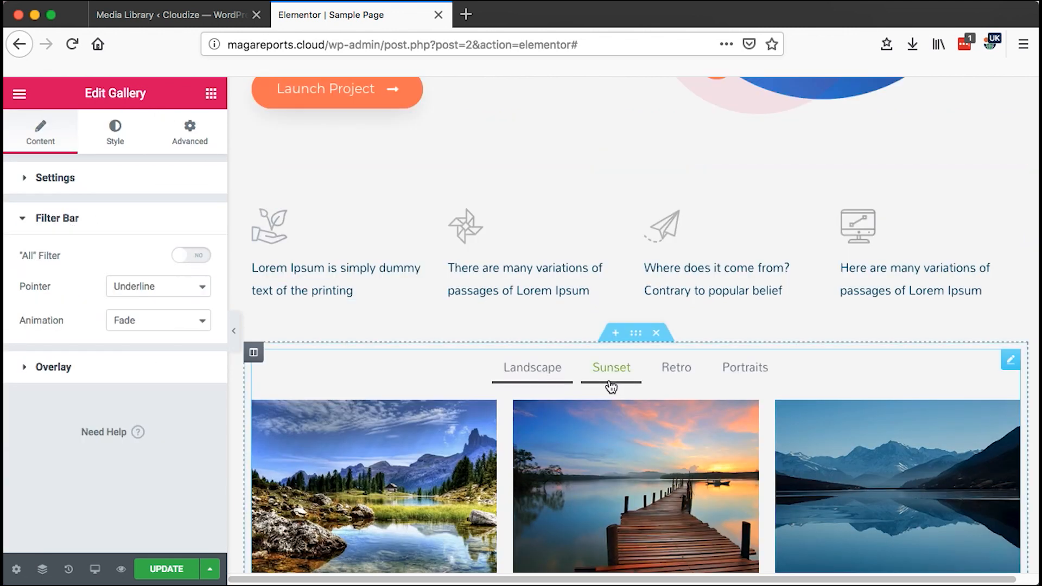
click(191, 255)
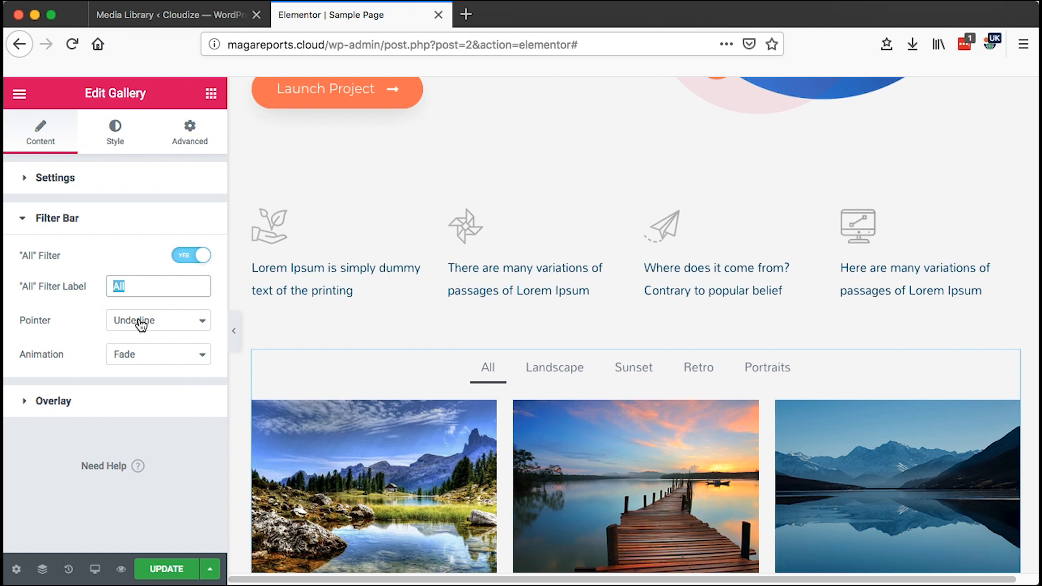
click(553, 368)
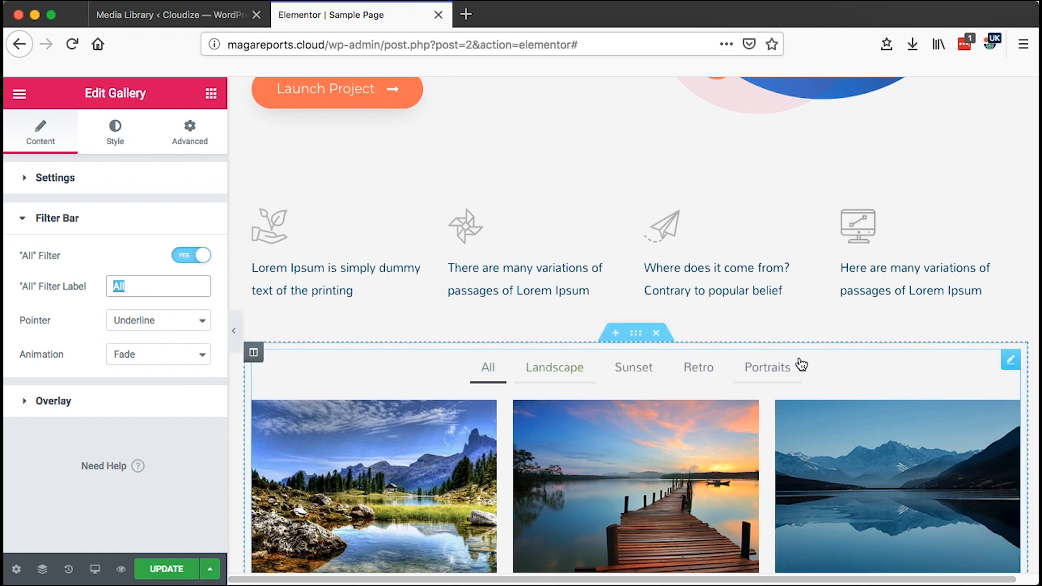
Set the filter button Pointer style to Background instead of underline.
click(157, 319)
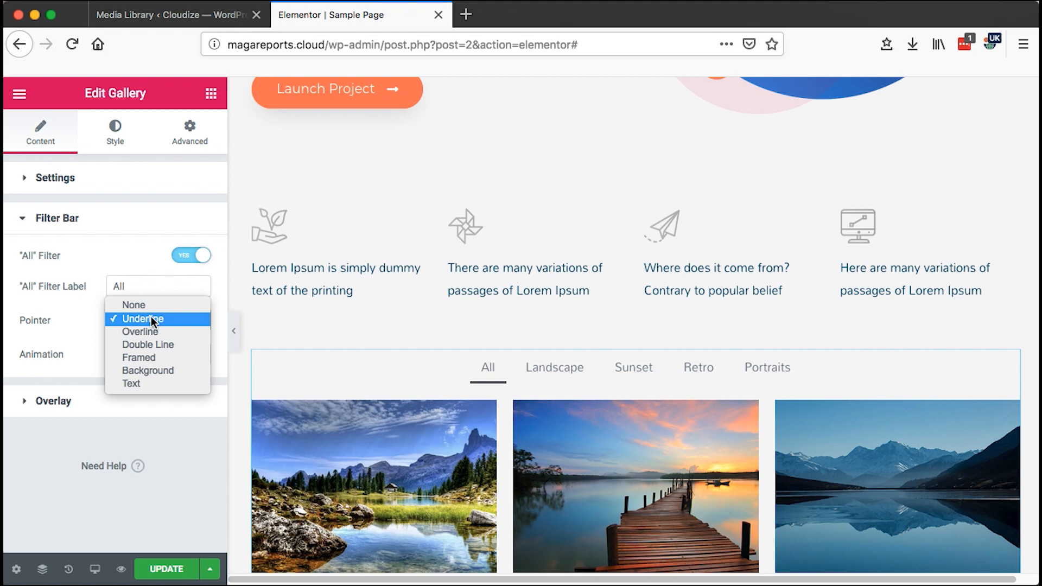
mouse_move(147, 370)
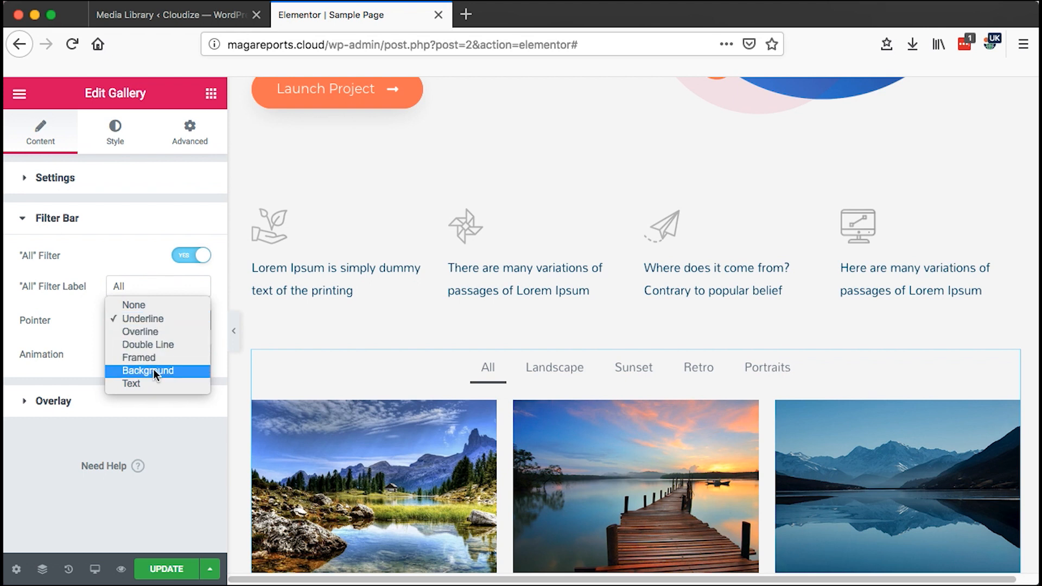
click(147, 371)
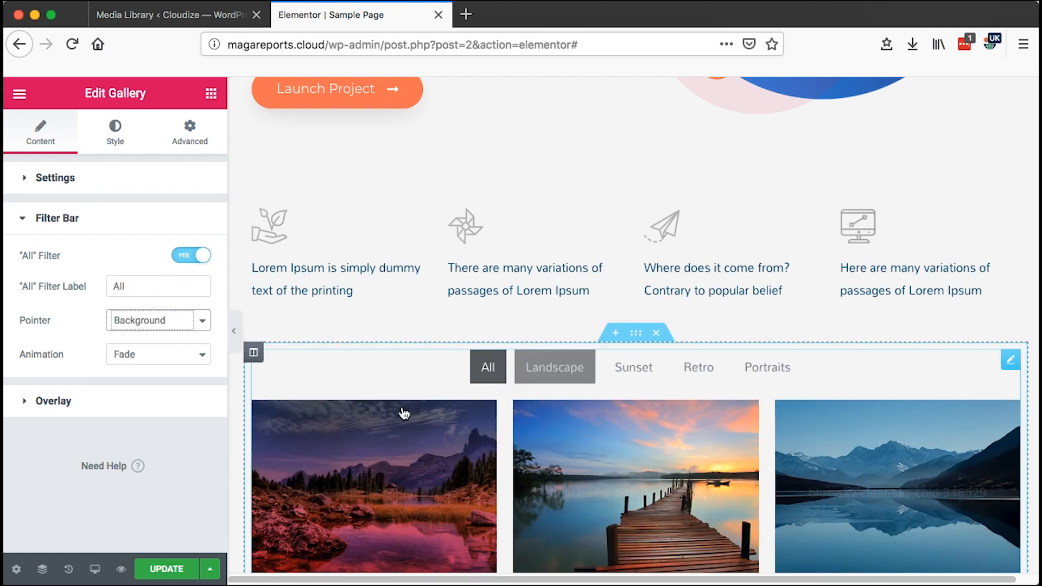
click(157, 354)
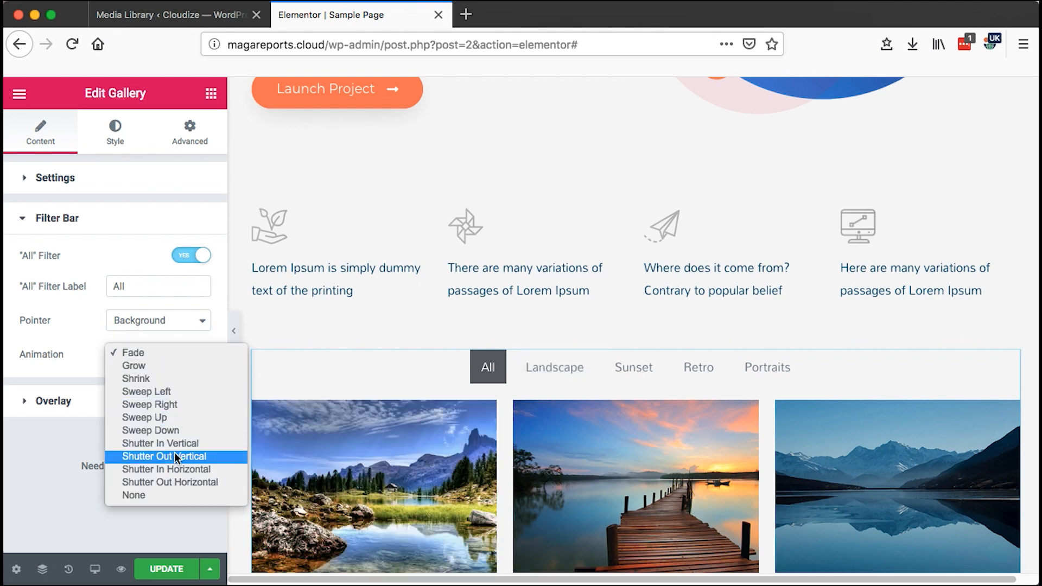
Pick a filter animation, then toggle the overlay Background off and back on.
click(150, 430)
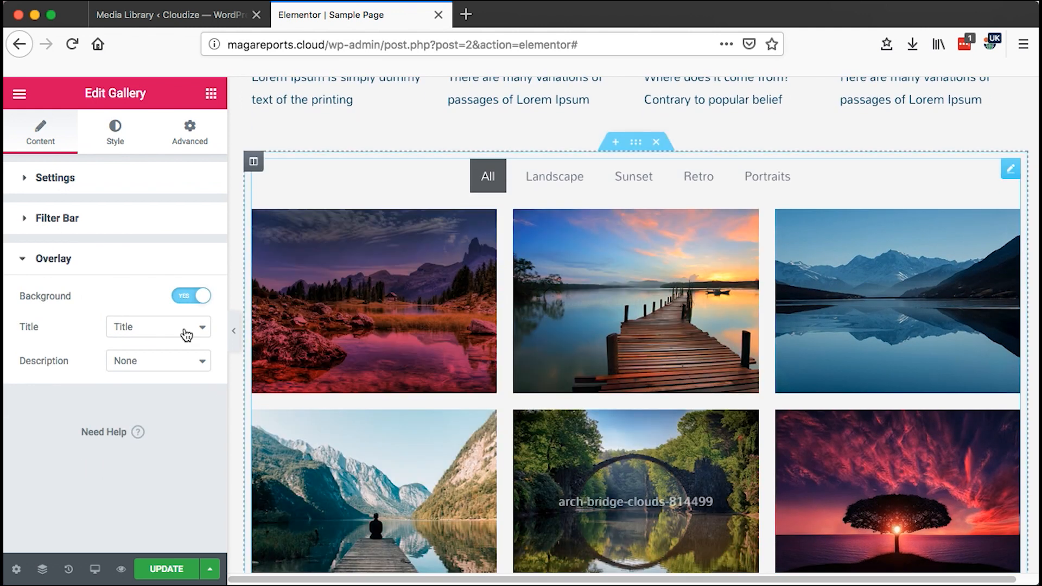
click(191, 295)
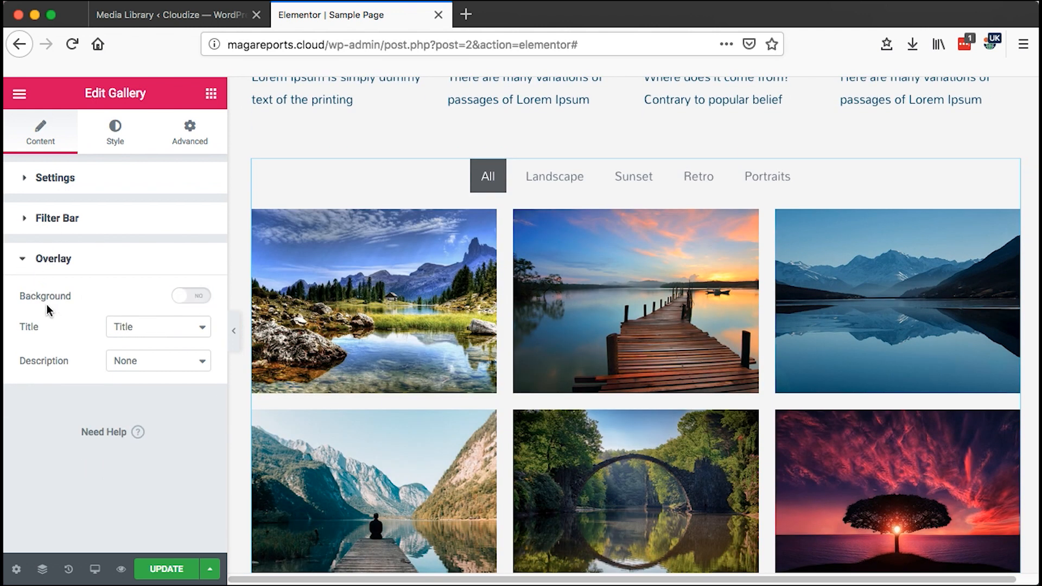
mouse_move(751, 322)
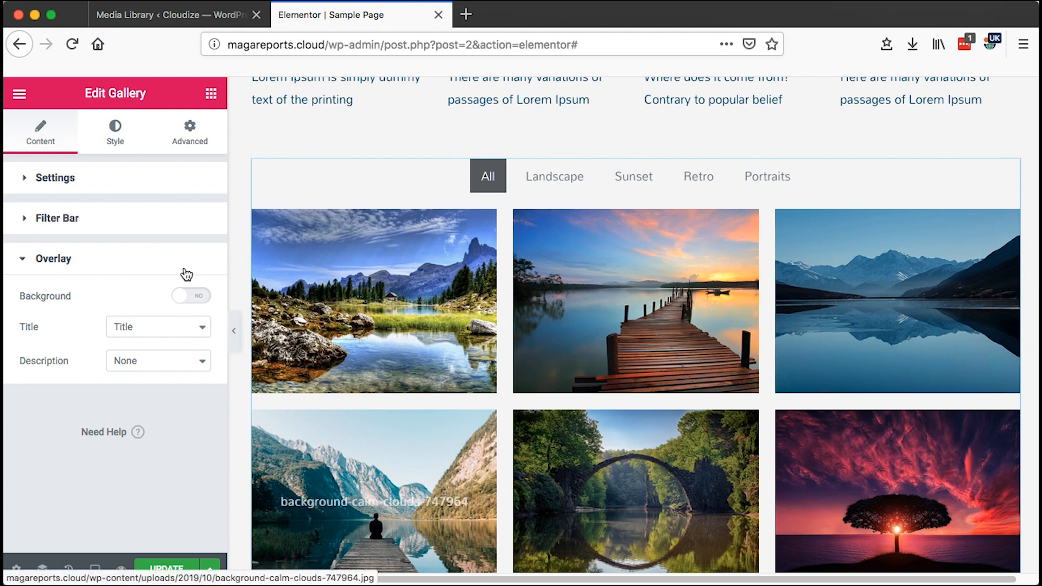
click(191, 295)
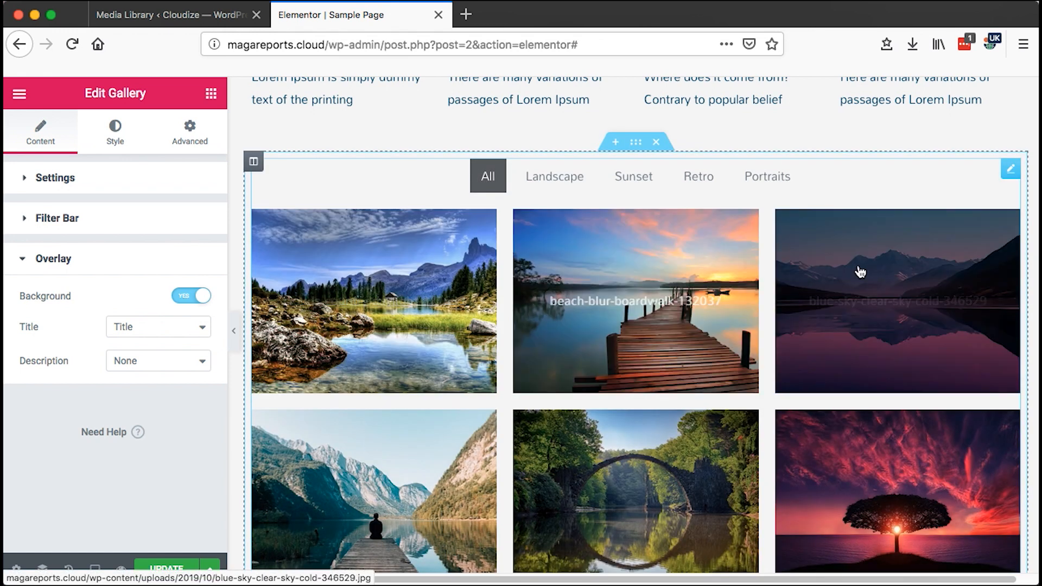
scroll(down, 3)
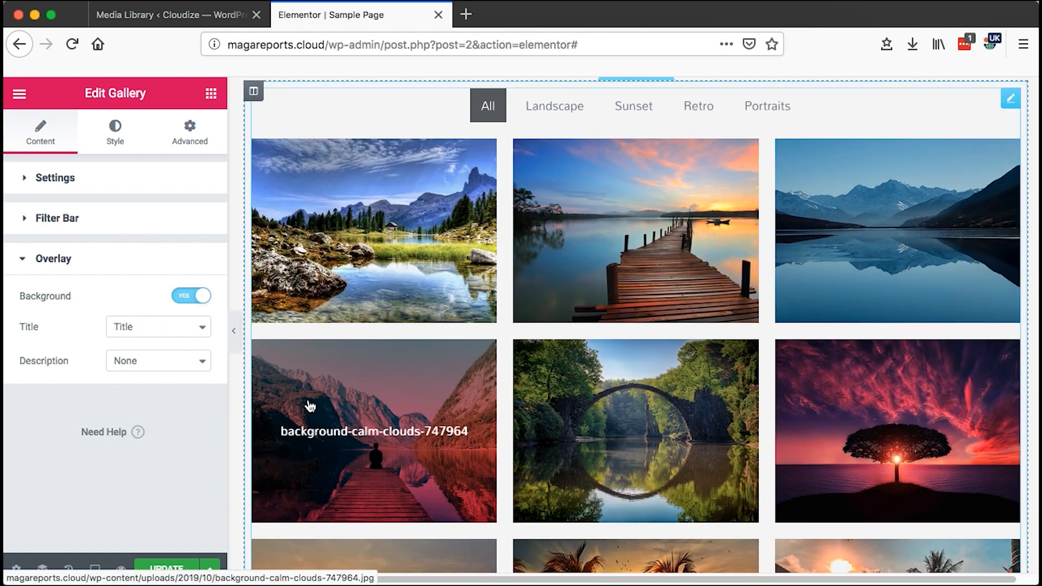
Keep the overlay Title as Title with Description set to None.
click(158, 327)
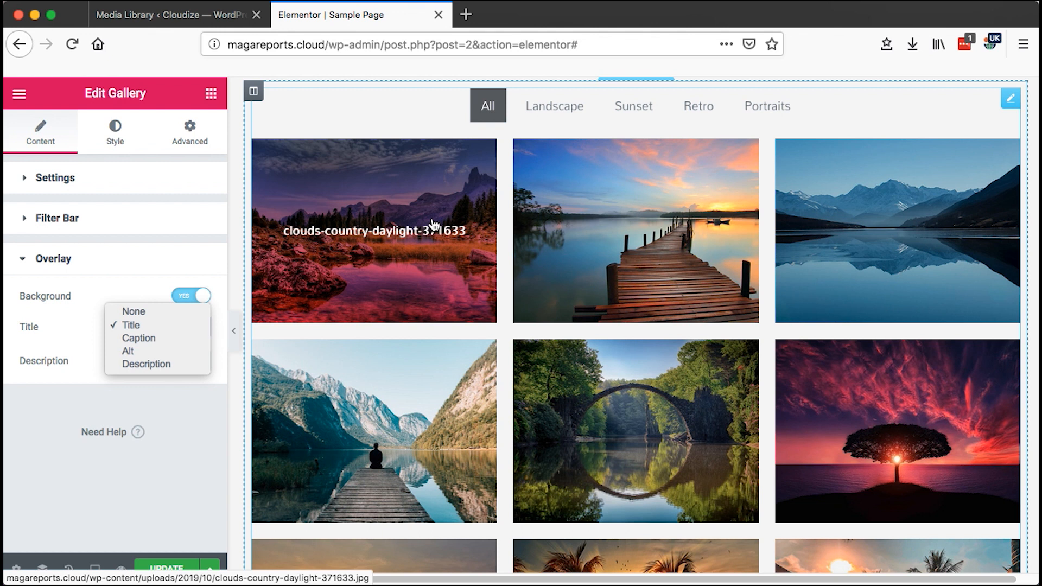
click(130, 325)
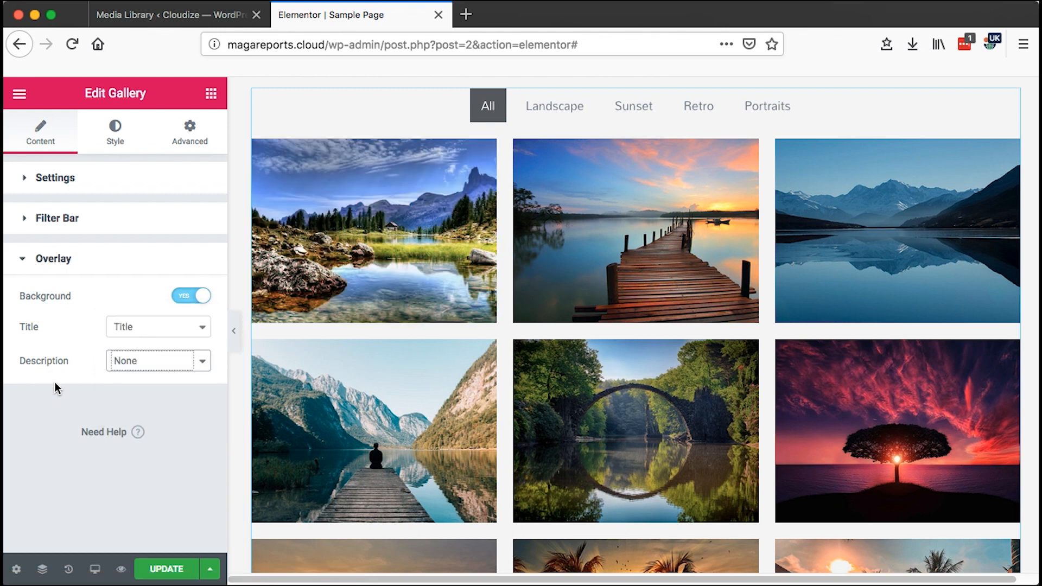
mouse_move(366, 263)
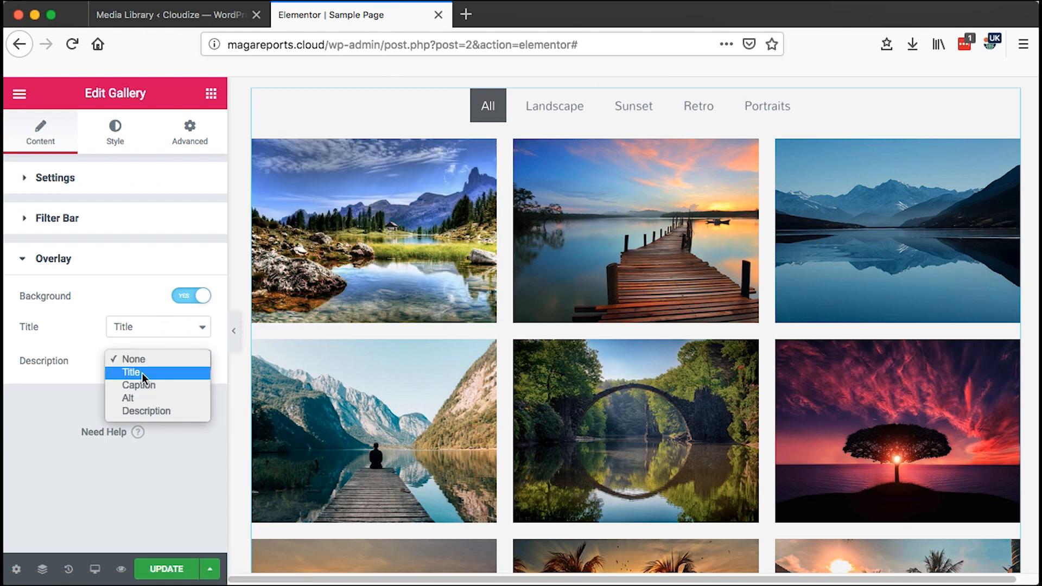
click(132, 359)
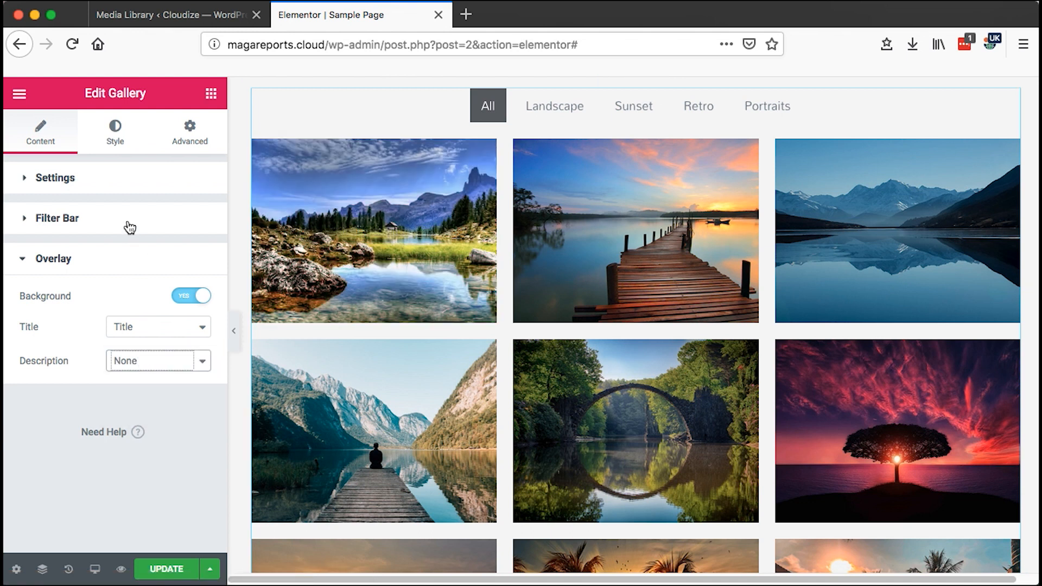
click(114, 132)
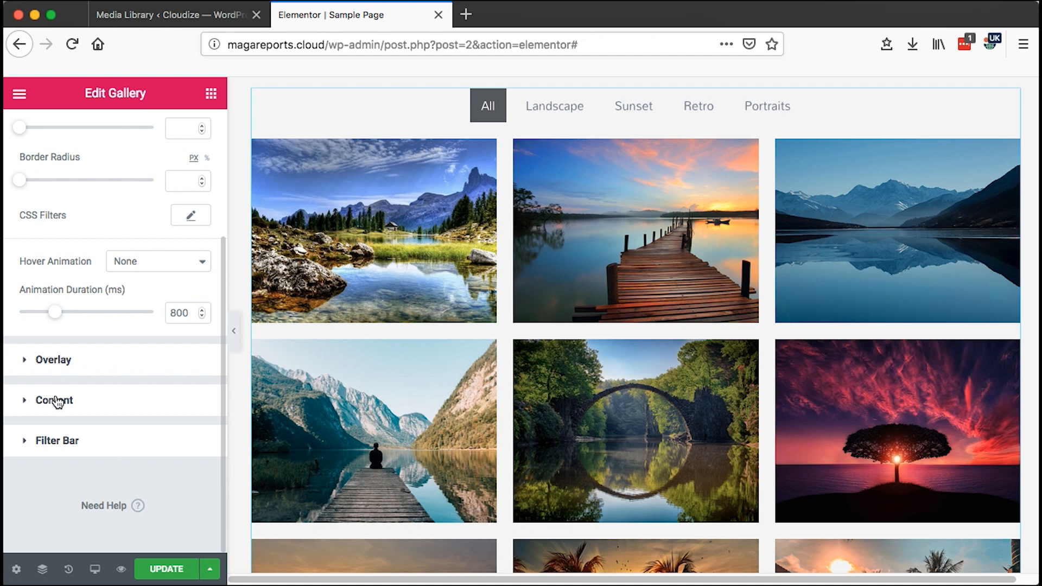
mouse_move(79, 436)
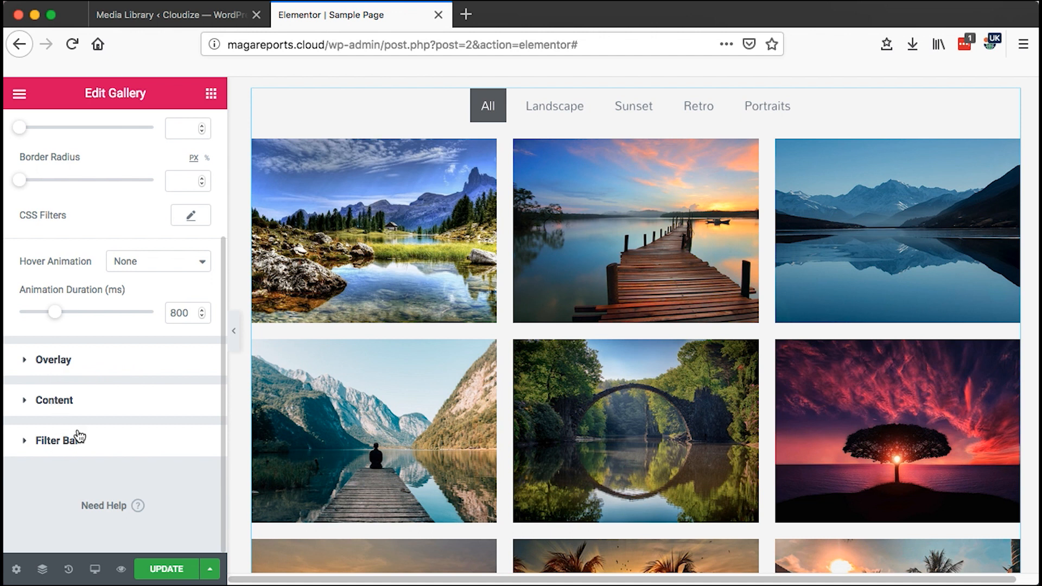
Set the hover overlay's first gradient colour to a semi-transparent green.
click(52, 359)
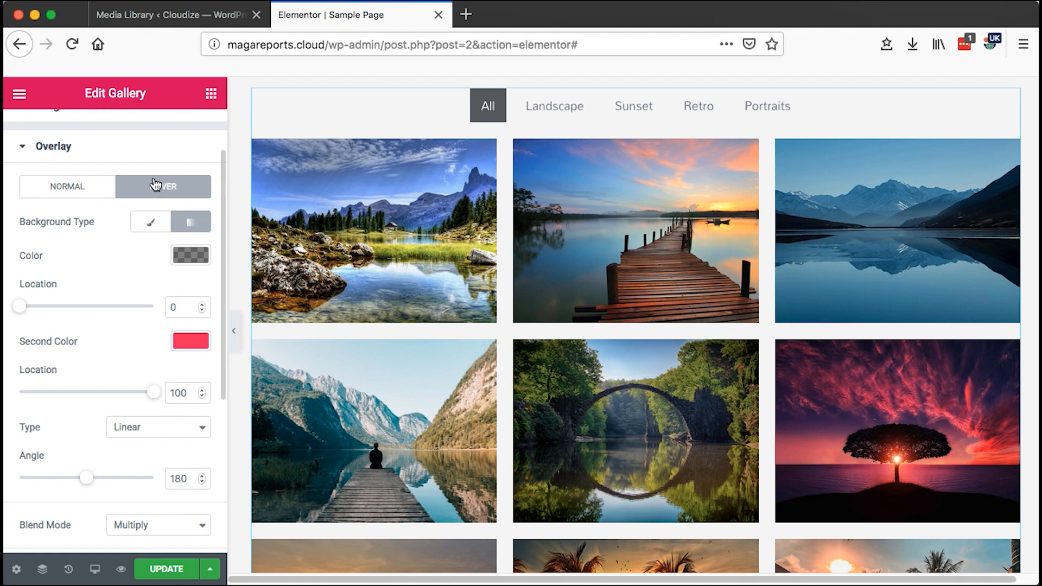
mouse_move(382, 251)
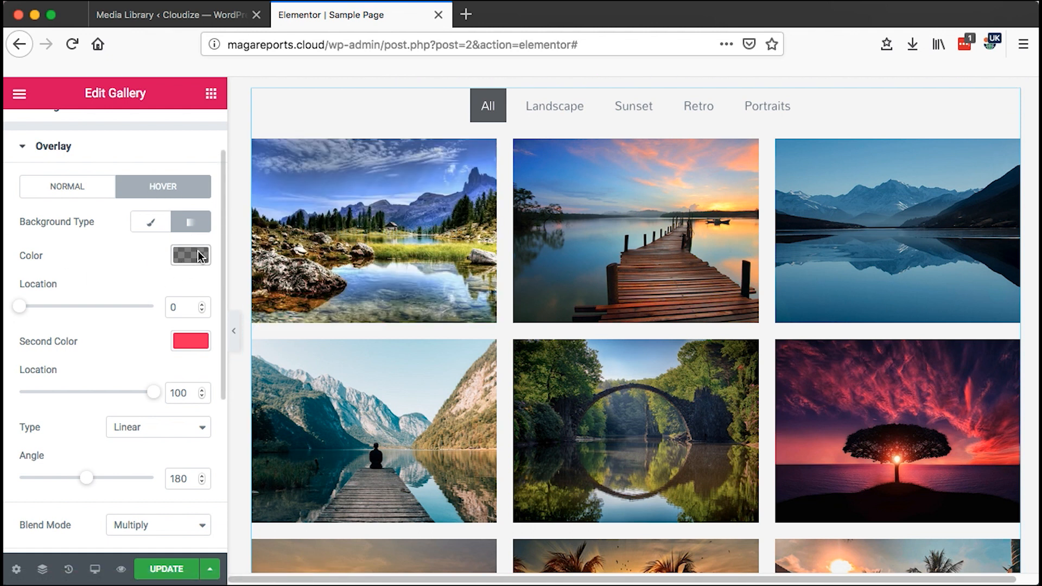
click(190, 255)
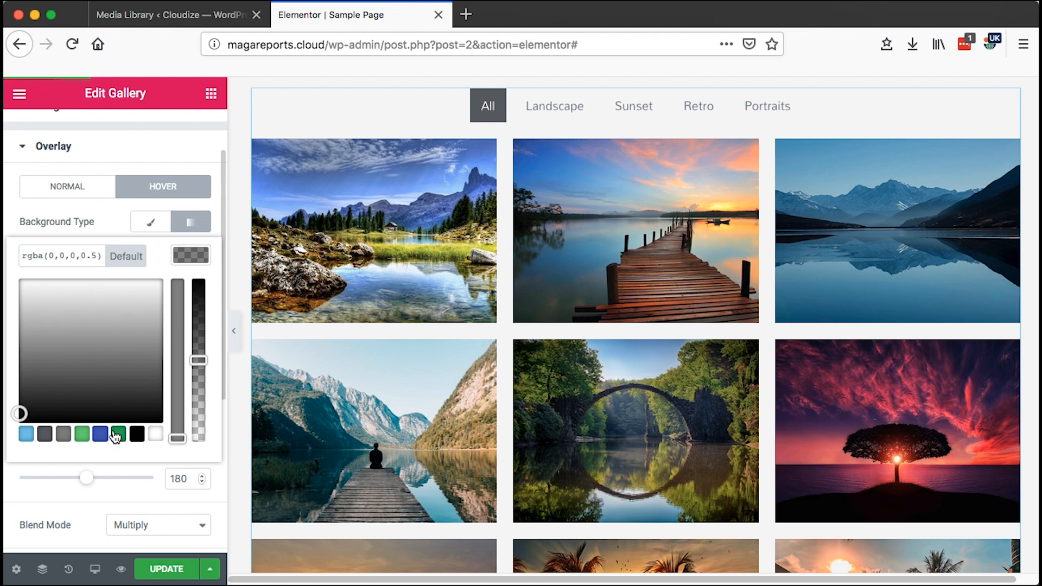
click(118, 434)
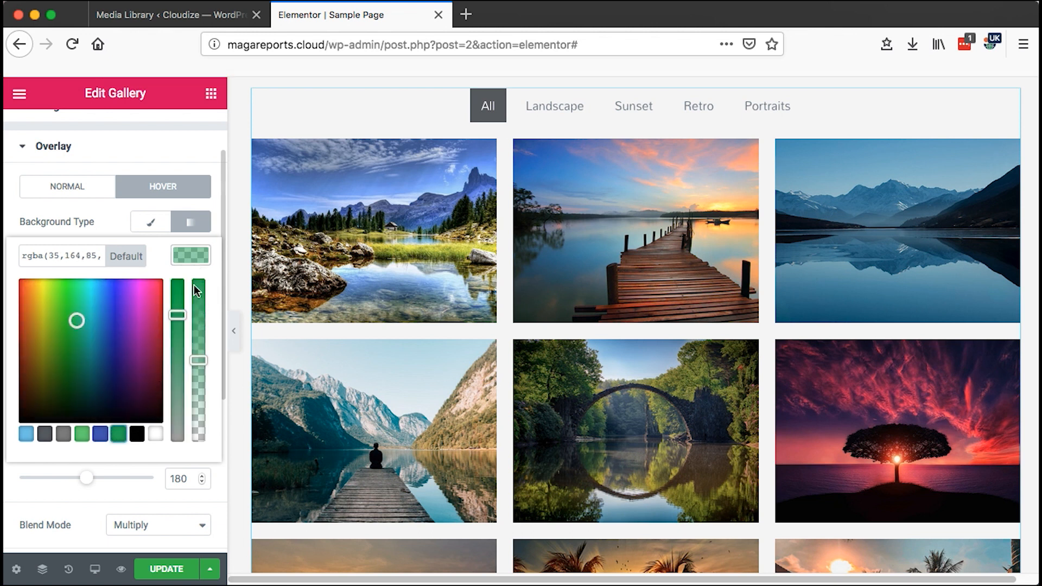
drag(197, 303, 197, 348)
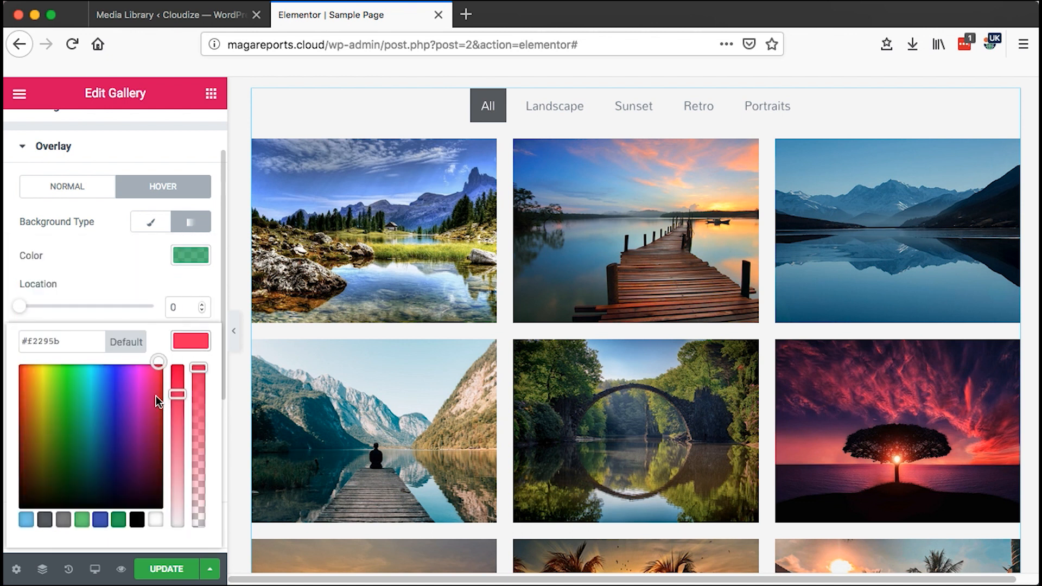
Set the gradient's second colour to a golden yellow shade.
click(39, 391)
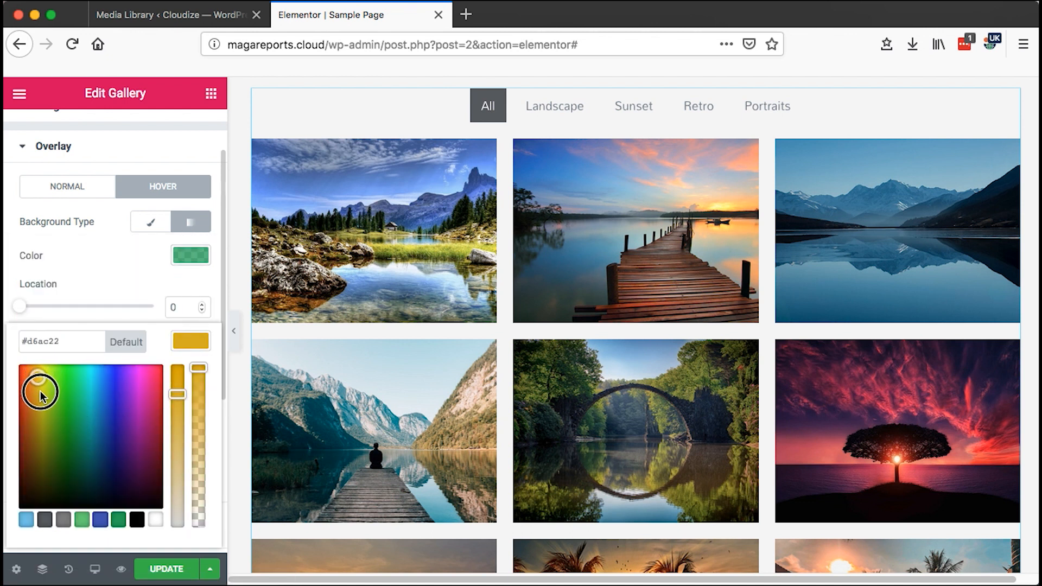
drag(197, 395, 197, 370)
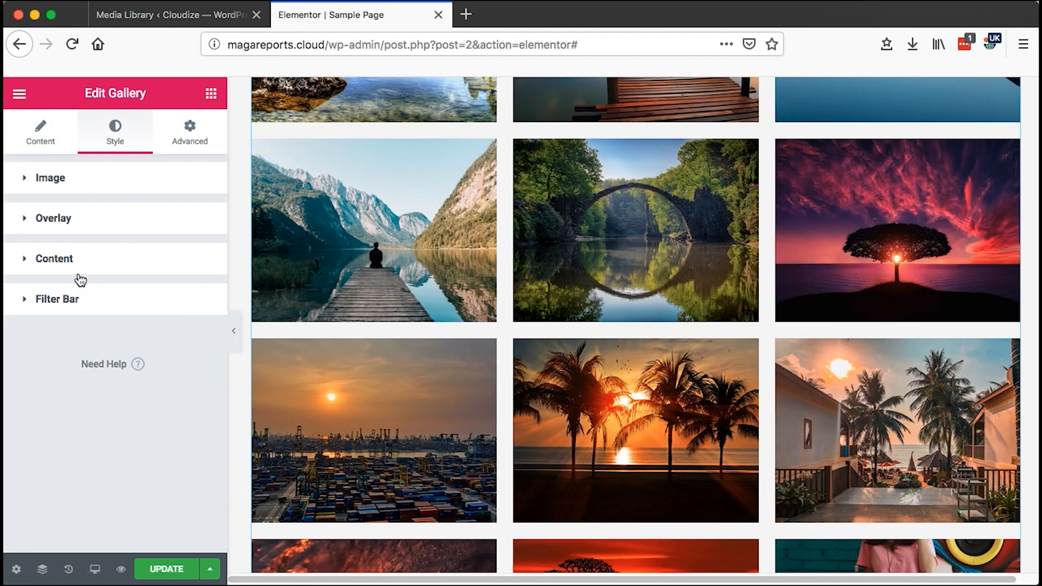
Make the gallery image titles white in the Content styling.
click(54, 258)
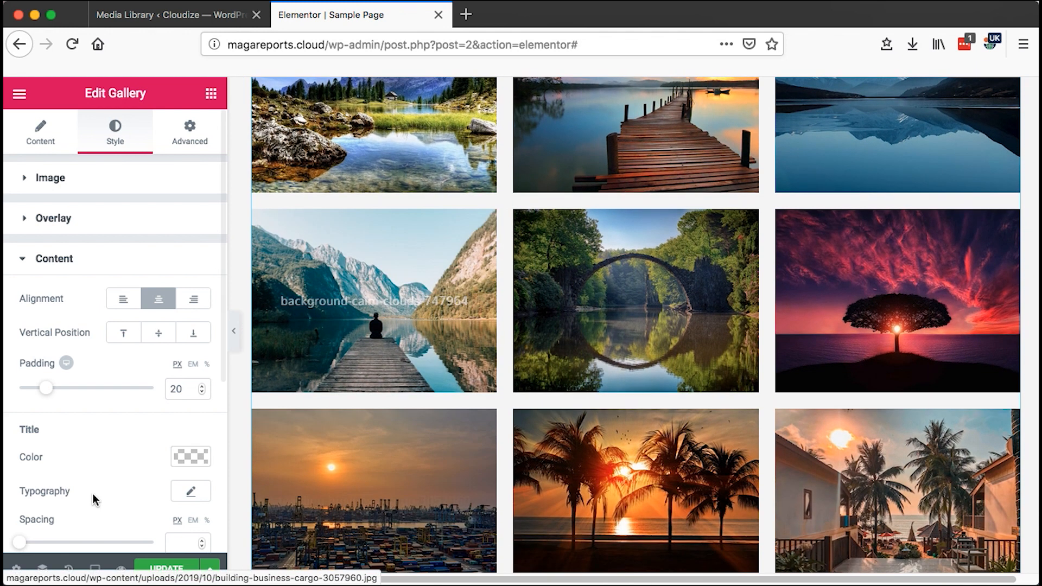
click(190, 457)
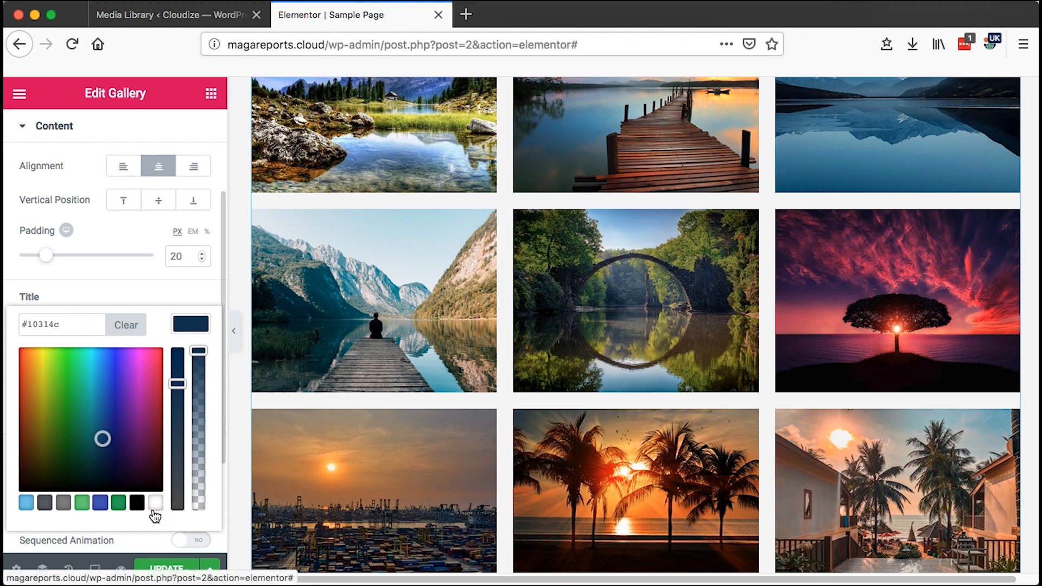
click(154, 502)
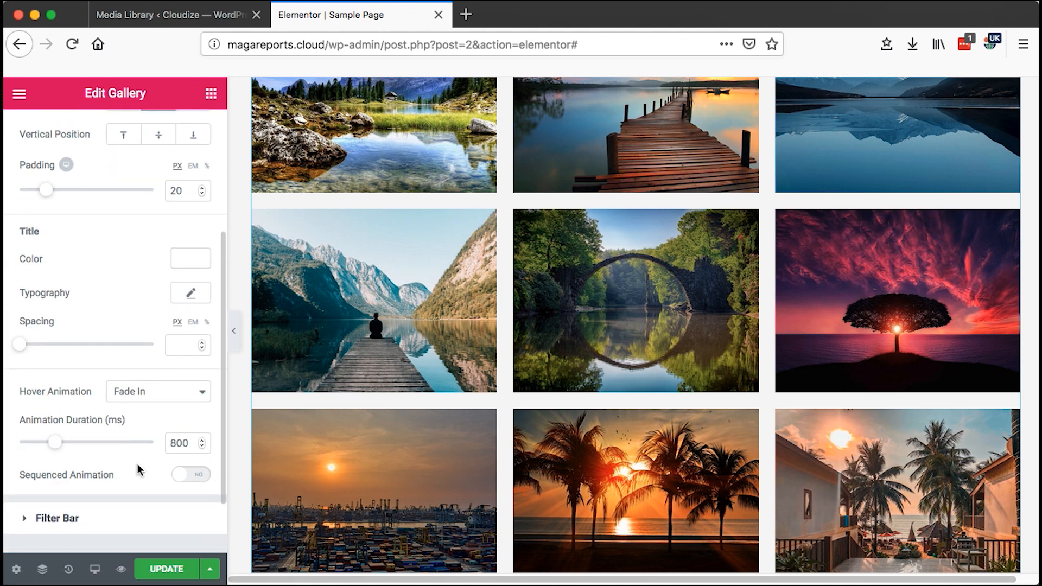
scroll(down, 3)
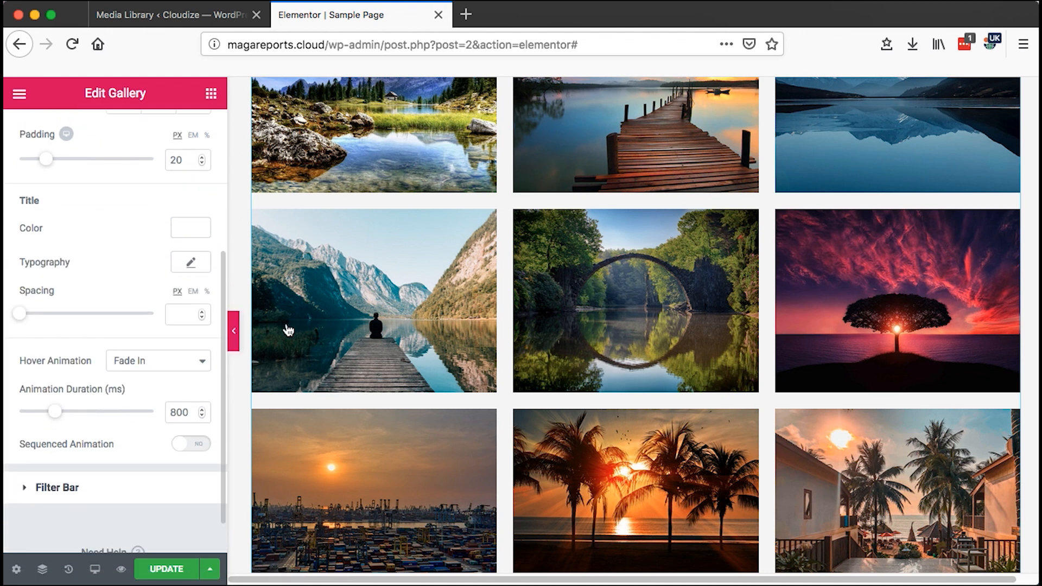
Change the title hover animation from Fade In to Zoom In.
click(158, 360)
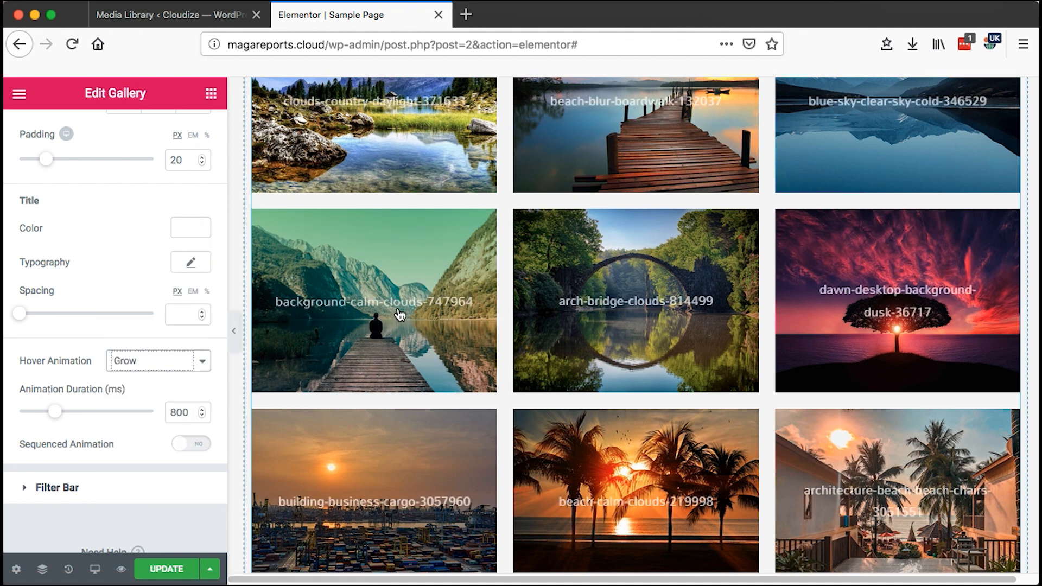
click(158, 360)
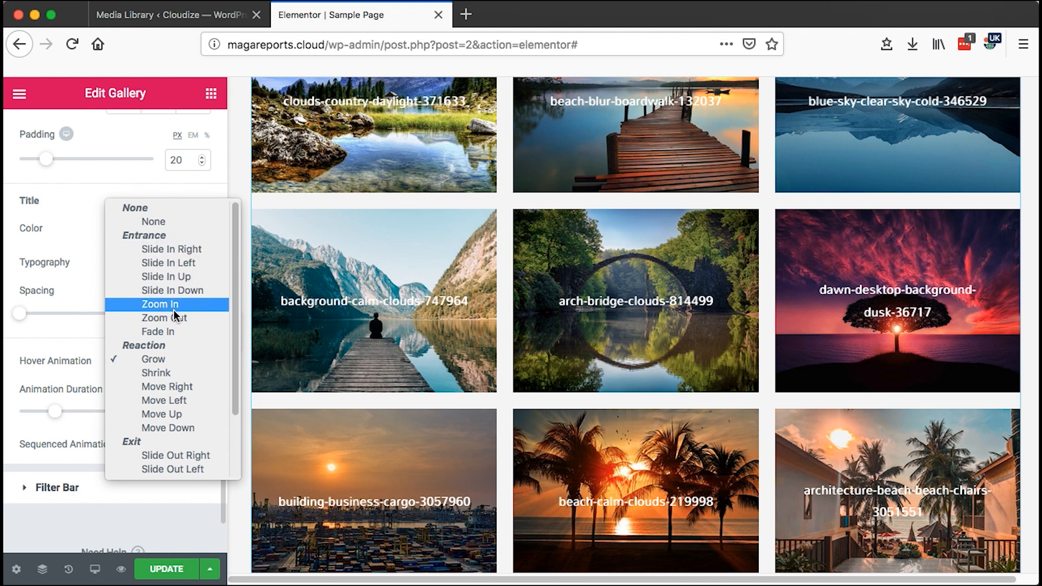
click(161, 304)
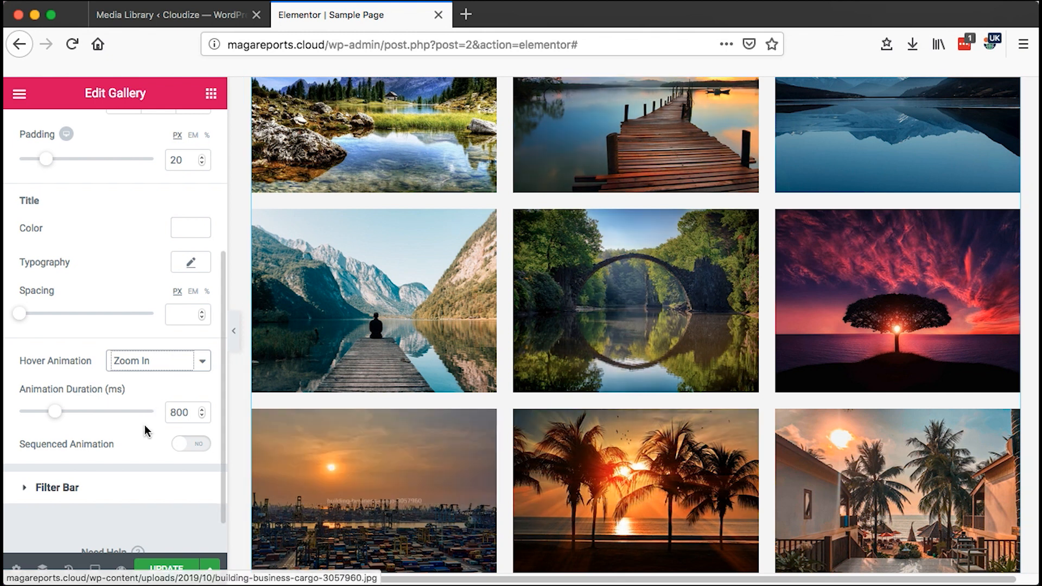
Give the active filter button a blue pointer colour.
click(57, 487)
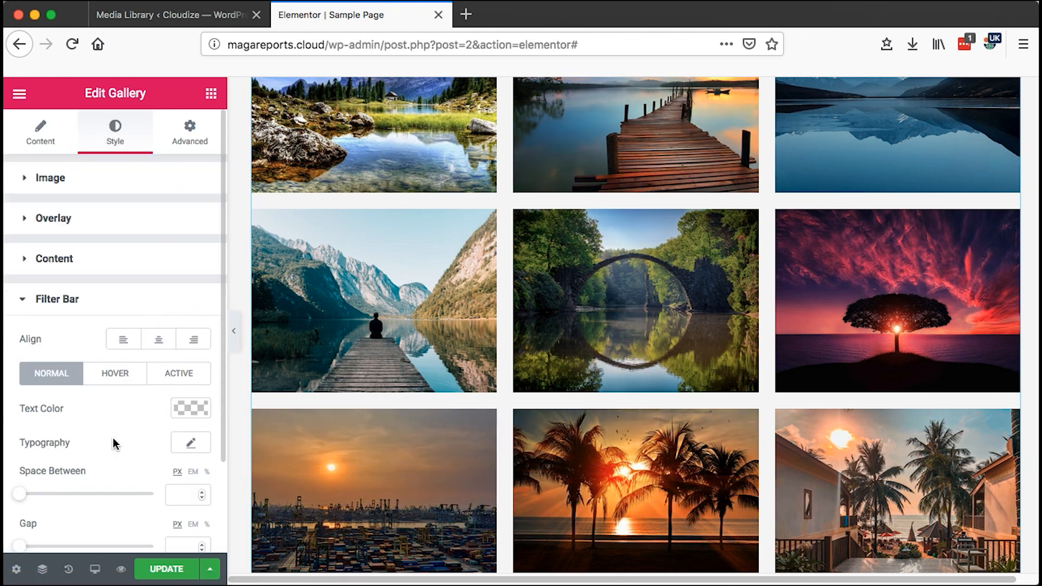
scroll(down, 3)
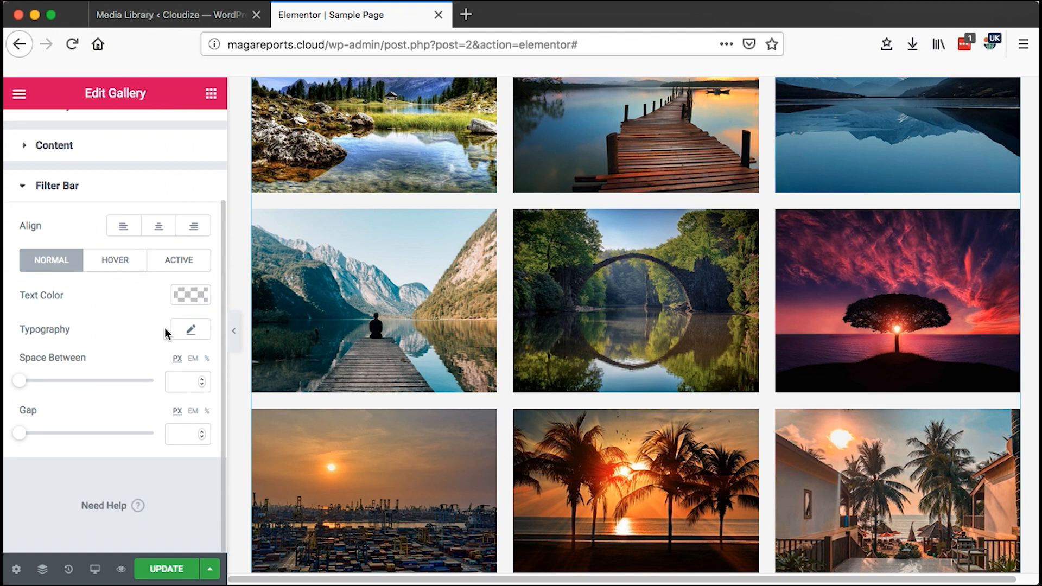
mouse_move(425, 277)
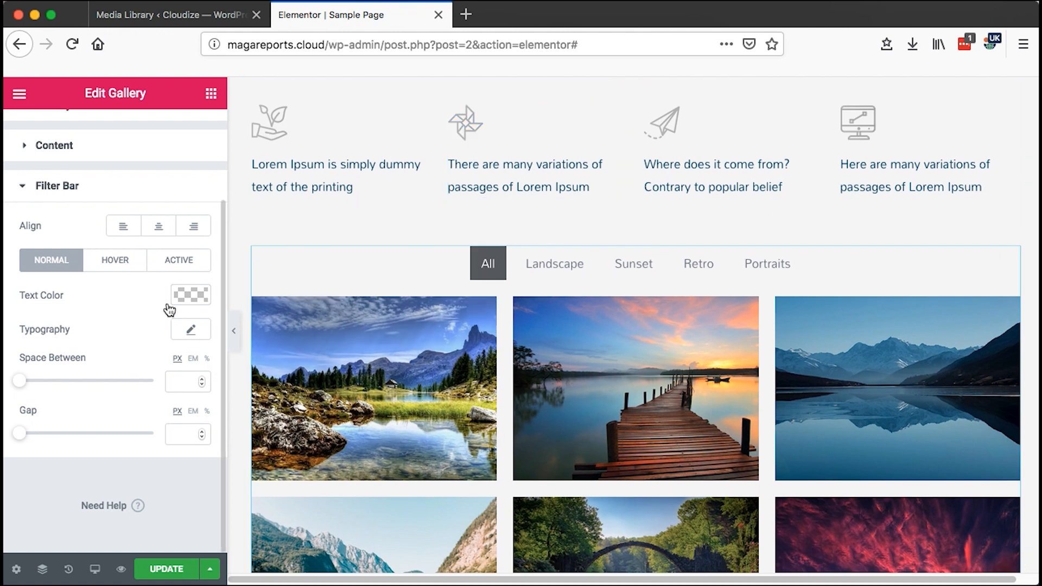
click(179, 259)
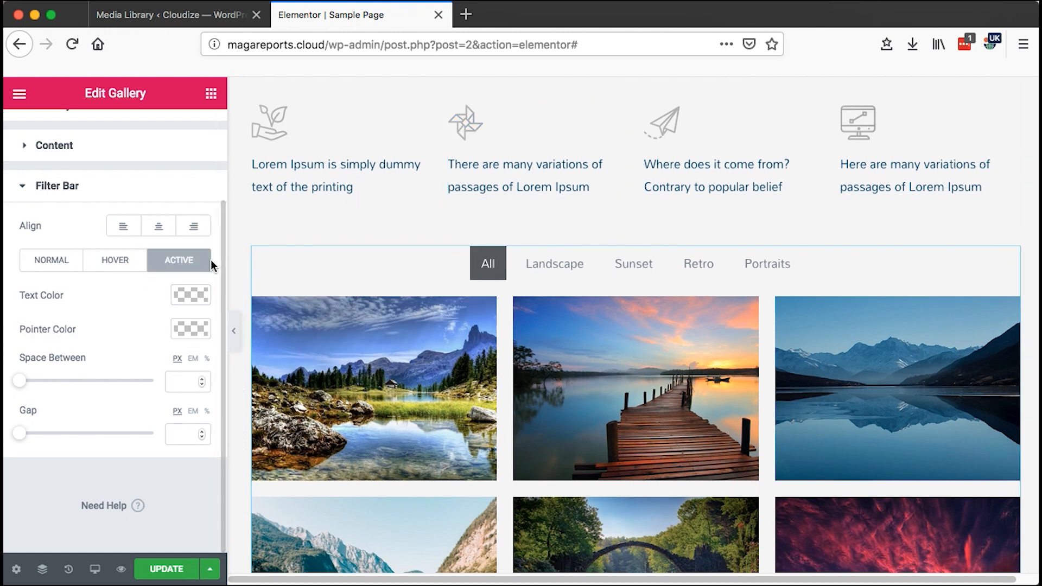
click(190, 295)
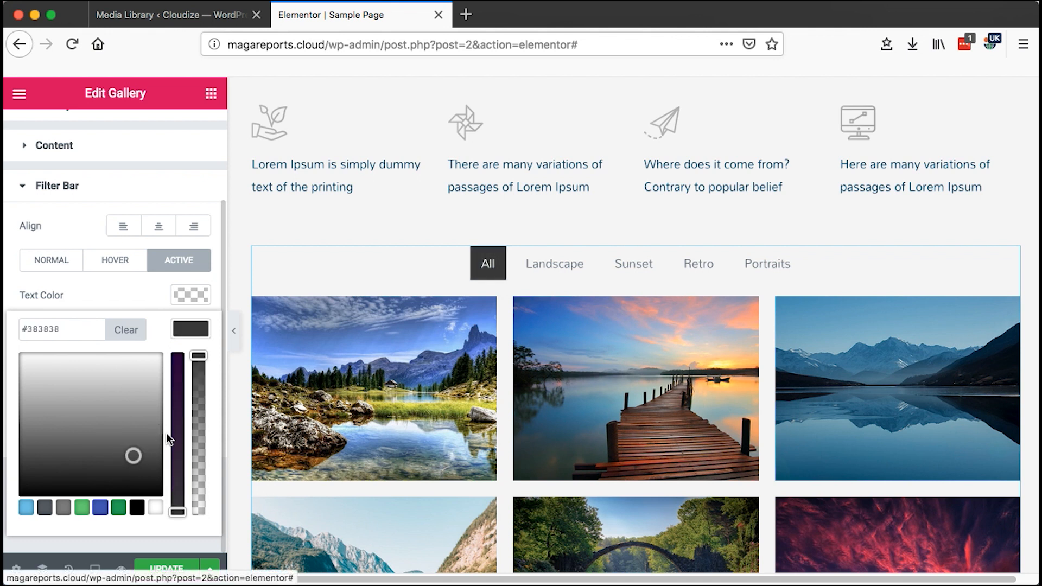
click(105, 371)
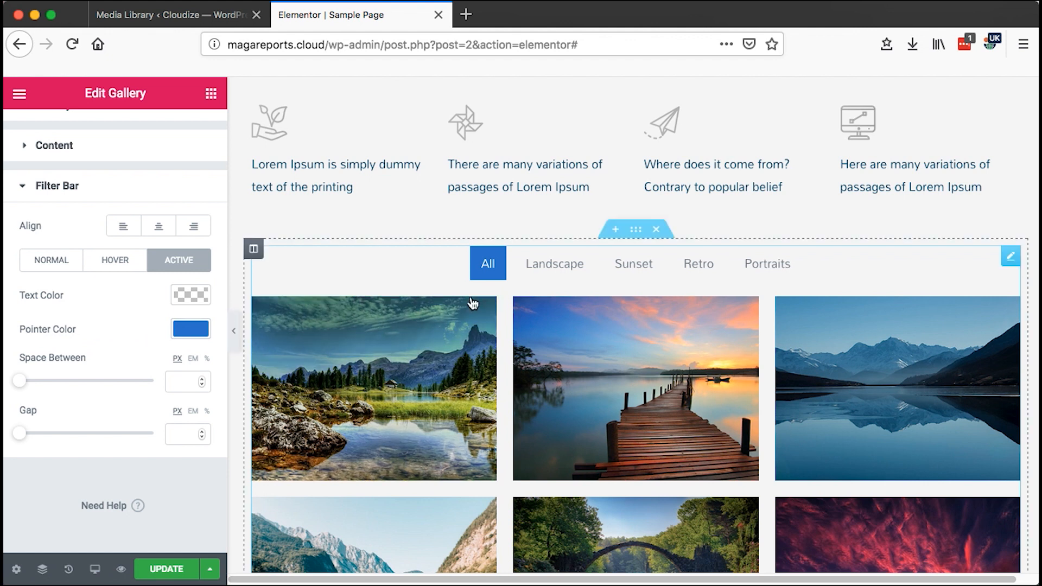
Make hovered filter buttons green with white text.
click(114, 259)
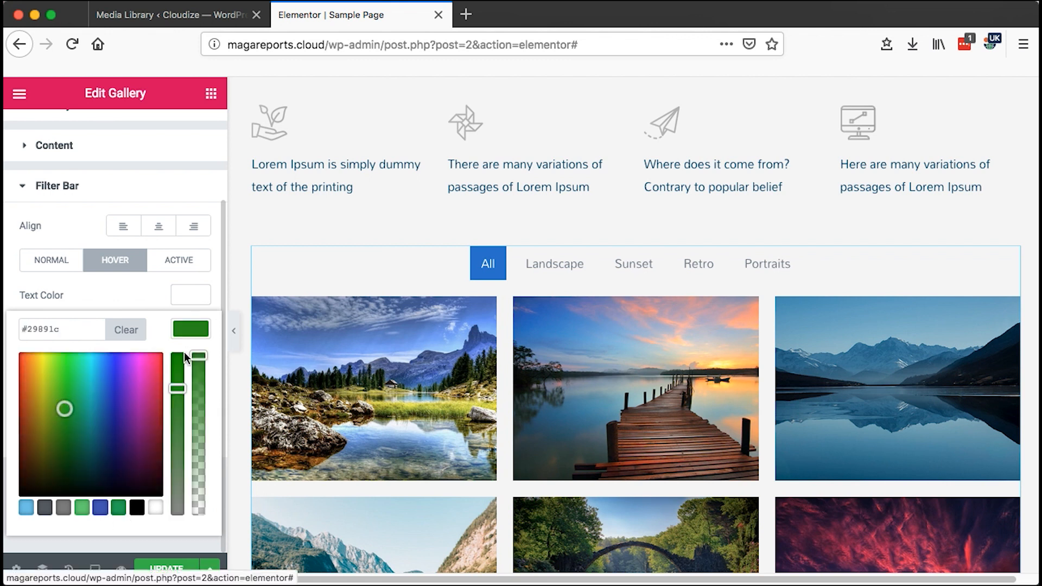
click(125, 330)
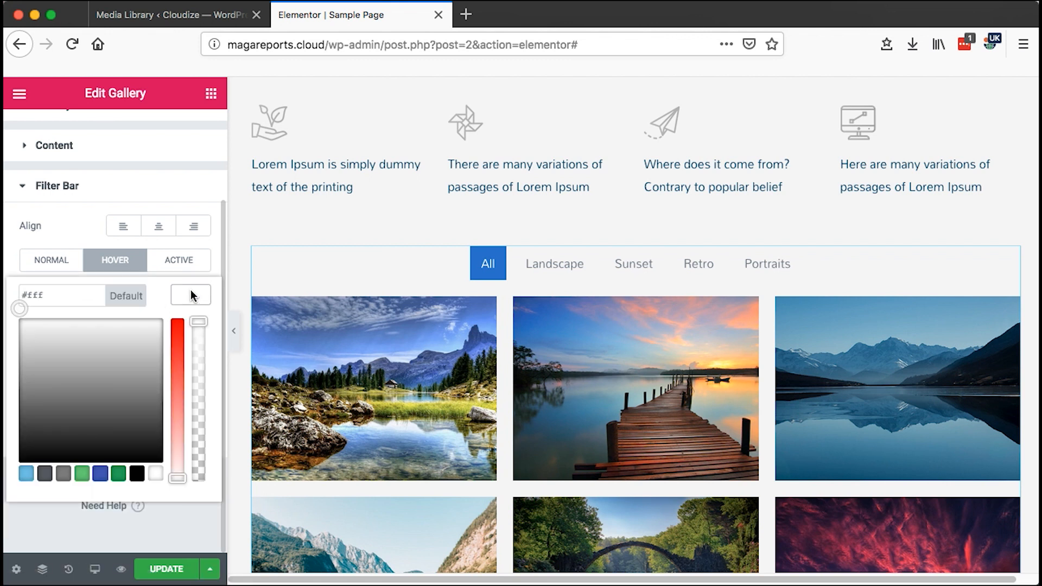
click(633, 264)
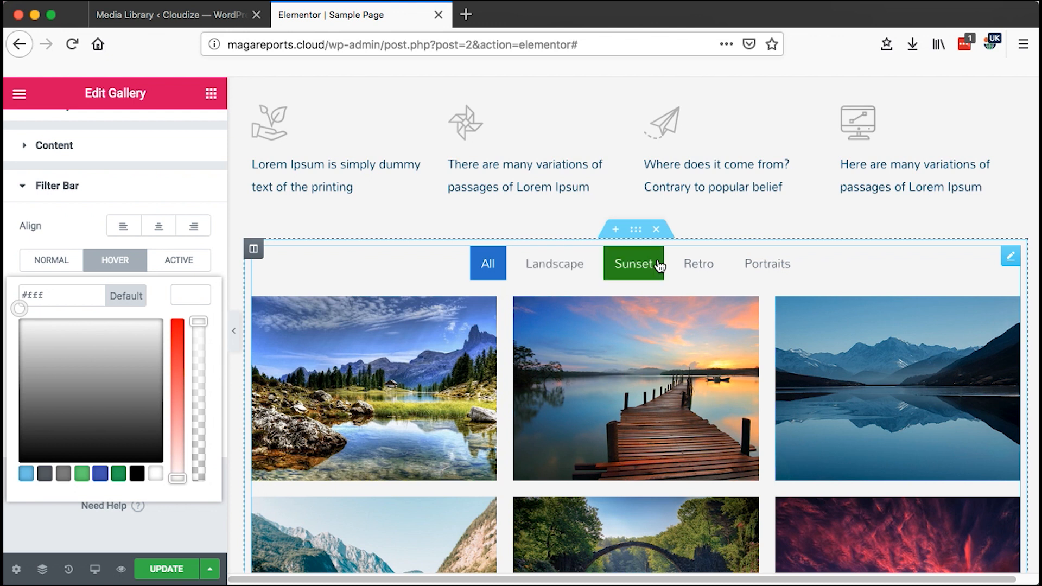
mouse_move(105, 286)
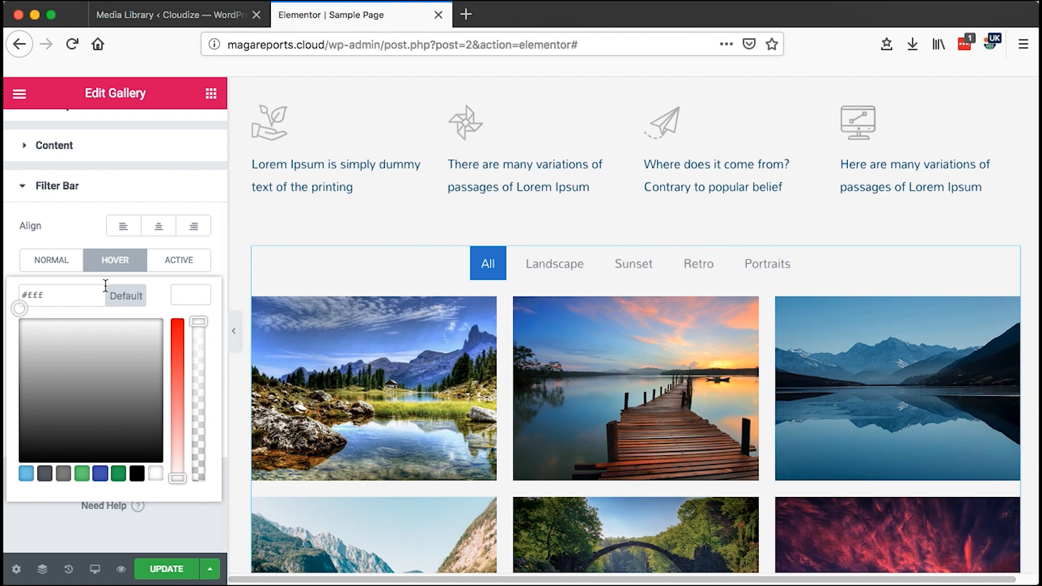
click(51, 260)
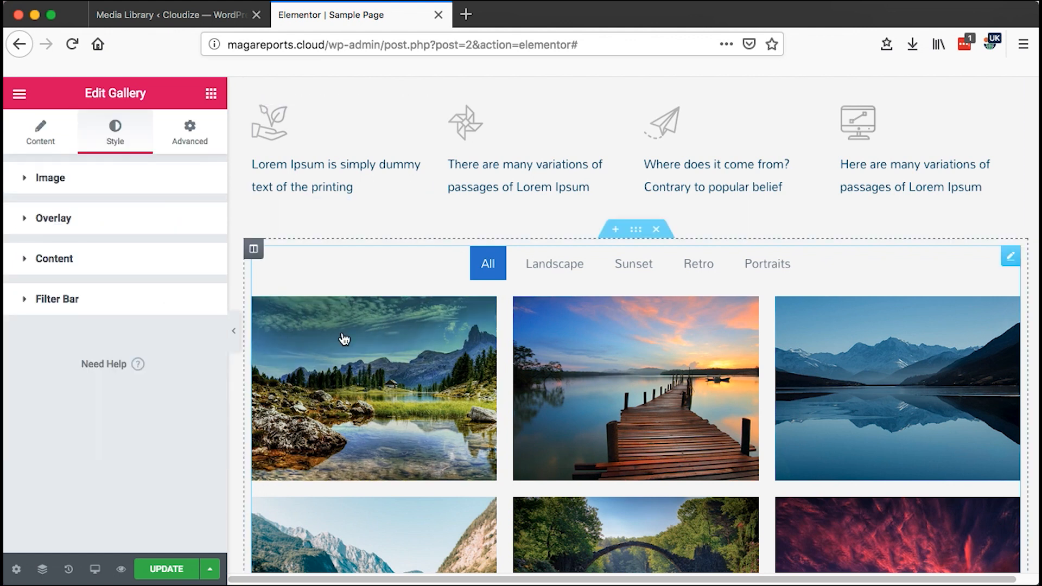
In Advanced Background settings, try a grey widget background then clear it.
click(189, 131)
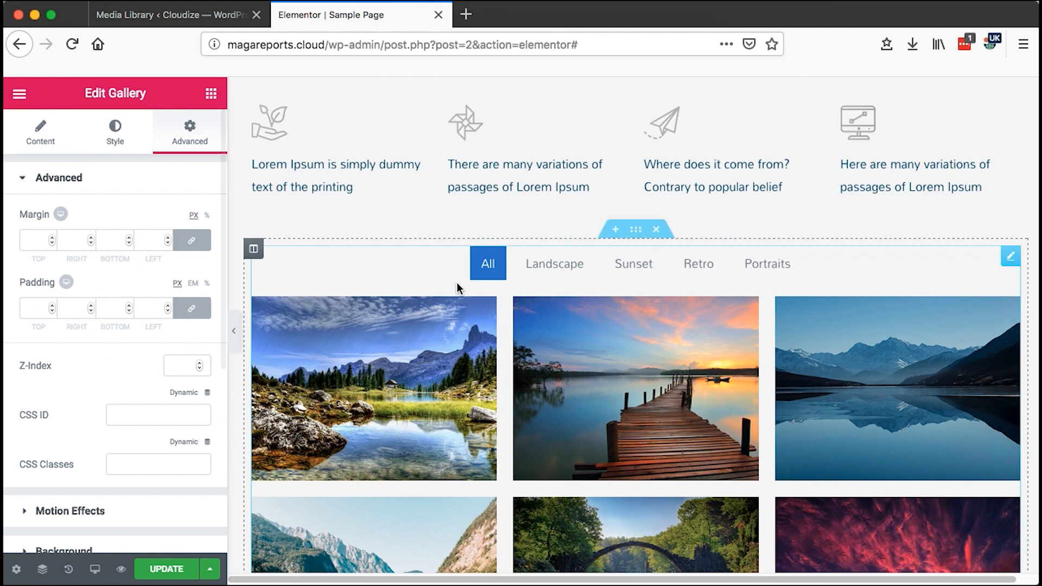
scroll(down, 3)
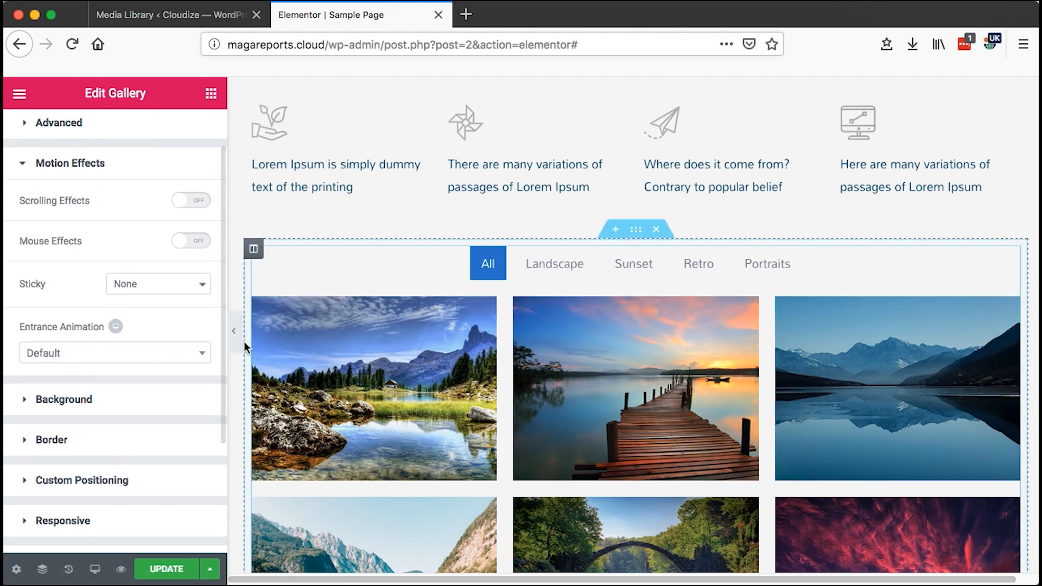
scroll(down, 3)
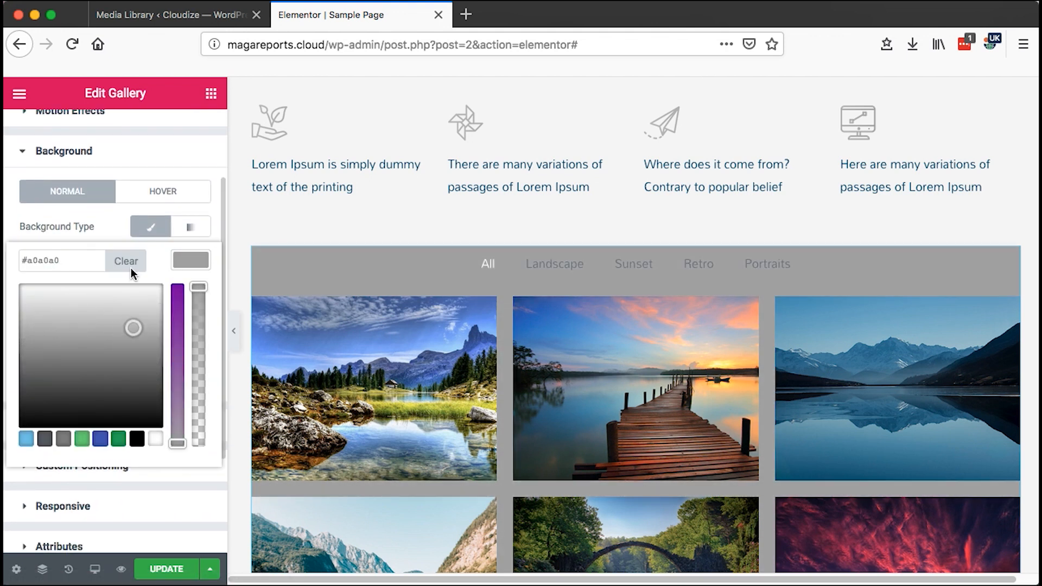
click(126, 260)
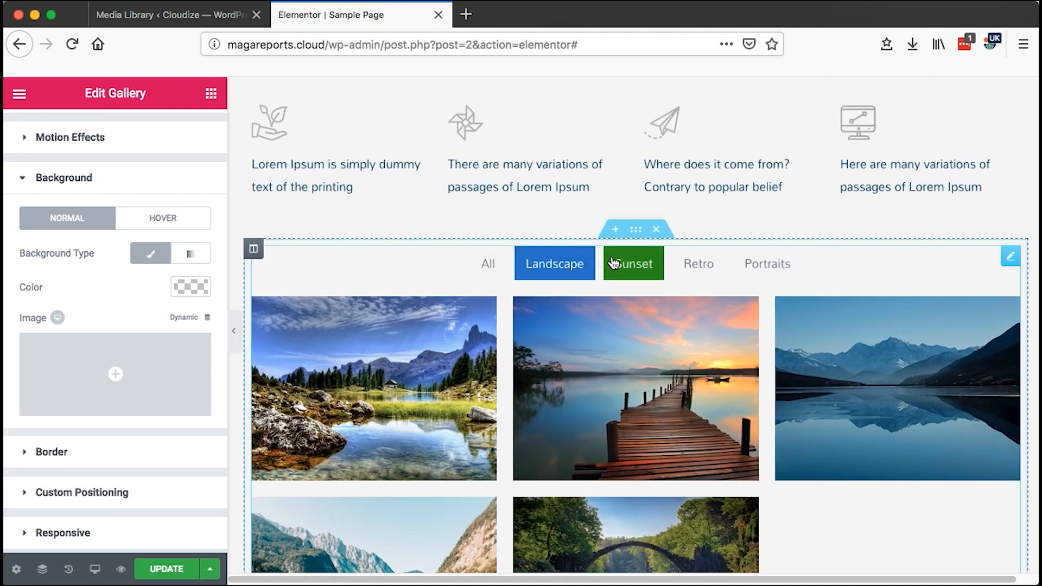
Filter the canvas preview to Sunset then Retro and check the hover titles.
click(632, 263)
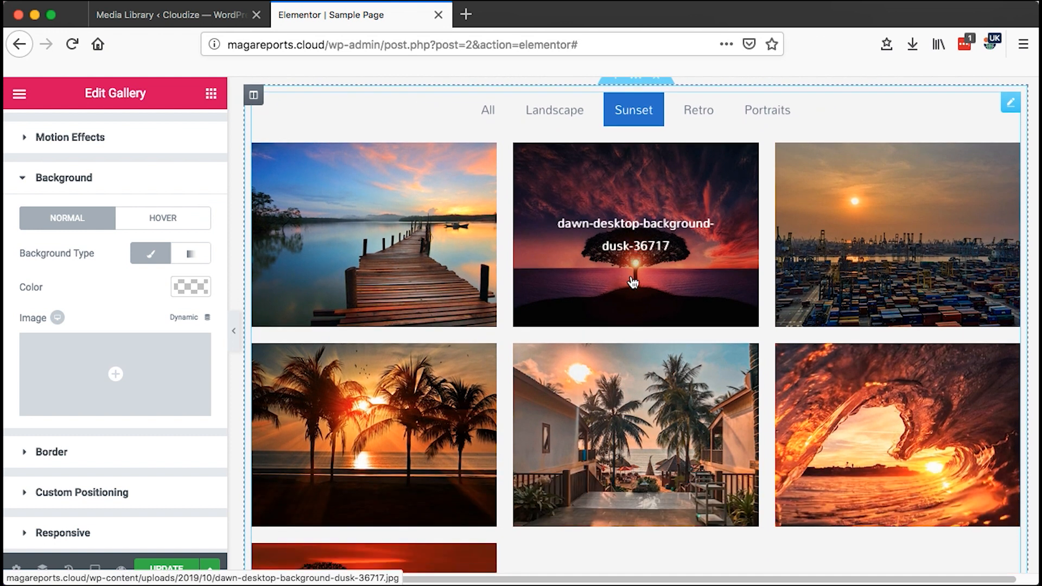
scroll(down, 3)
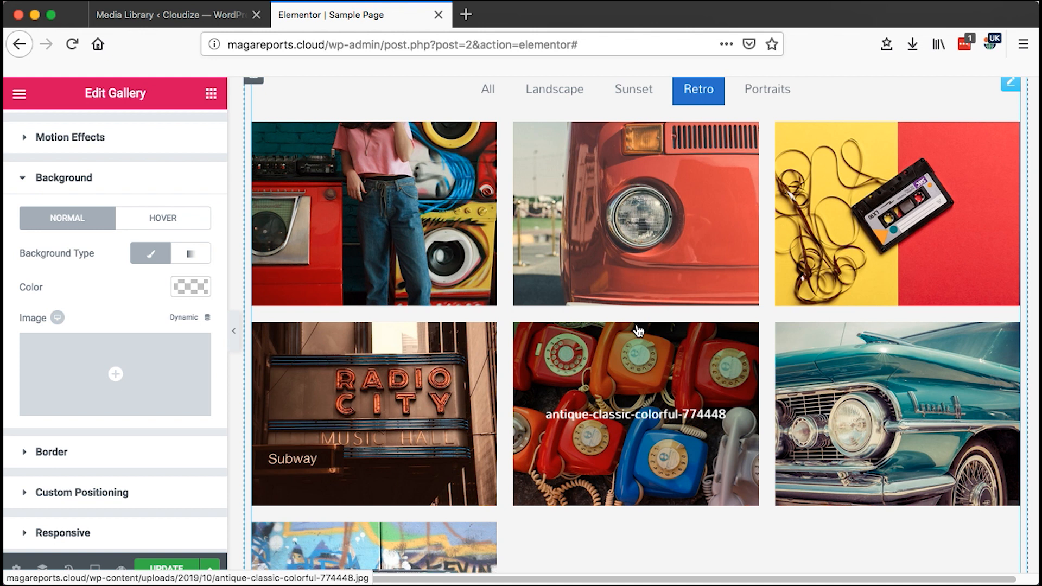
scroll(down, 3)
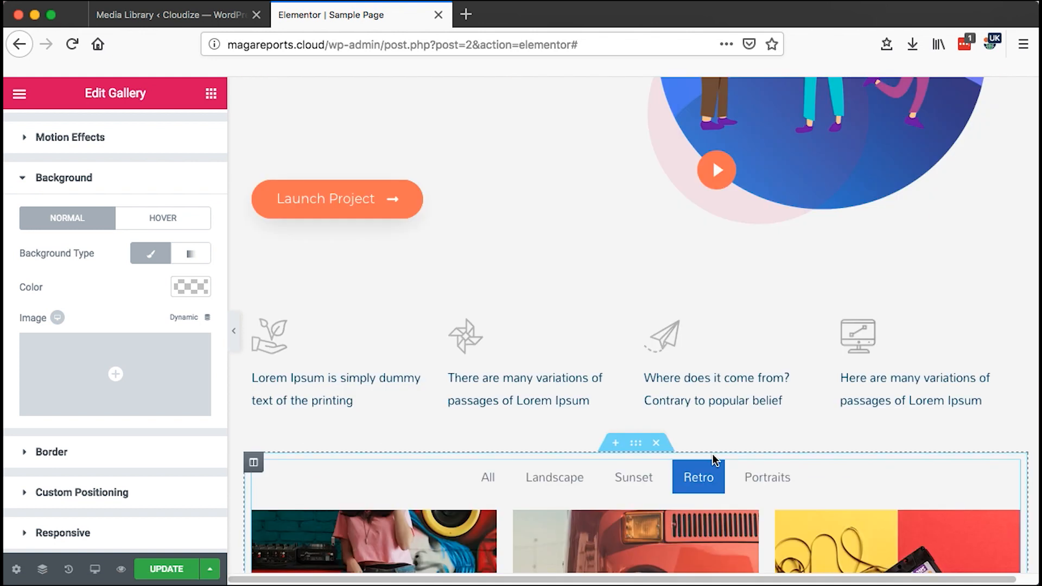